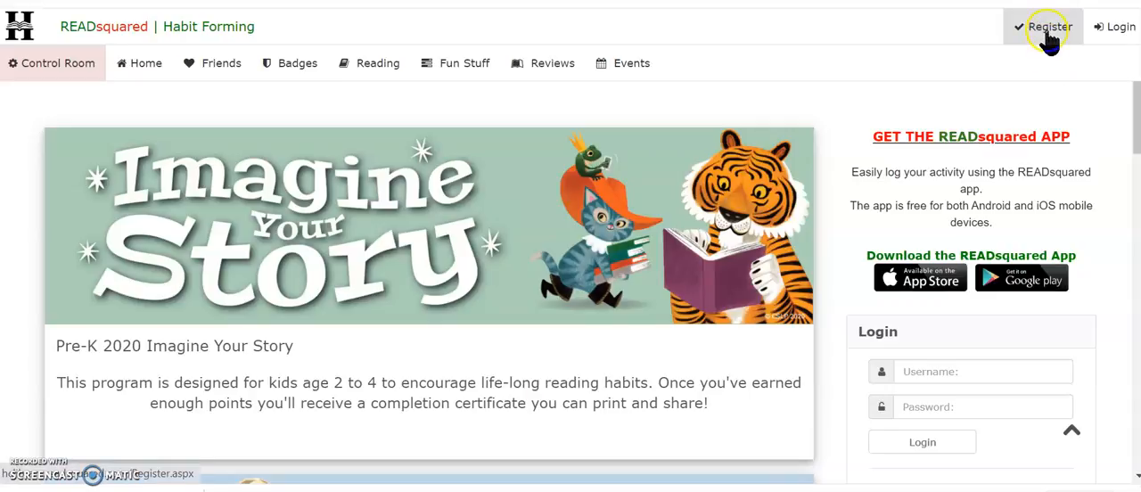
# Step: Register yourself as 19+ Years Old for the Adult Summer Reading Club 2020 program
pyautogui.click(1050, 25)
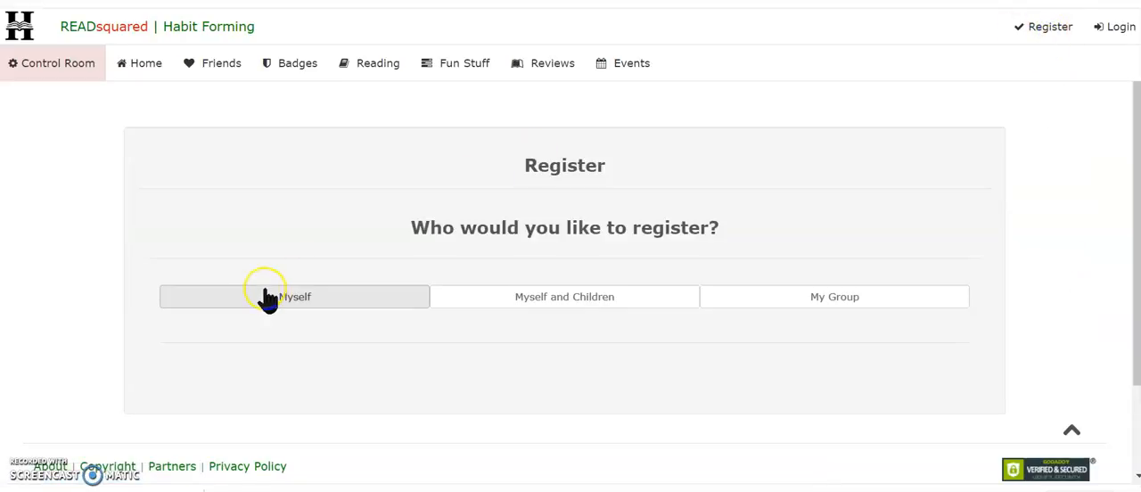
pyautogui.click(265, 296)
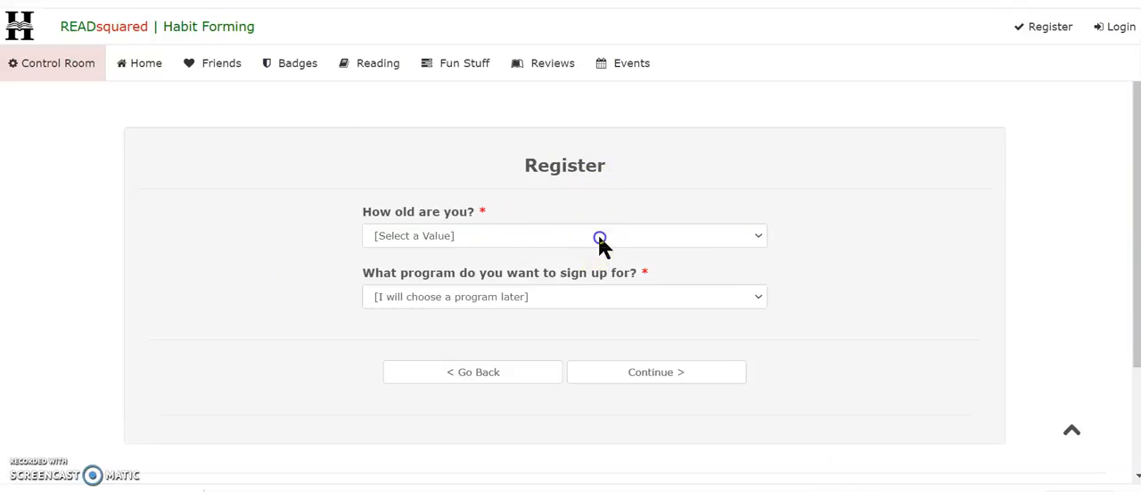
pyautogui.click(599, 235)
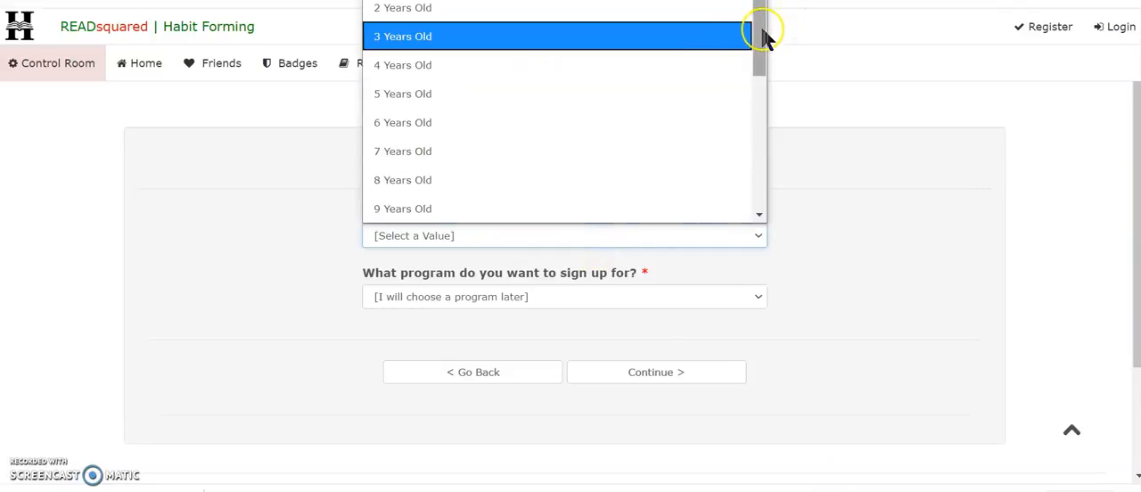
pyautogui.scroll(-3)
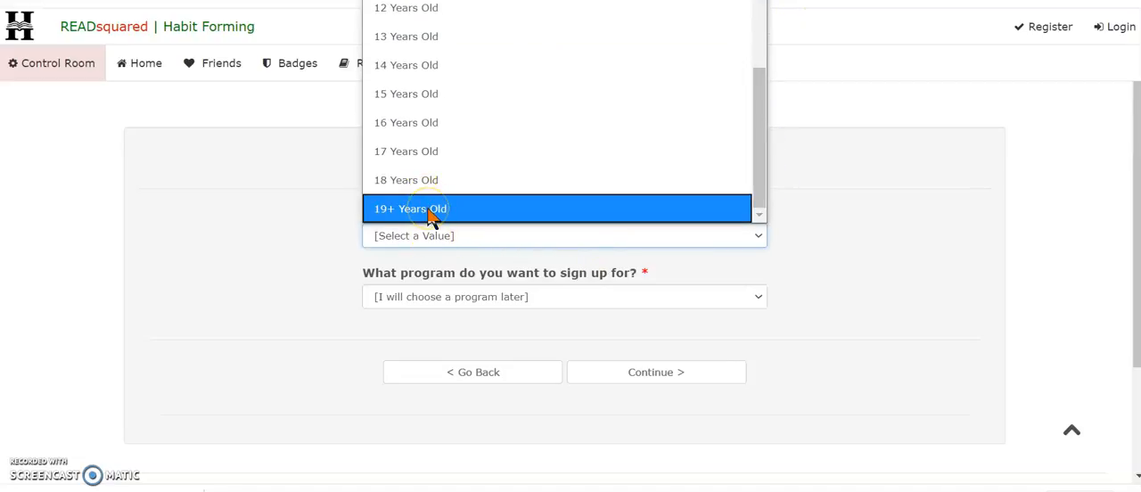
pyautogui.moveTo(427, 122)
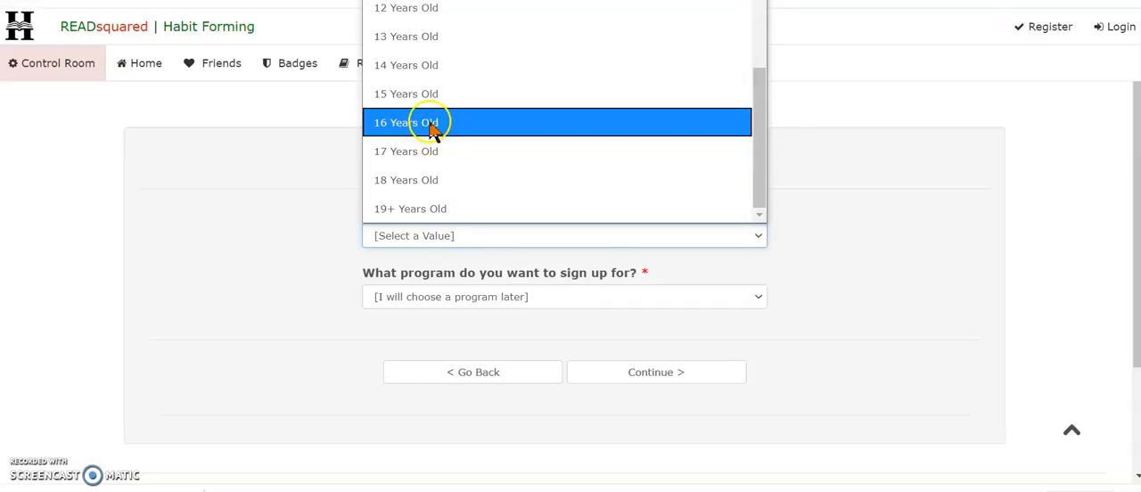
pyautogui.moveTo(429, 165)
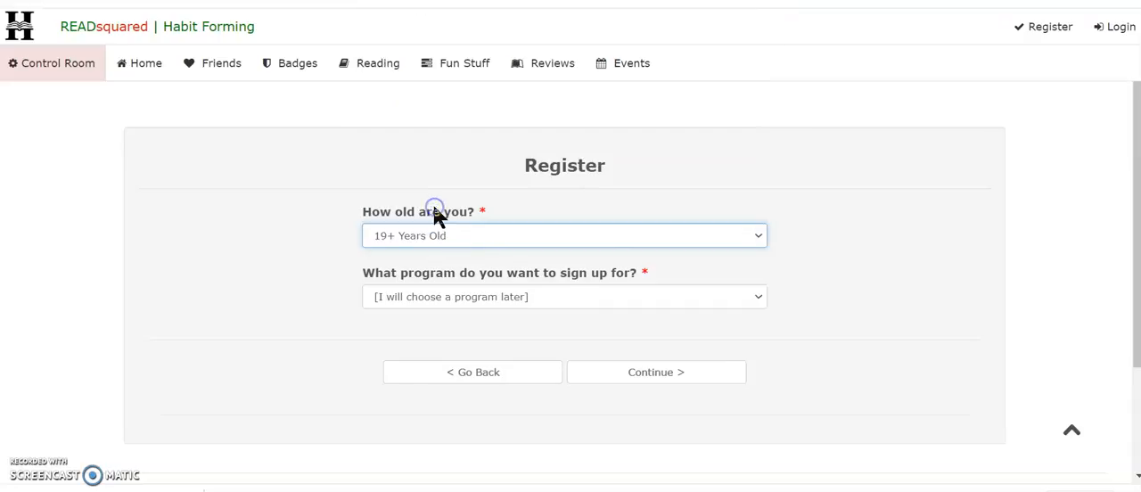
pyautogui.moveTo(444, 281)
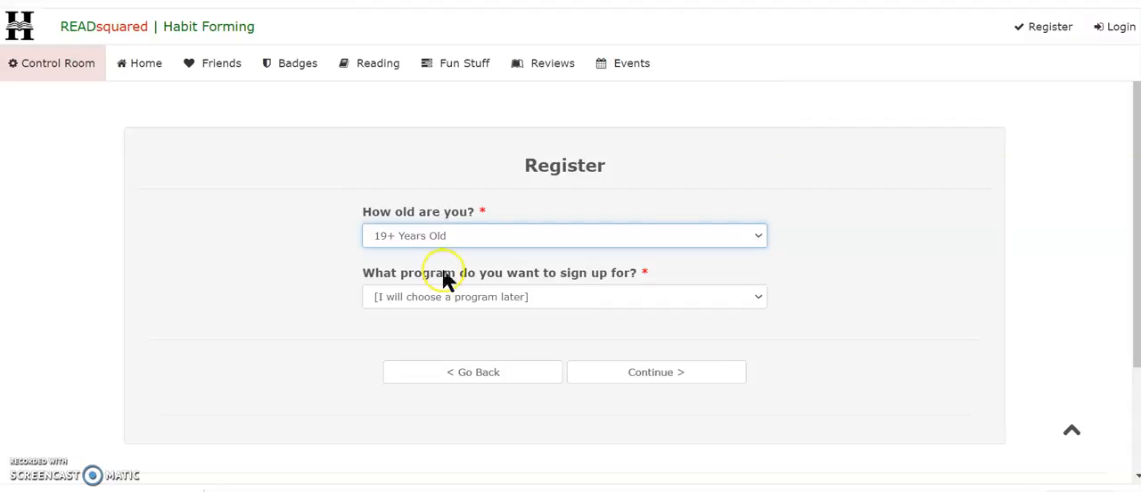
pyautogui.click(565, 297)
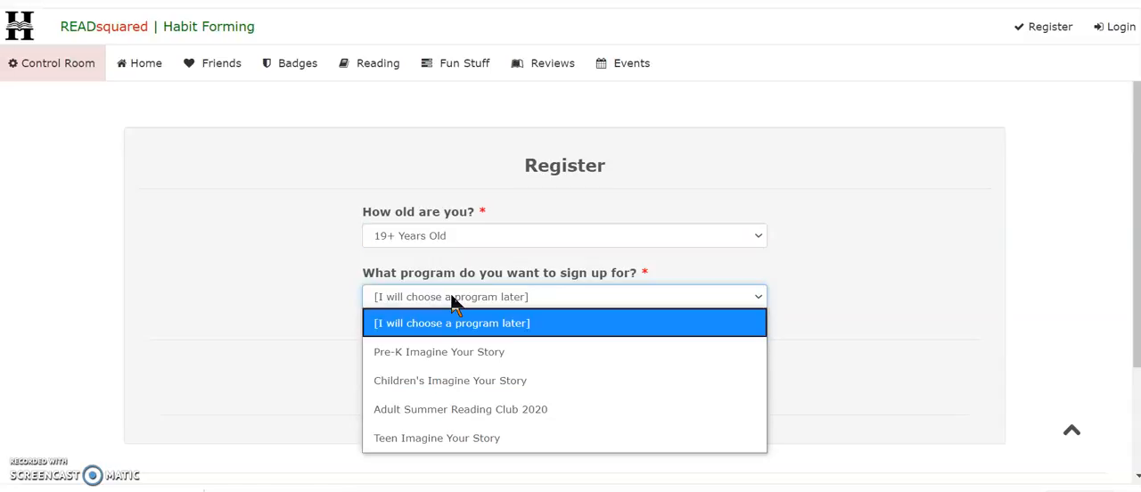
pyautogui.moveTo(483, 419)
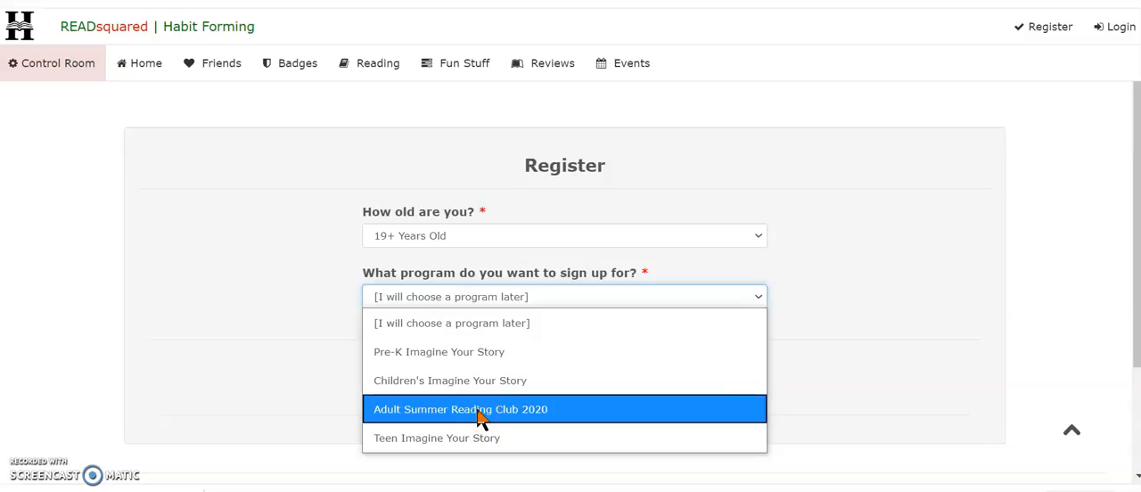
pyautogui.click(478, 409)
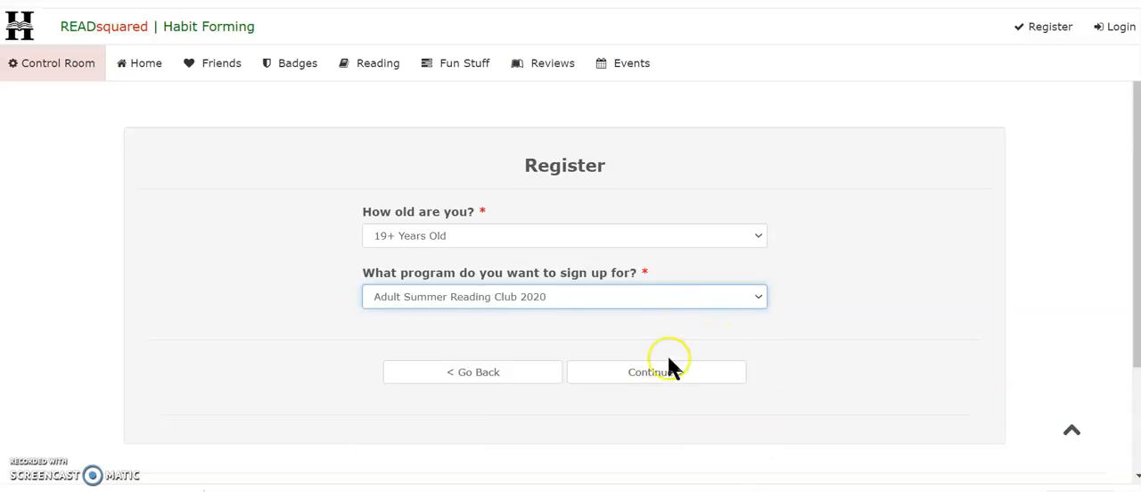
# Step: Continue to the Adult Summer Reading Club 2020 details form and scroll through its fields
pyautogui.click(656, 372)
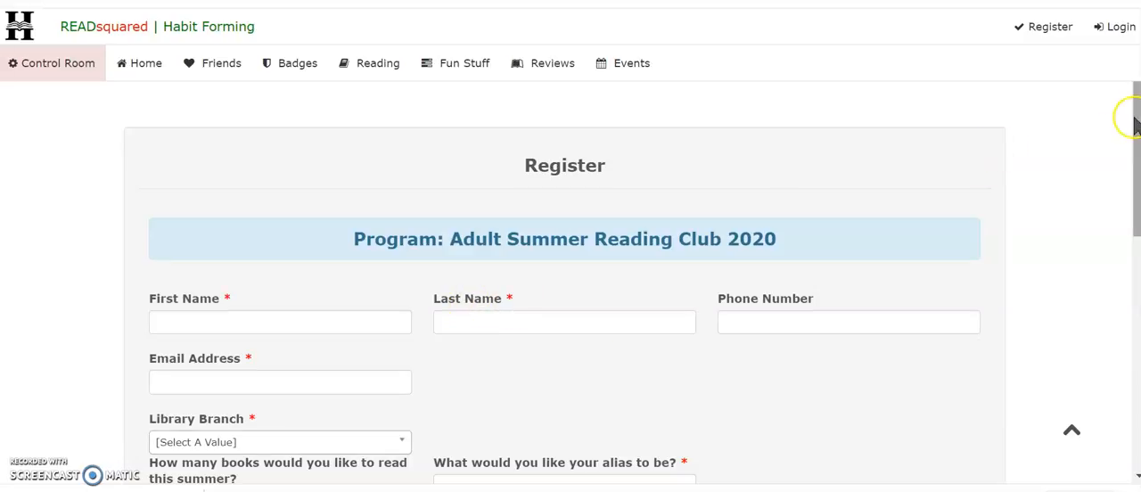
pyautogui.scroll(-3)
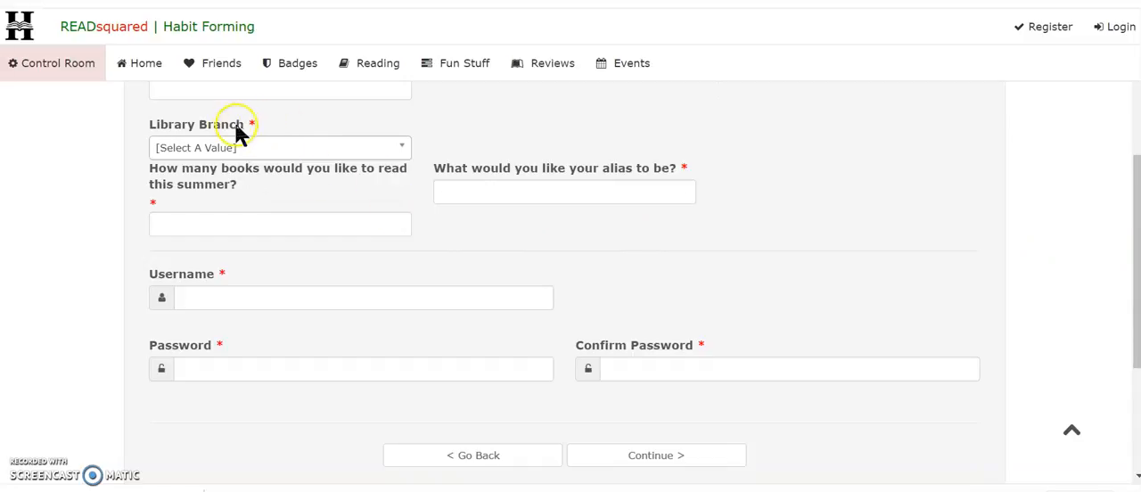
pyautogui.moveTo(172, 217)
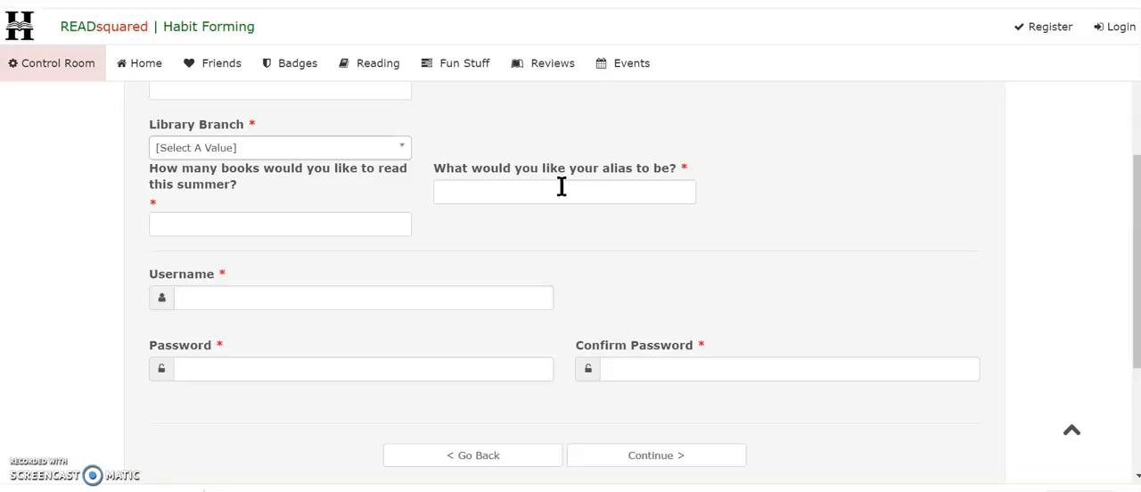
pyautogui.moveTo(620, 221)
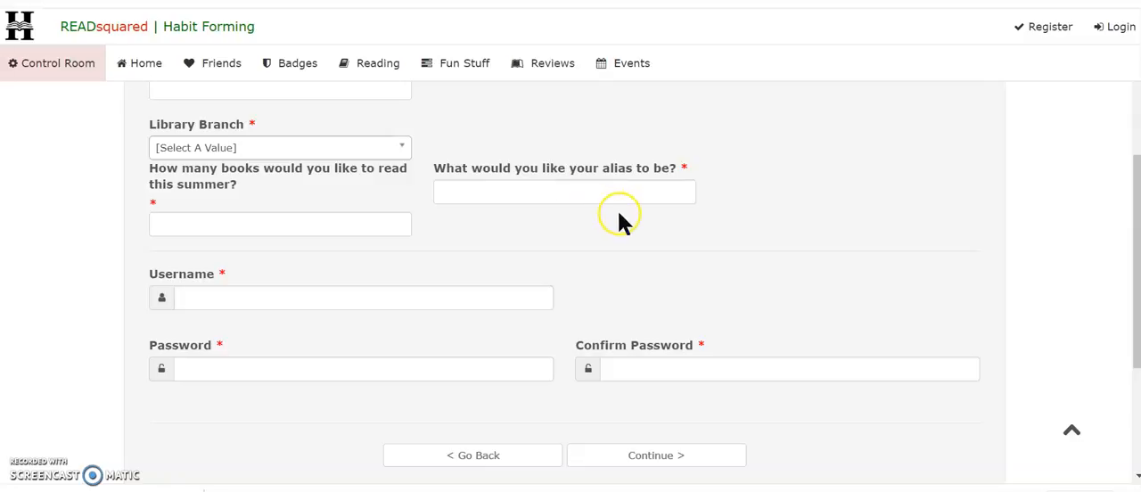
pyautogui.moveTo(516, 221)
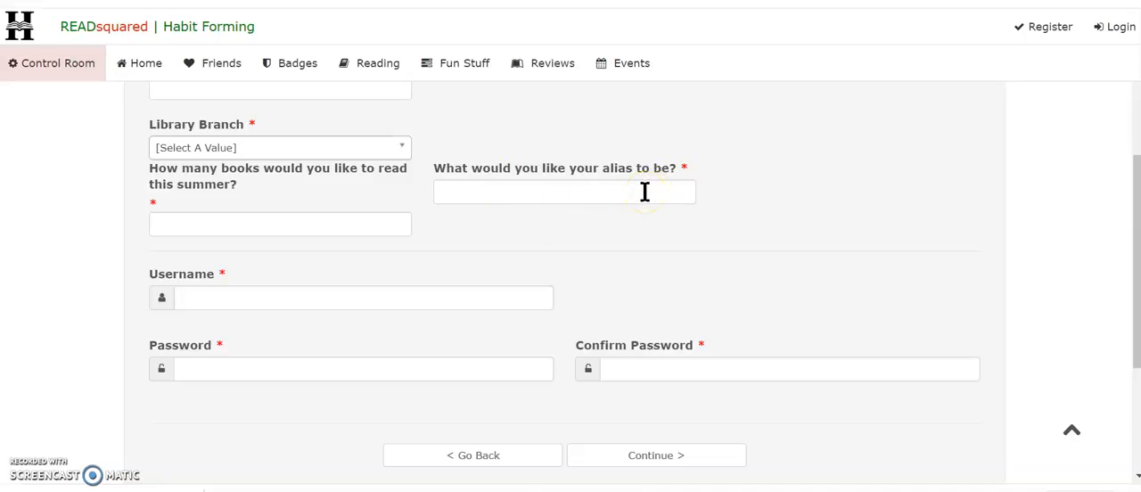
pyautogui.moveTo(336, 292)
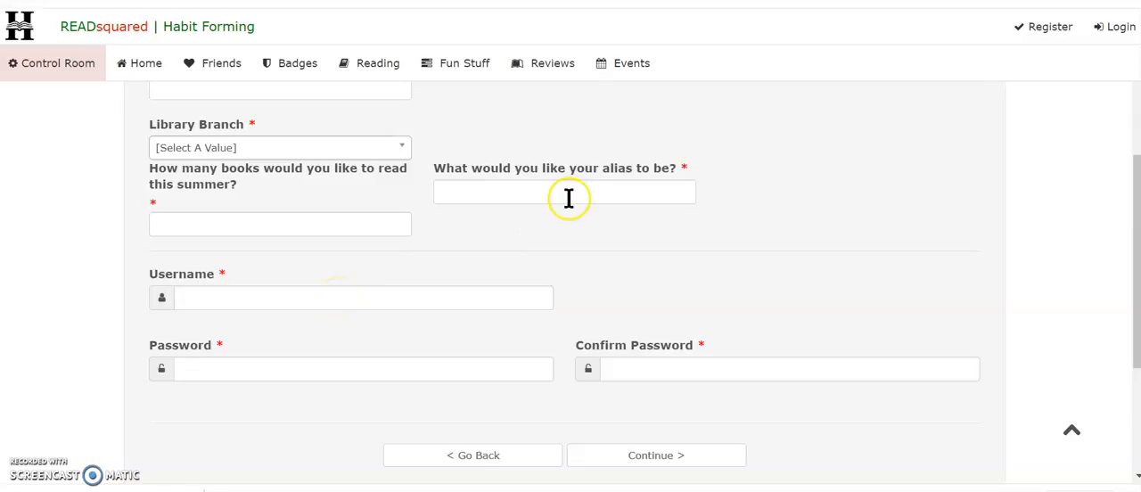
pyautogui.moveTo(434, 297)
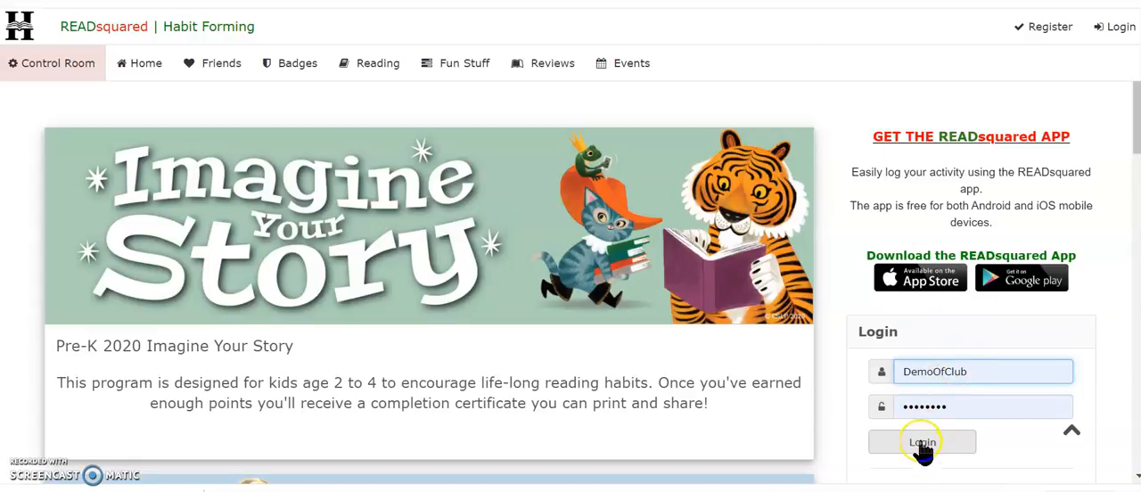
# Step: Log in with the new account to open the 0-point club dashboard
pyautogui.click(922, 441)
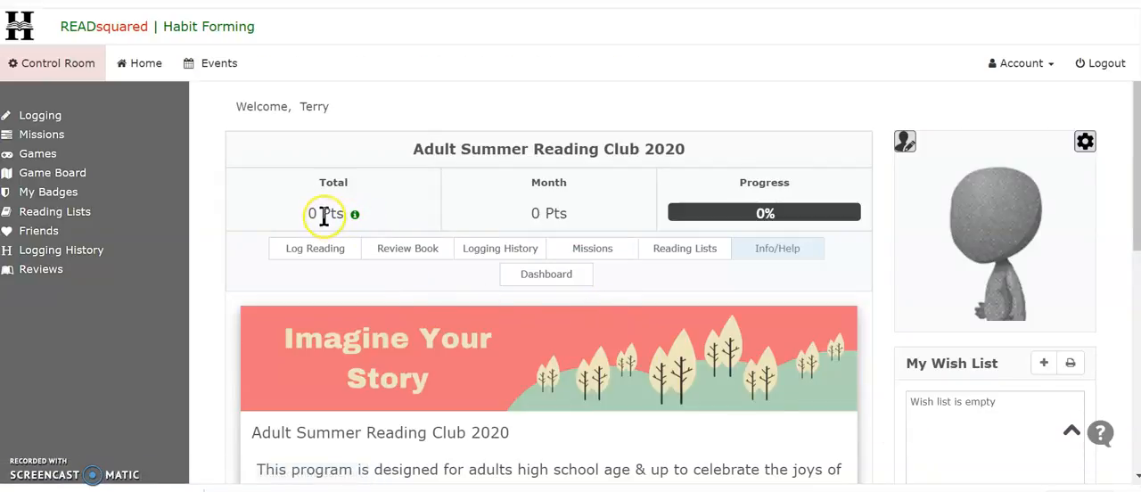
pyautogui.moveTo(340, 198)
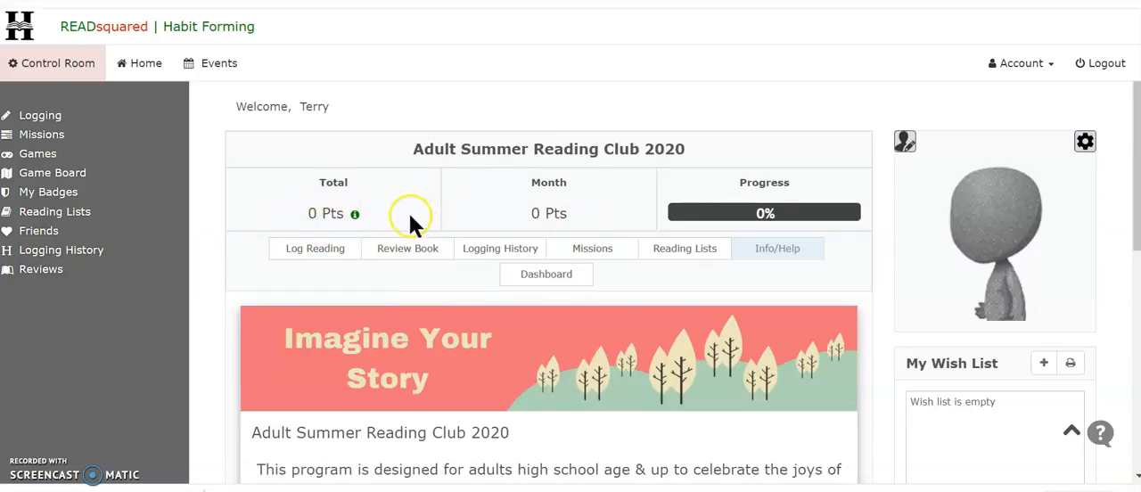
pyautogui.moveTo(401, 201)
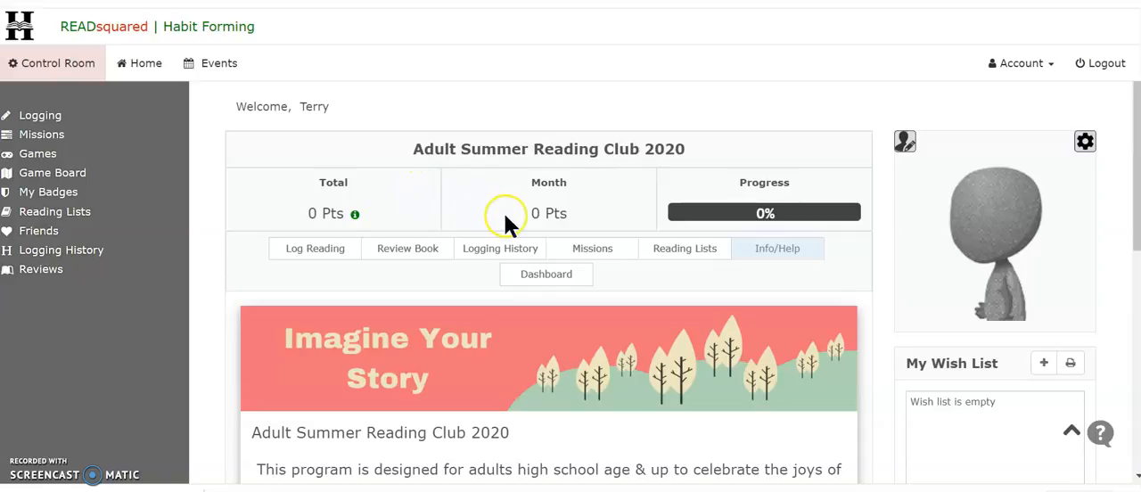
pyautogui.moveTo(419, 214)
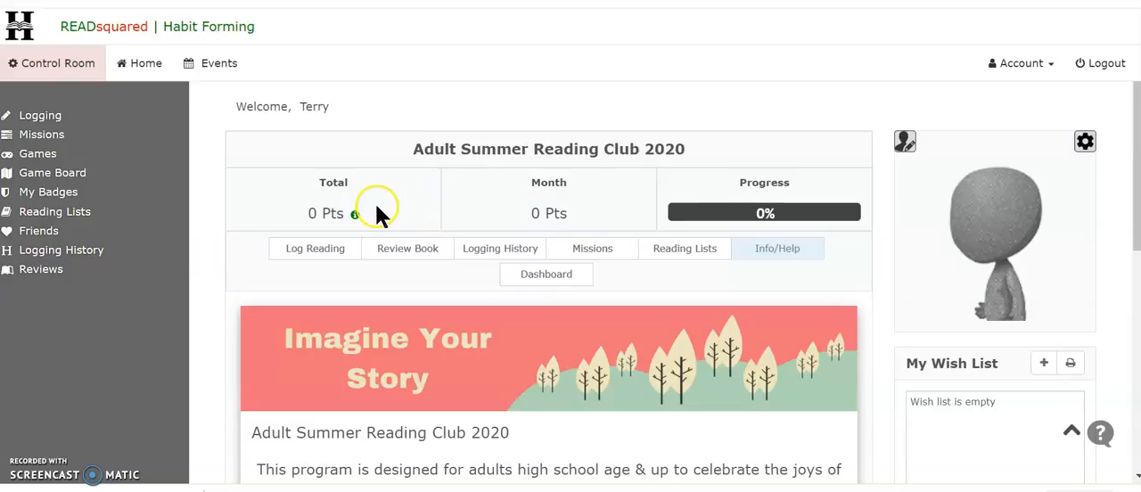
pyautogui.moveTo(398, 224)
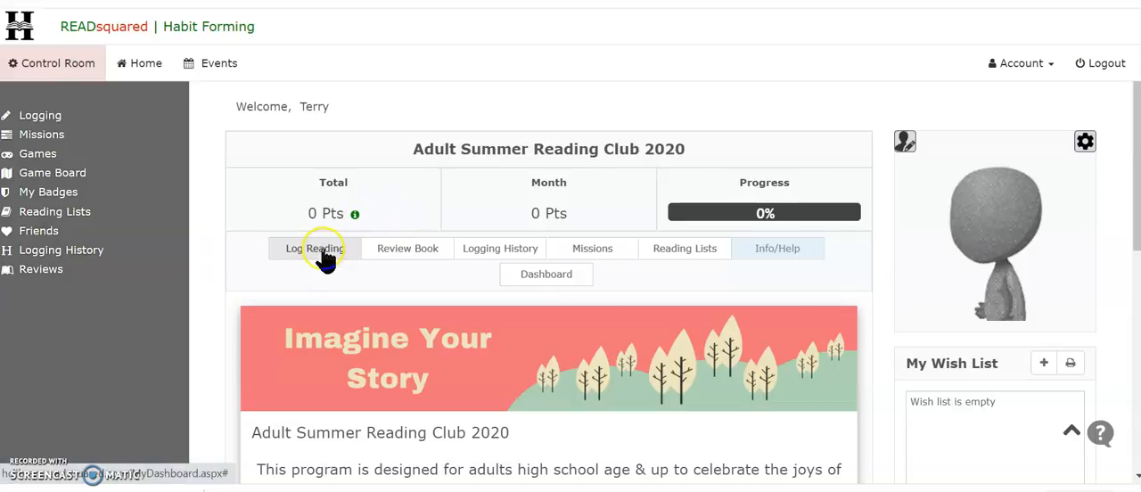
# Step: Start a Log Activity entry with the book title 'Where The Crawdads Sing'
pyautogui.click(314, 248)
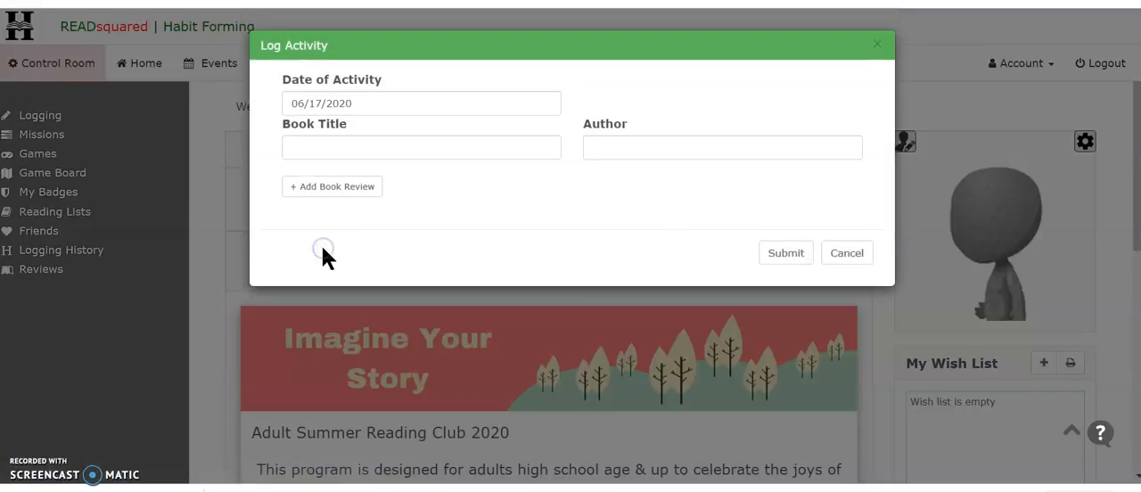
pyautogui.click(421, 147)
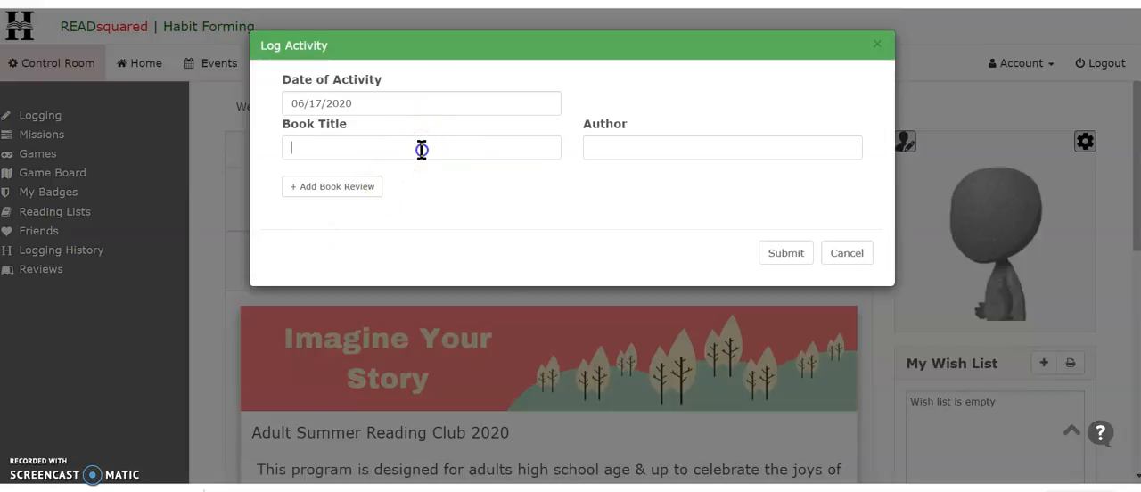
pyautogui.write('Whe')
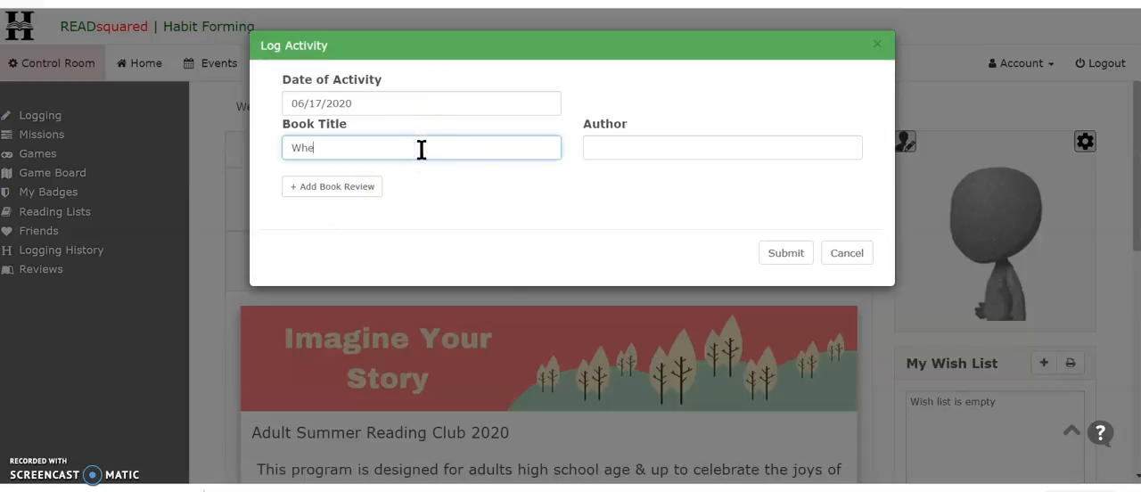
pyautogui.write('re')
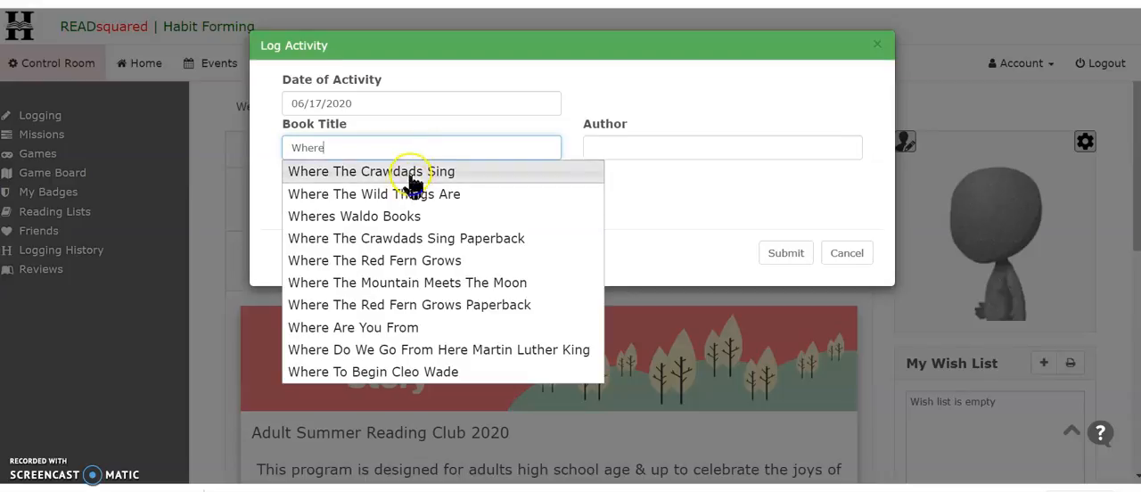
pyautogui.click(370, 171)
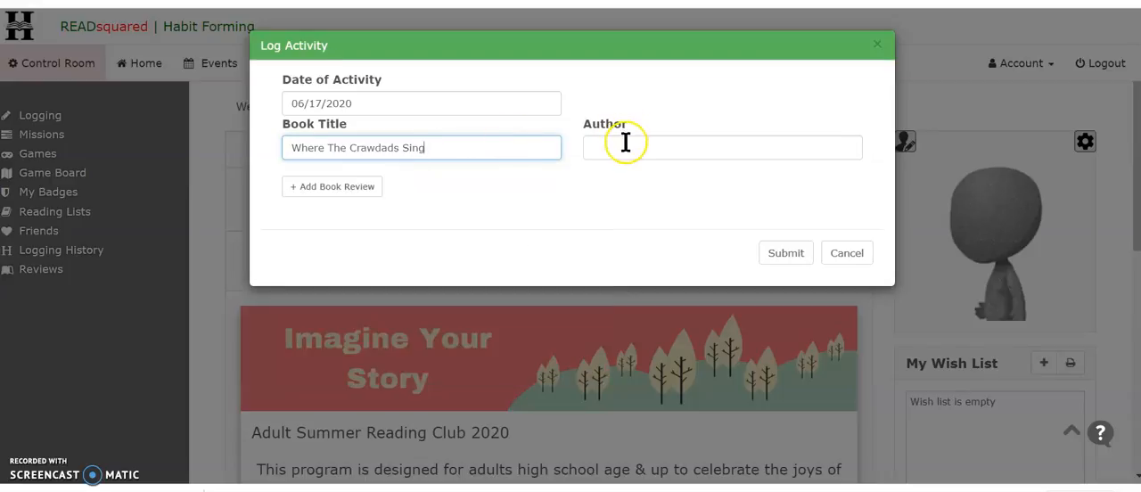
# Step: Set the entry's author to Delia Owens from the autocomplete suggestions
pyautogui.click(627, 147)
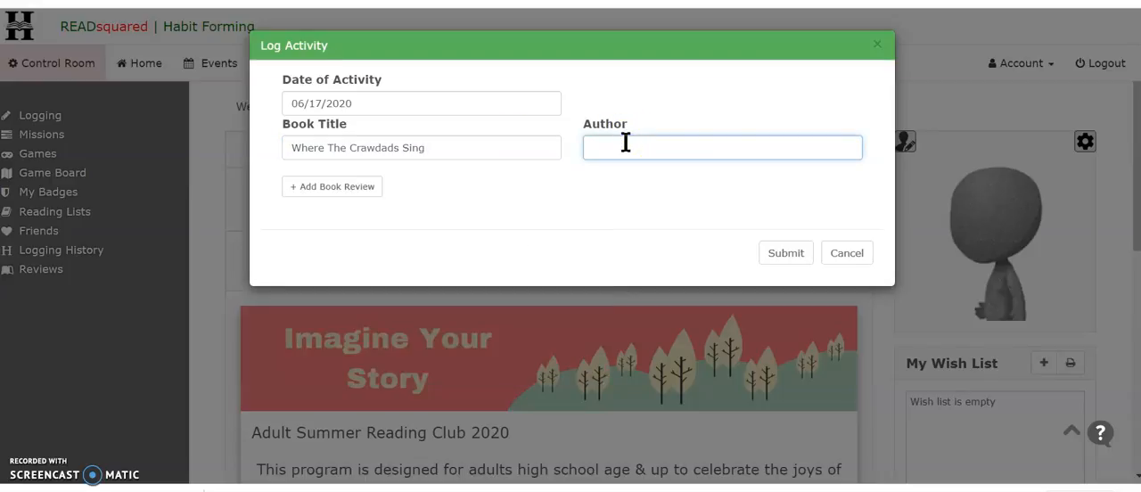
pyautogui.write('Delia Owens')
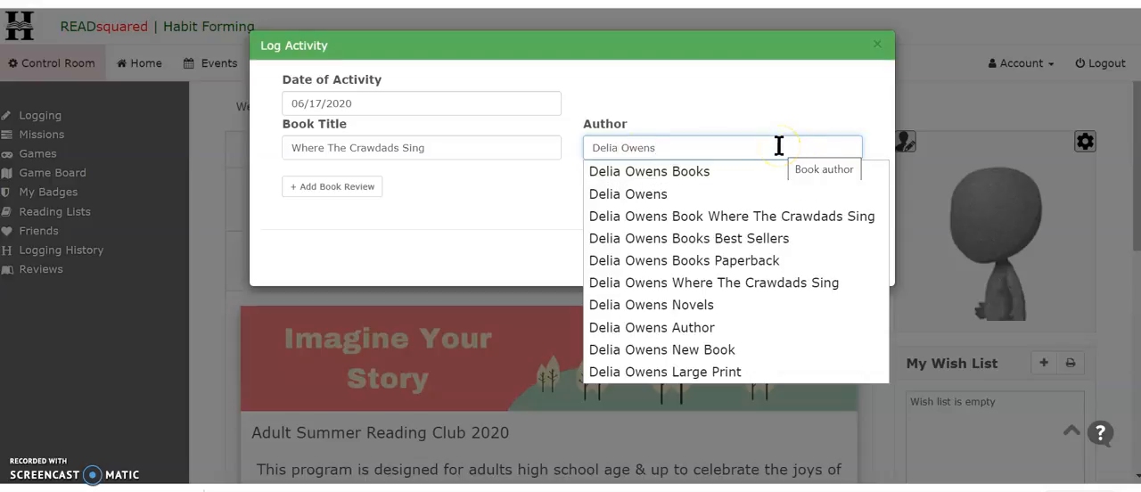
pyautogui.click(627, 194)
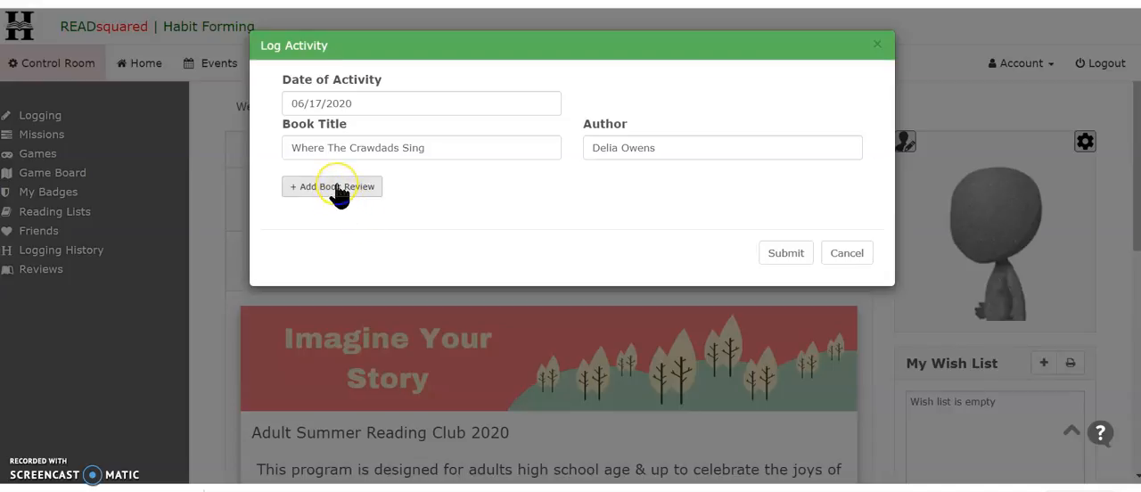
# Step: Rate Where The Crawdads Sing five stars and submit the reading log entry
pyautogui.click(333, 186)
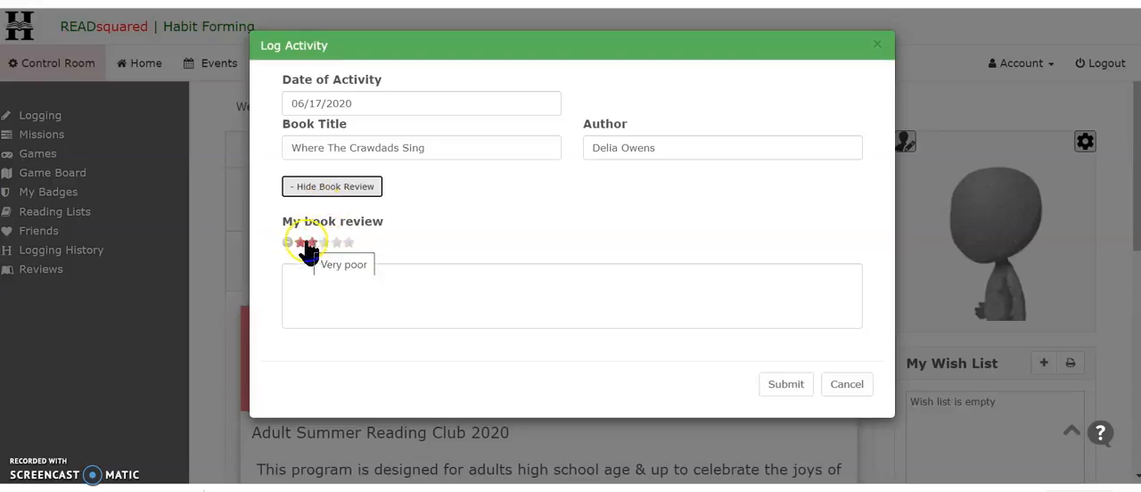
pyautogui.click(343, 241)
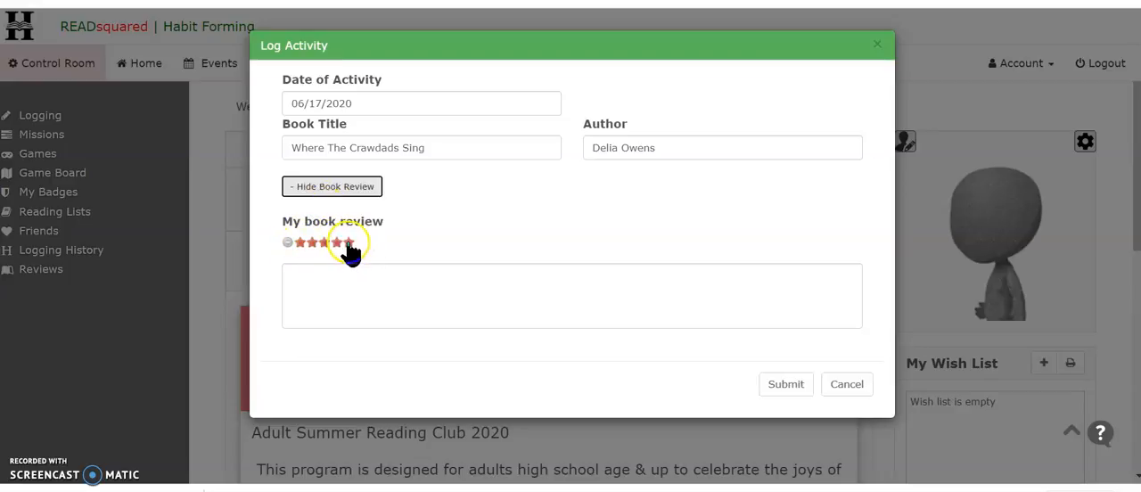
pyautogui.click(349, 242)
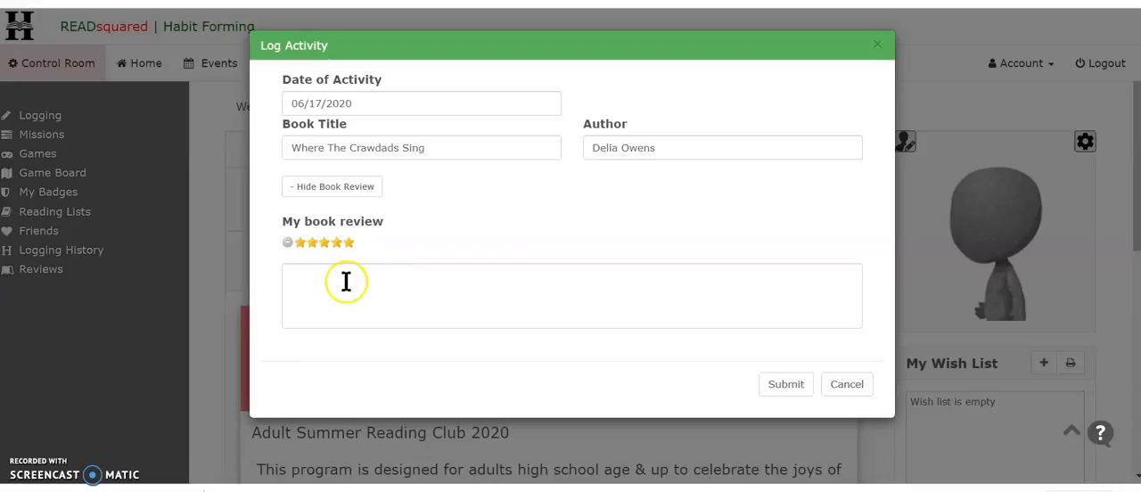
pyautogui.click(346, 282)
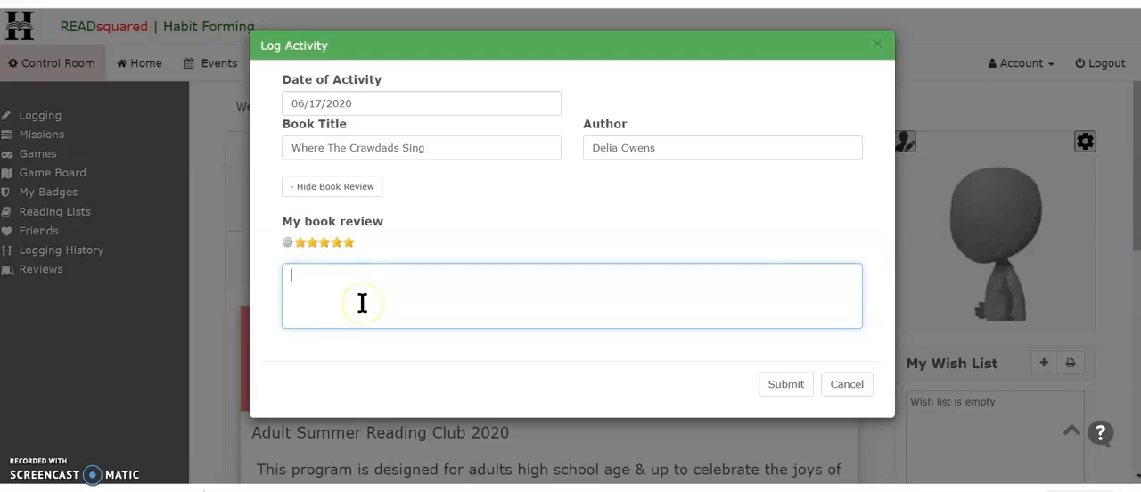
pyautogui.moveTo(409, 298)
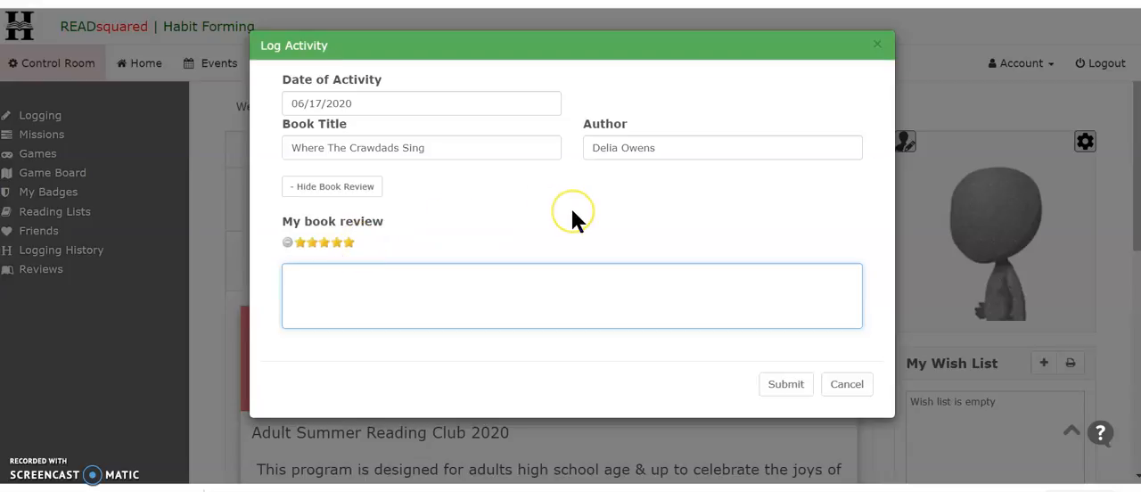
pyautogui.moveTo(744, 352)
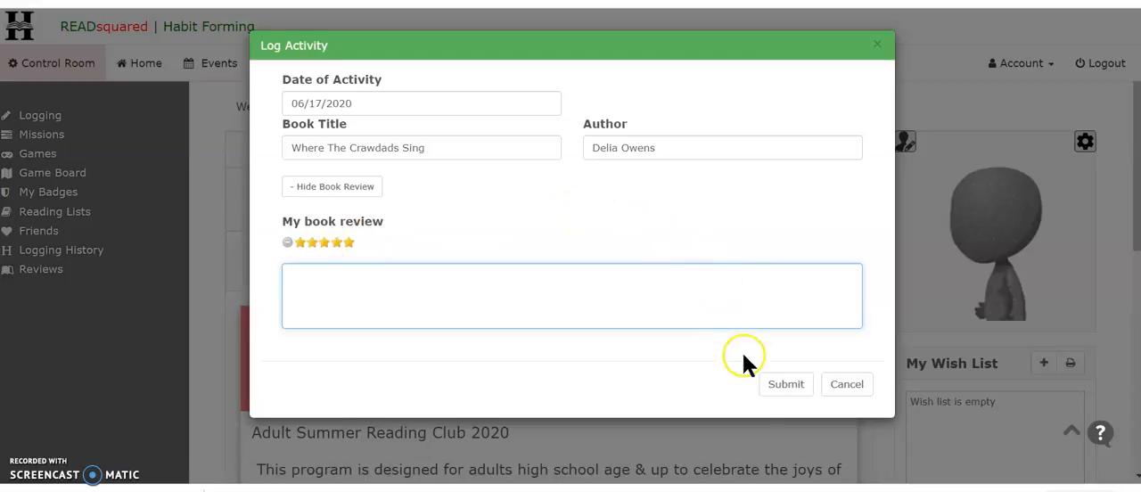
pyautogui.click(785, 385)
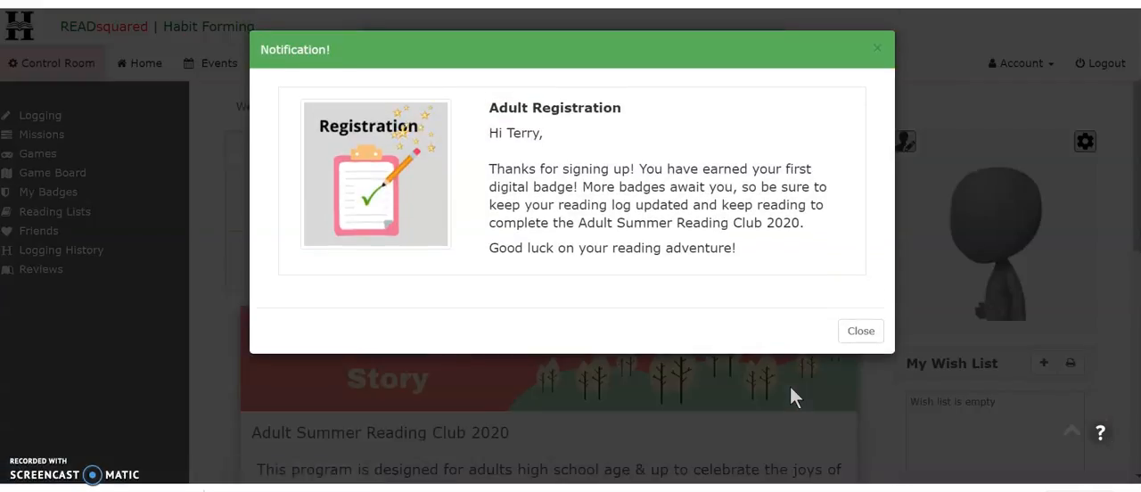
pyautogui.moveTo(438, 195)
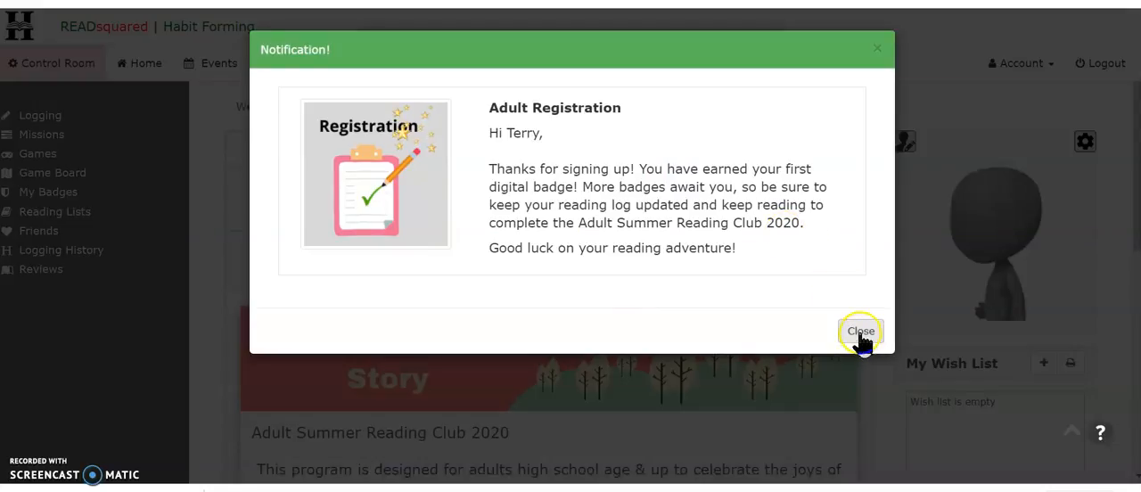
# Step: Close the Registration badge and 'Great News!' points notifications
pyautogui.click(860, 331)
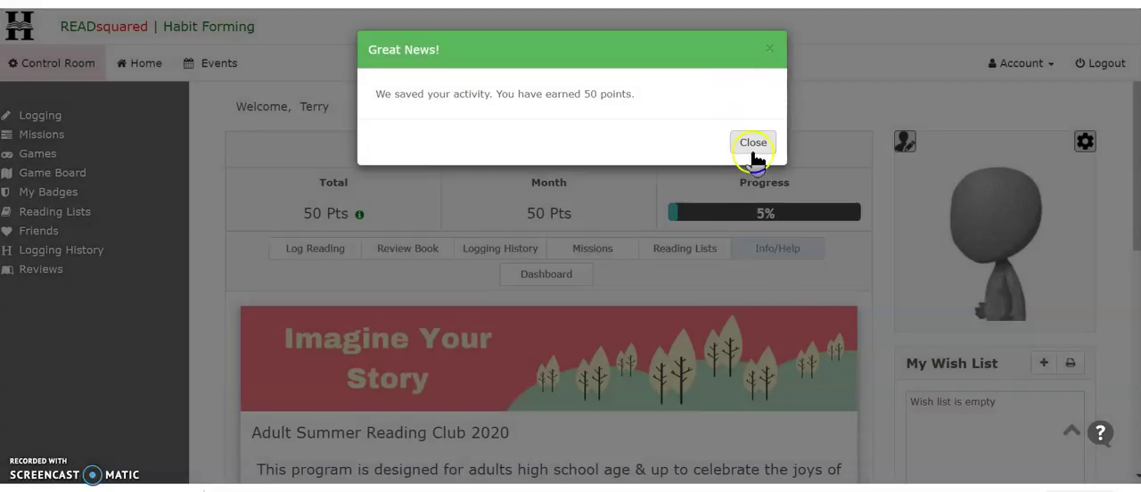
pyautogui.click(752, 143)
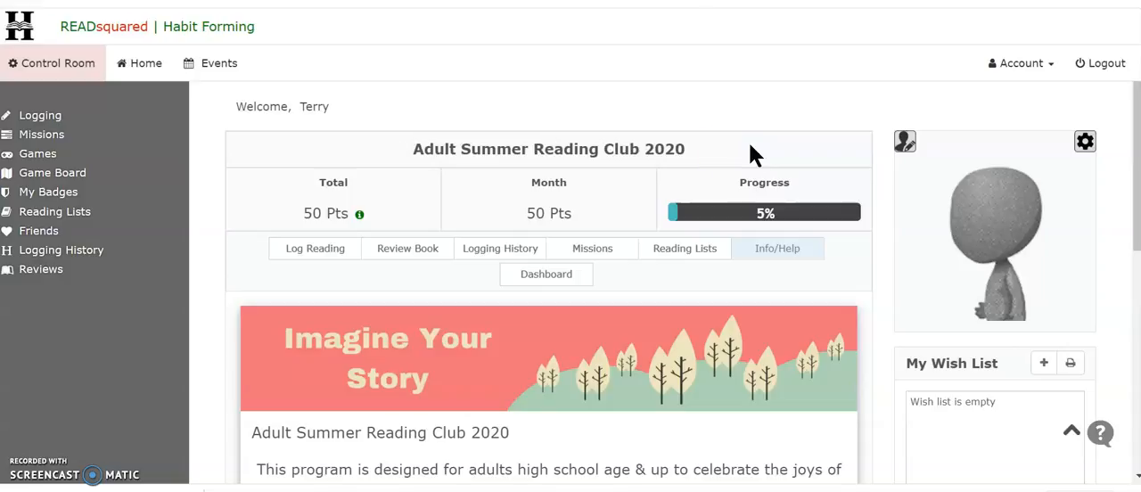
pyautogui.moveTo(381, 193)
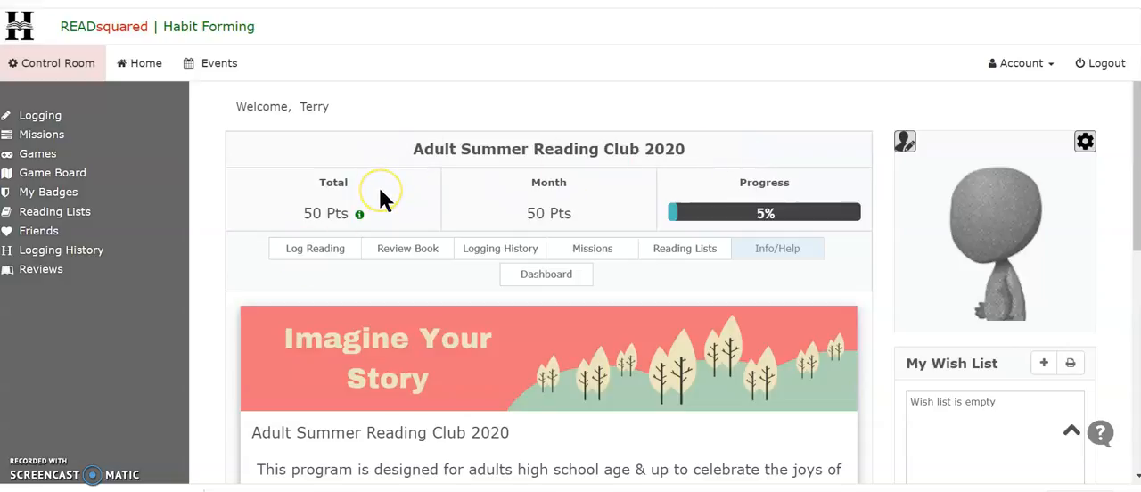
pyautogui.moveTo(384, 200)
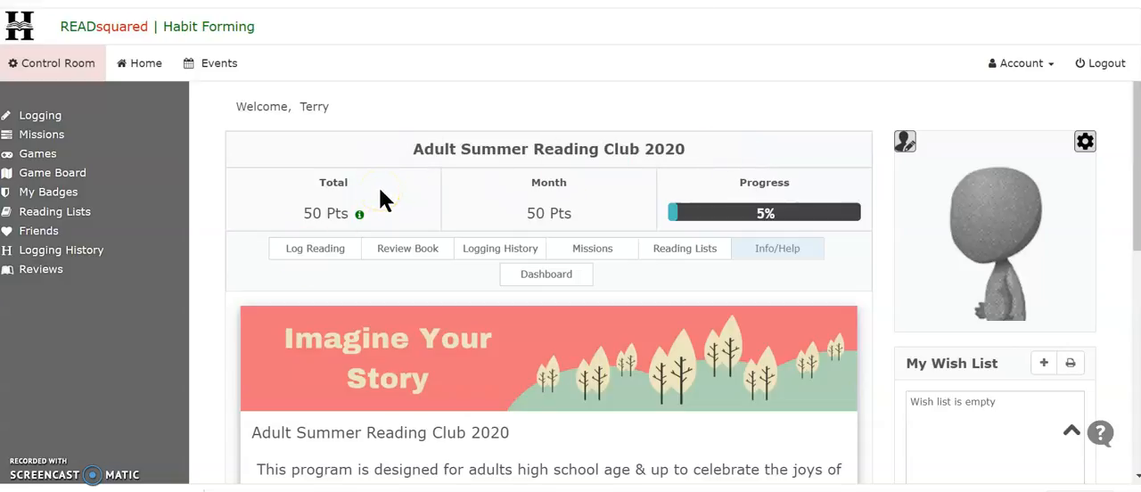
pyautogui.moveTo(845, 252)
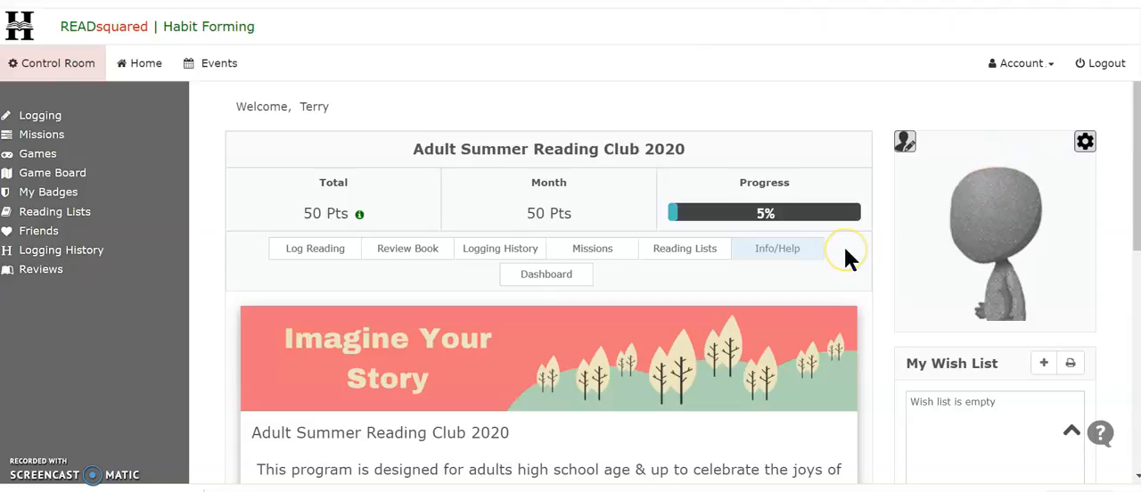
pyautogui.moveTo(847, 259)
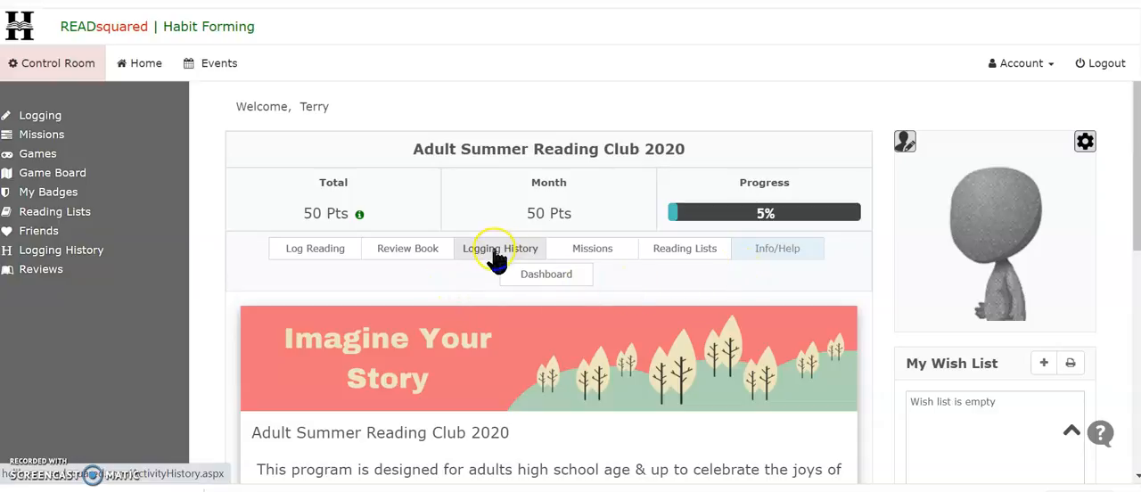
pyautogui.click(500, 248)
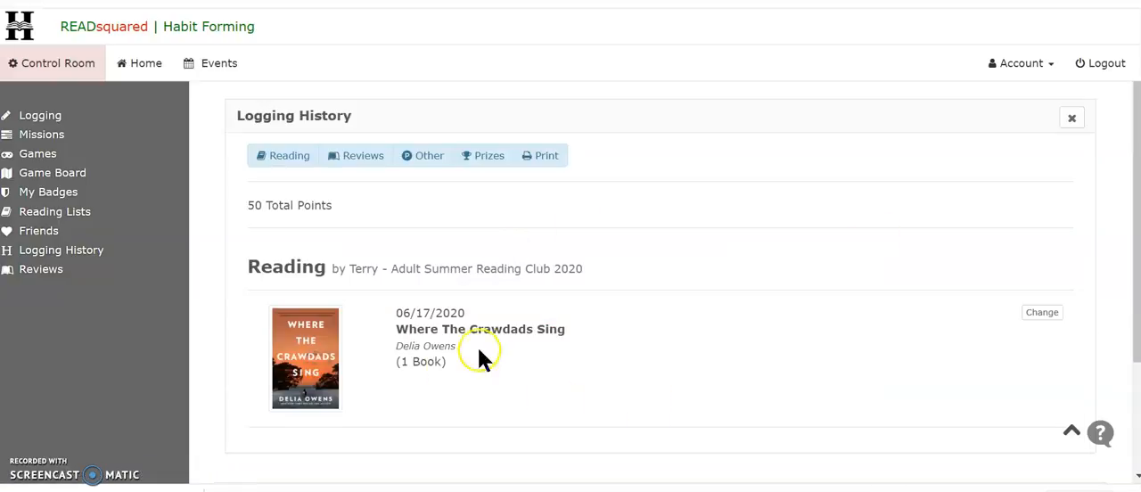
pyautogui.moveTo(511, 345)
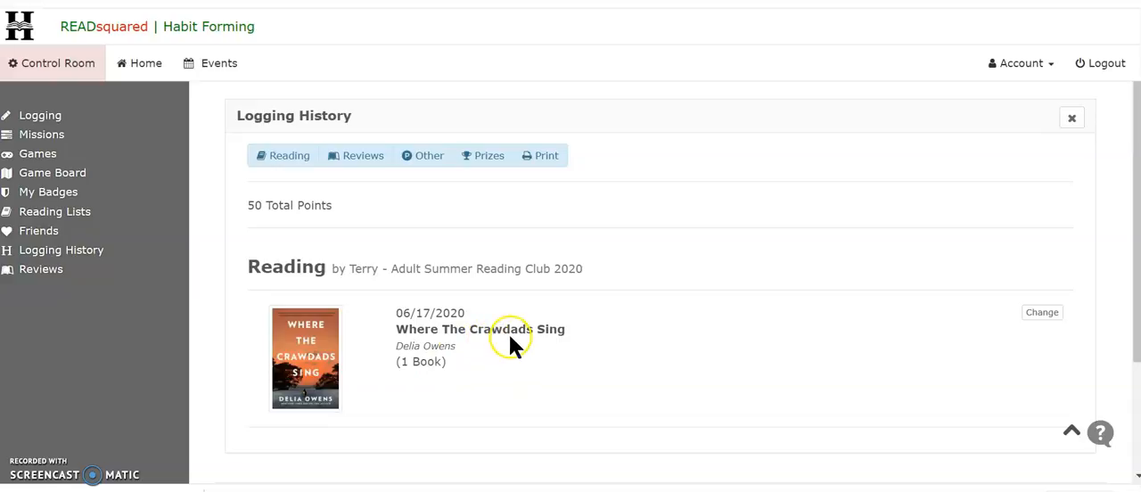
pyautogui.moveTo(331, 372)
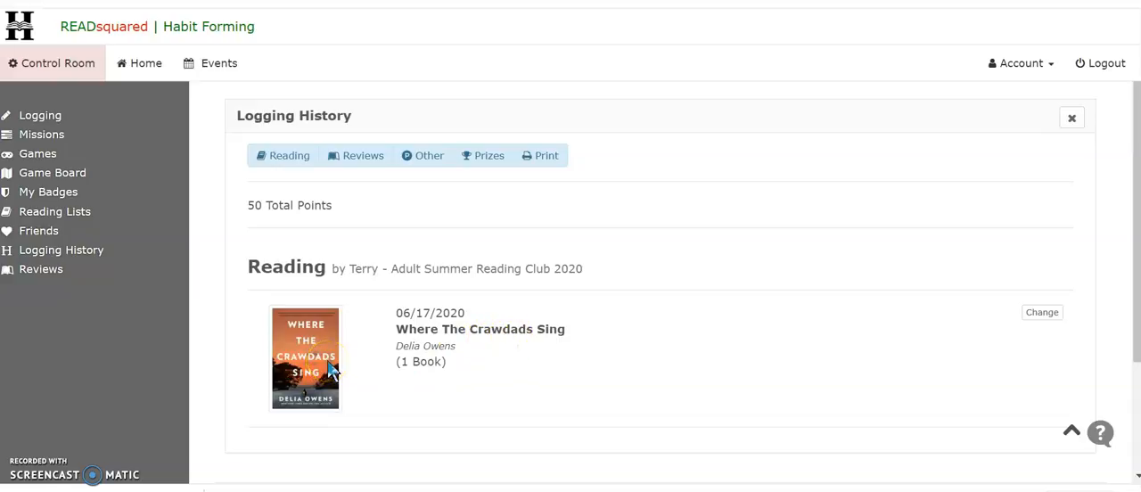
pyautogui.click(145, 63)
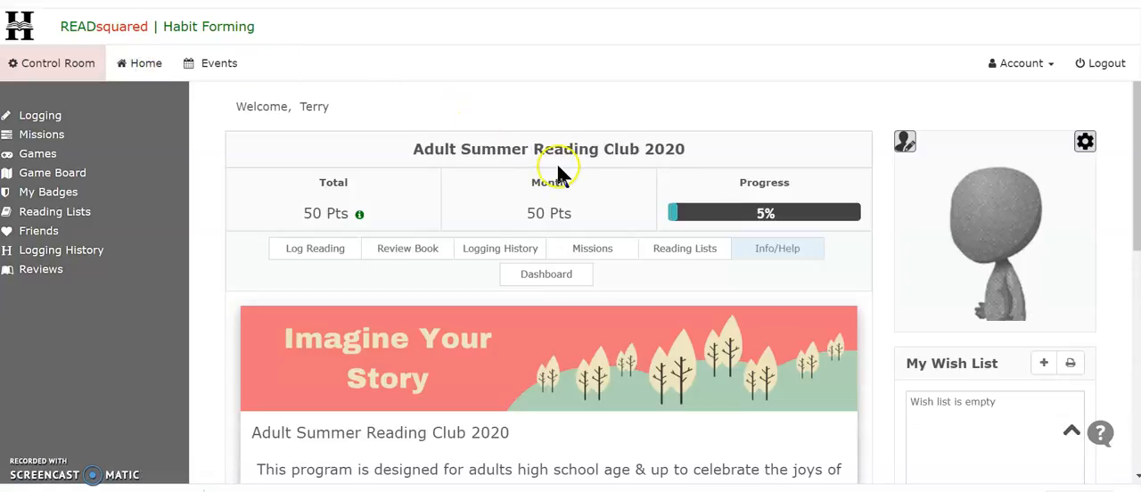
pyautogui.moveTo(635, 285)
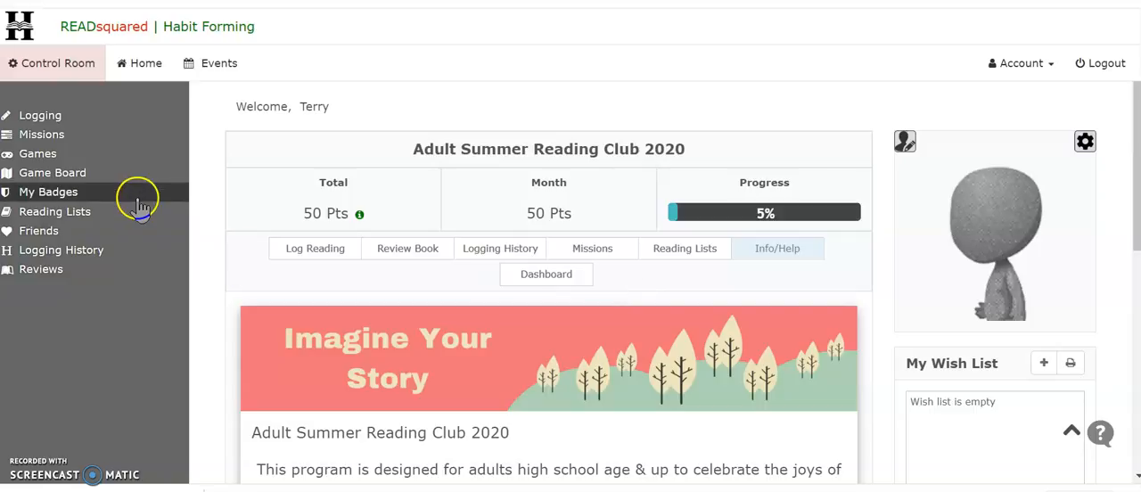
pyautogui.moveTo(52, 138)
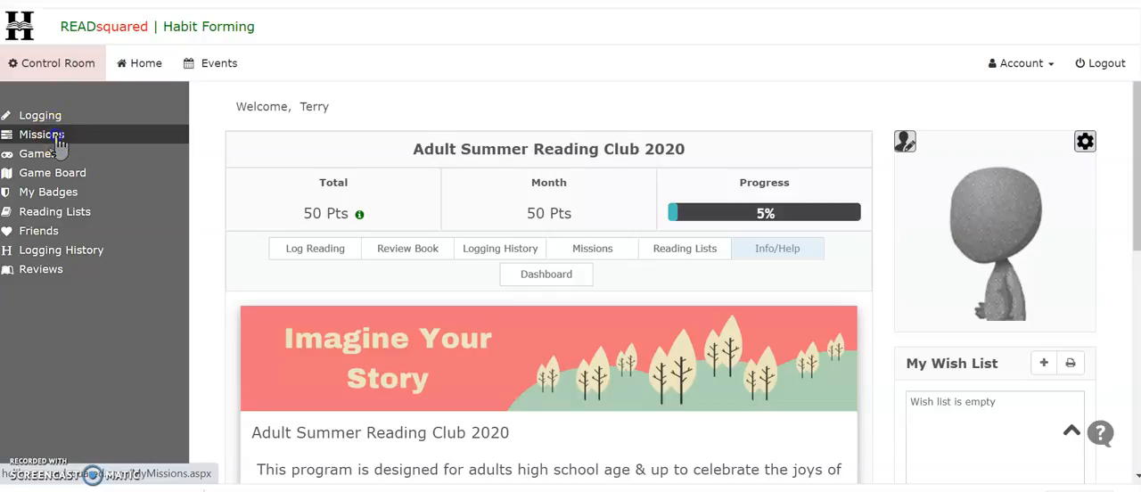
pyautogui.click(41, 134)
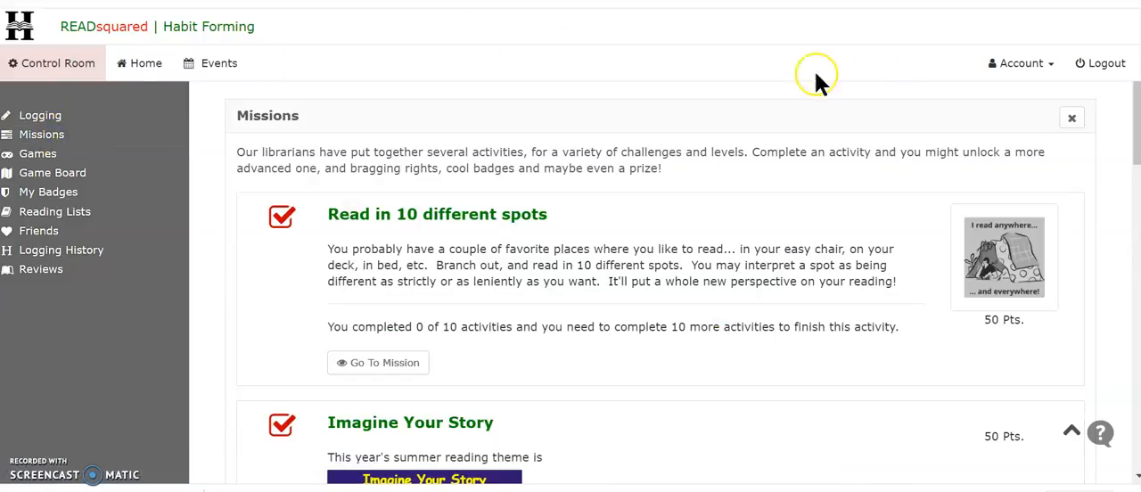
pyautogui.moveTo(1133, 107)
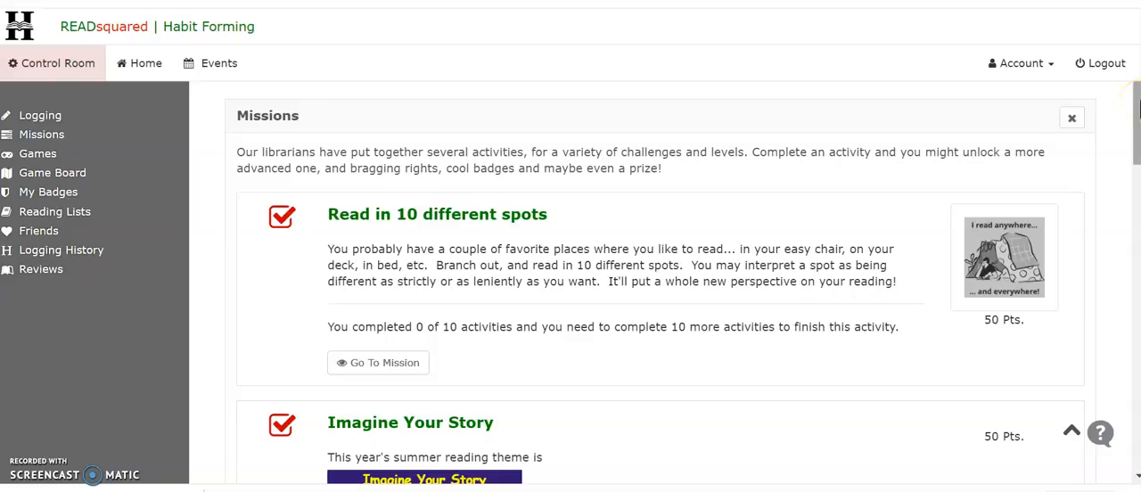
pyautogui.scroll(-3)
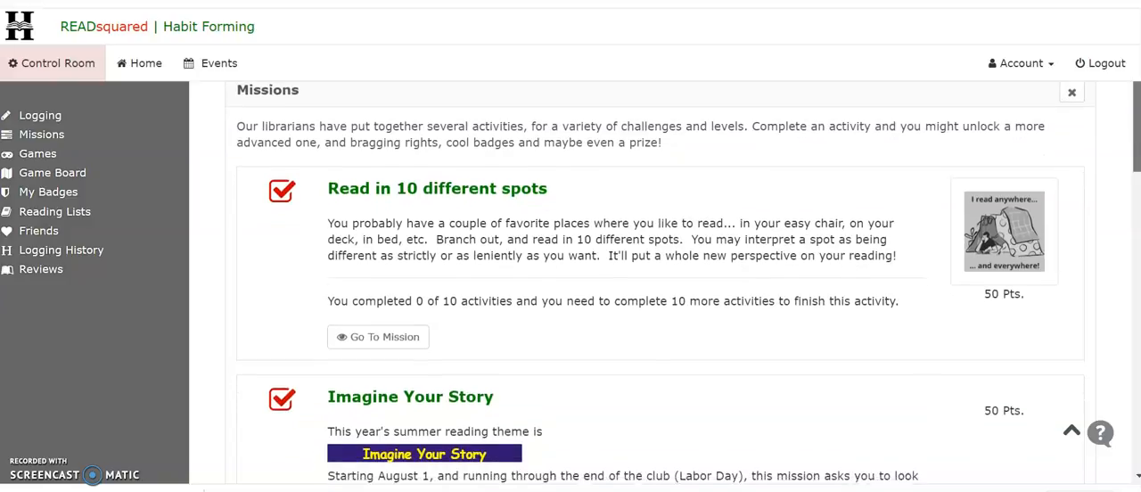
pyautogui.scroll(-3)
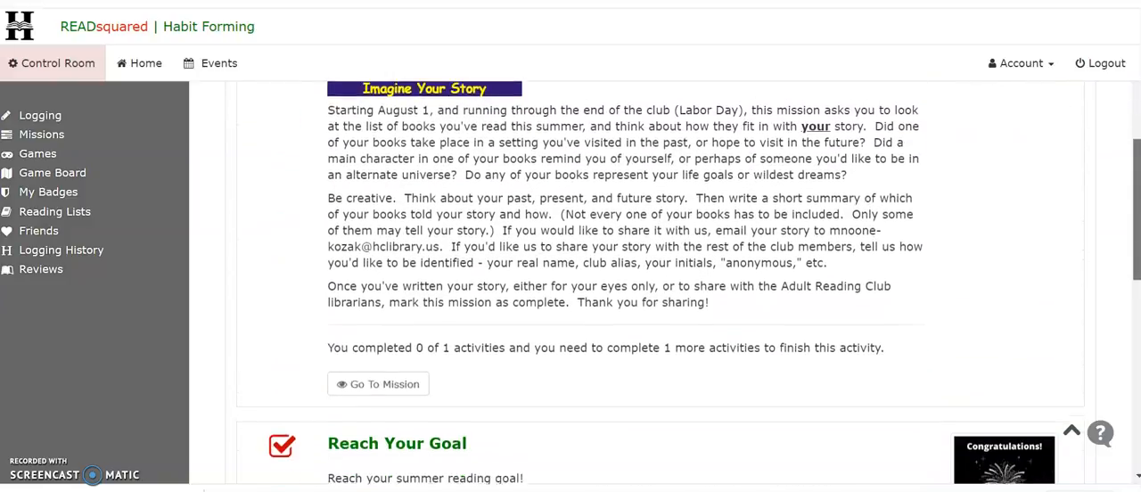
pyautogui.scroll(-3)
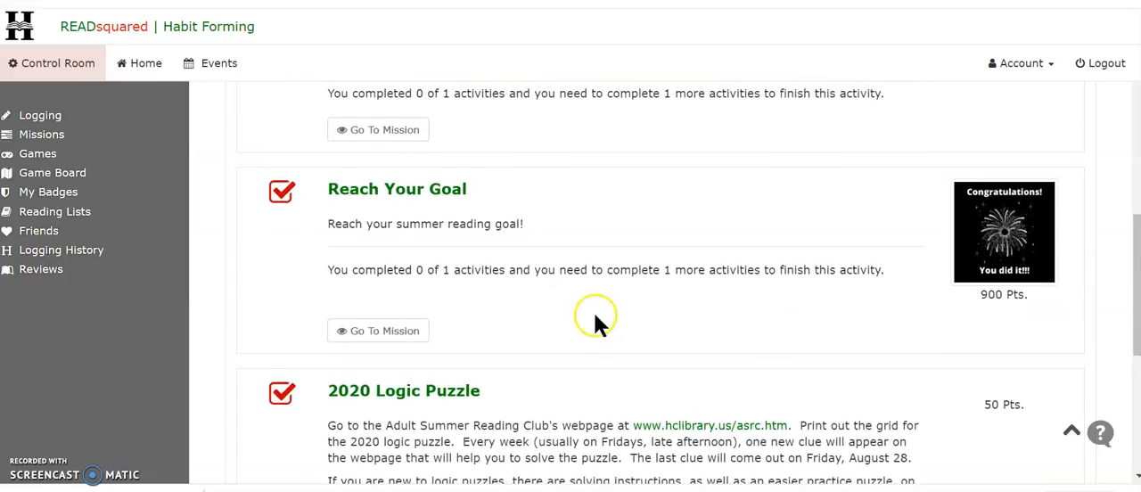
pyautogui.moveTo(533, 310)
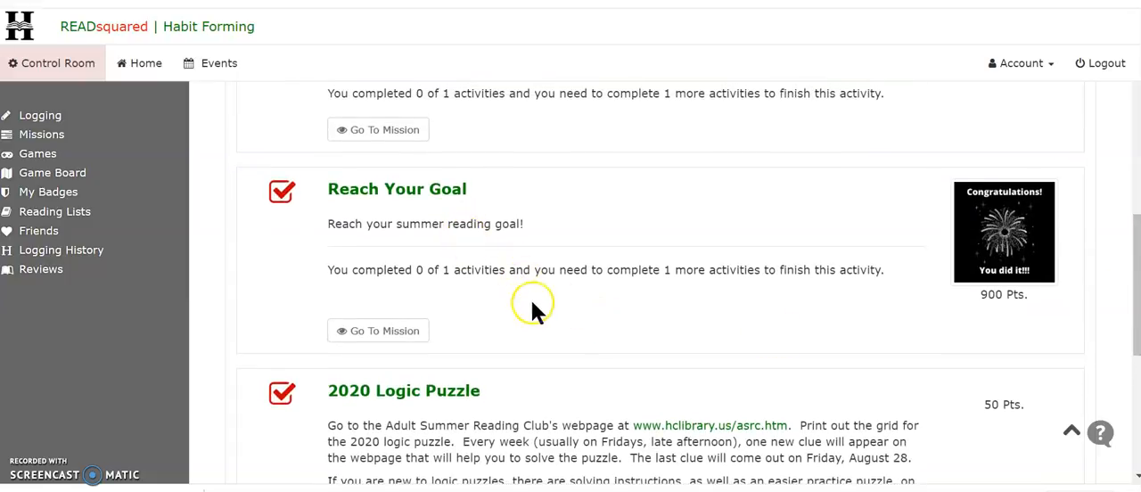
pyautogui.moveTo(535, 315)
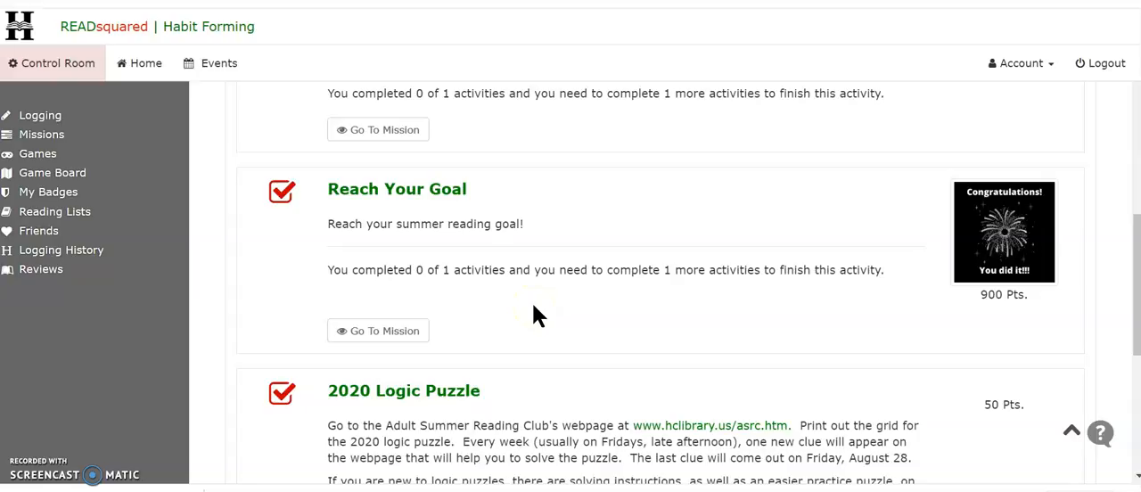
pyautogui.moveTo(384, 331)
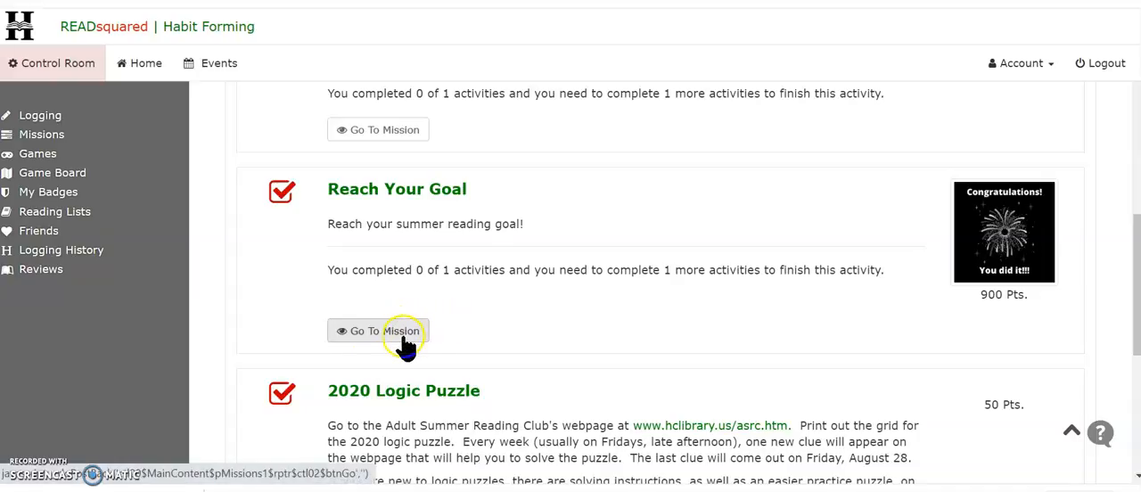
# Step: View the Reach Your Goal mission, then go back to the Logging dashboard
pyautogui.click(378, 331)
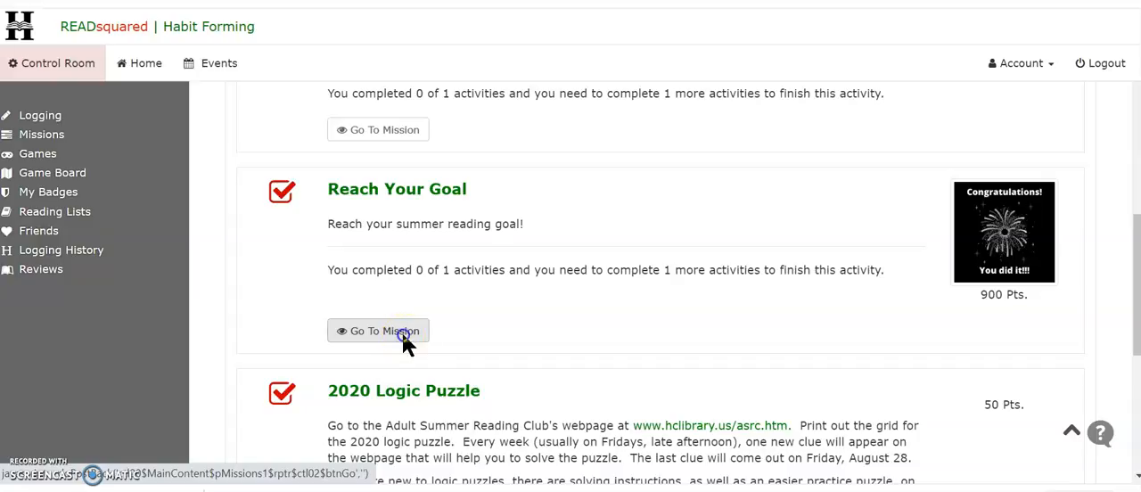
pyautogui.click(378, 330)
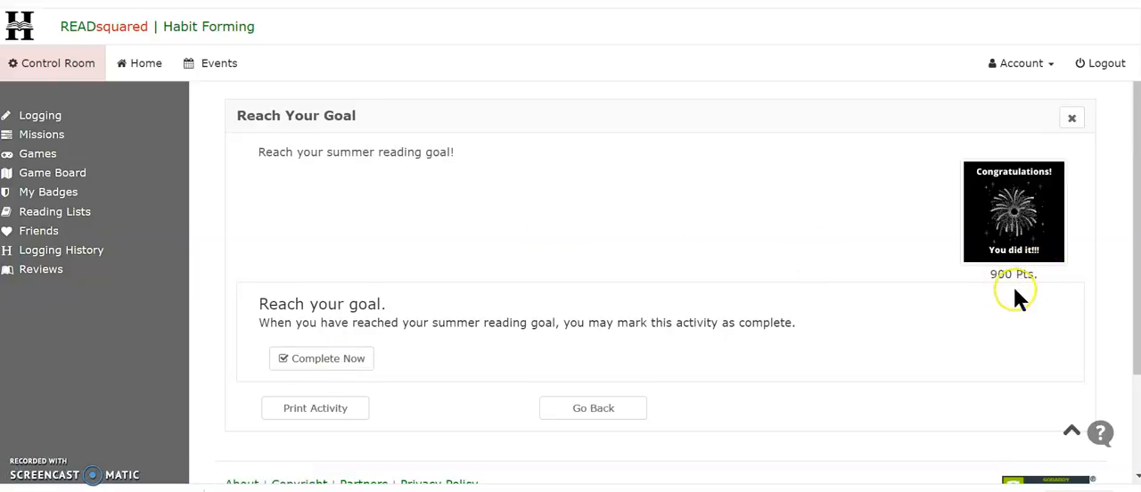
pyautogui.moveTo(719, 214)
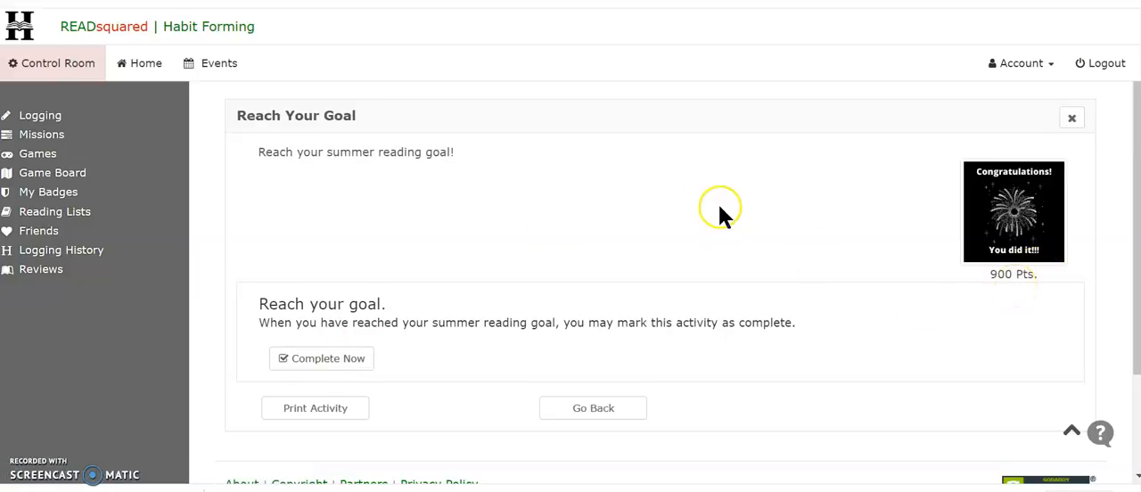
pyautogui.moveTo(784, 234)
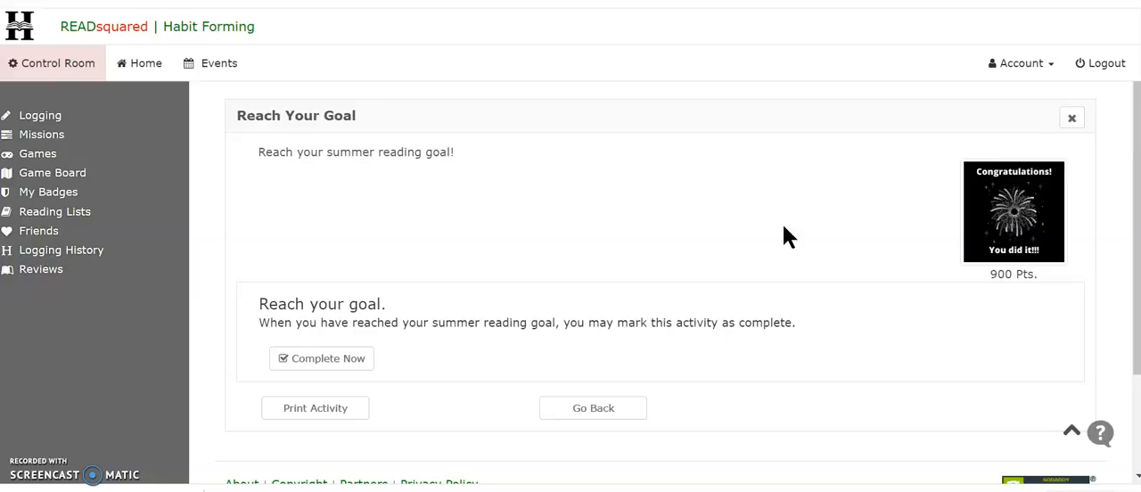
pyautogui.moveTo(165, 125)
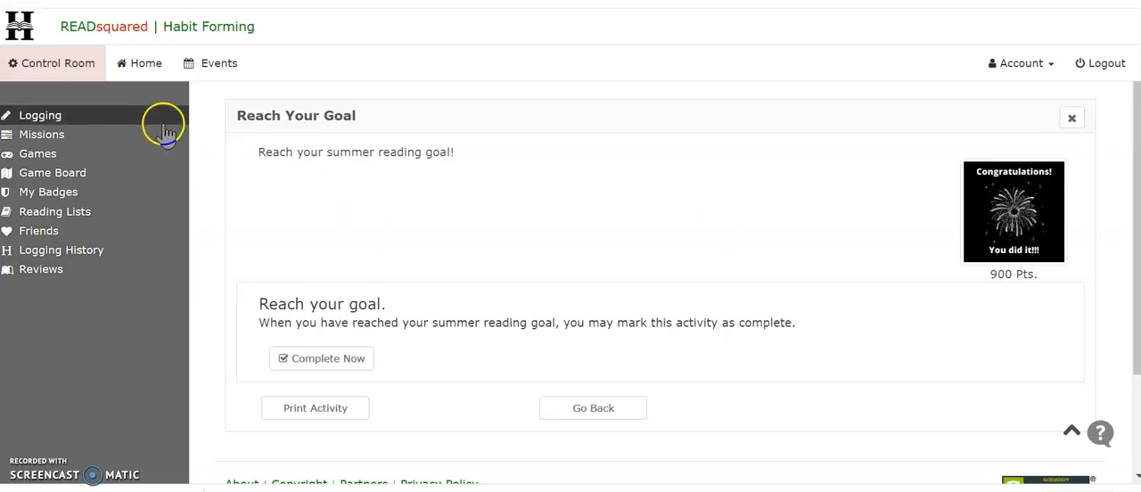
pyautogui.click(144, 63)
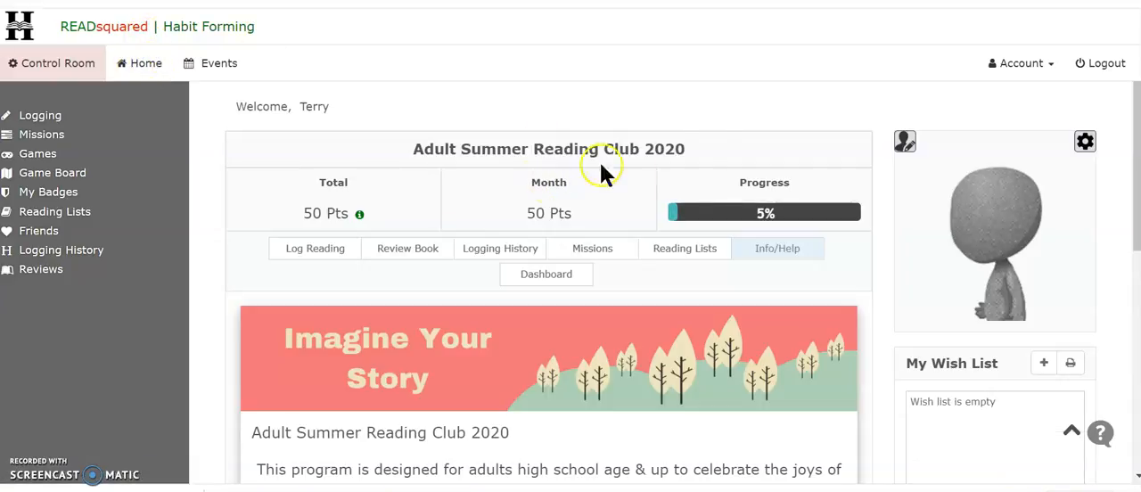
pyautogui.moveTo(707, 135)
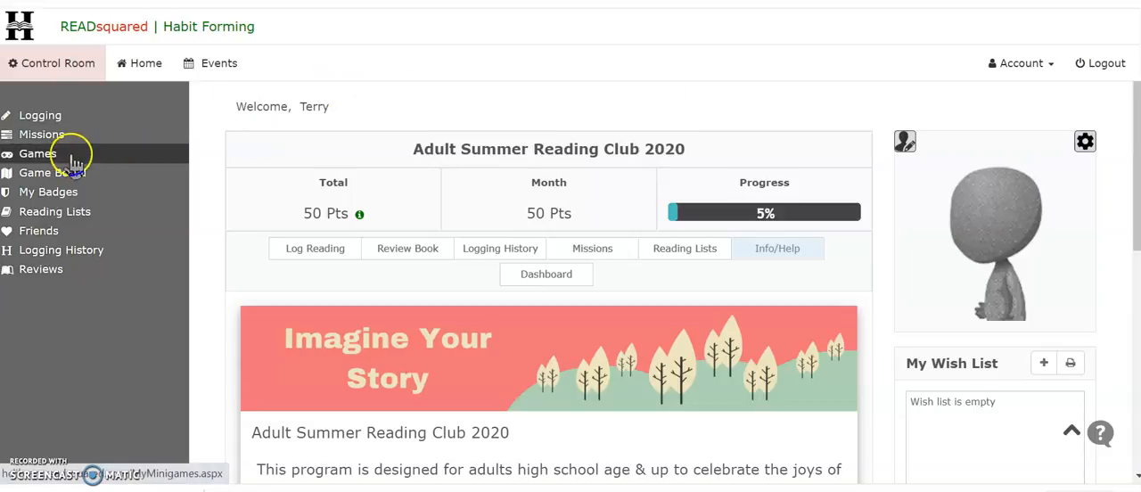
# Step: Open the Games page listing Mahjong Solitaire
pyautogui.click(37, 153)
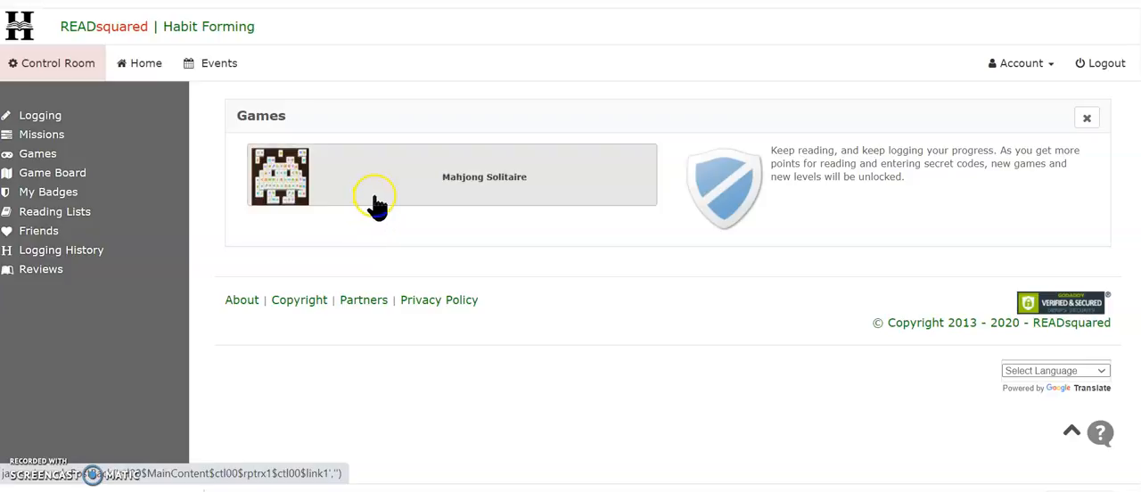
pyautogui.moveTo(194, 221)
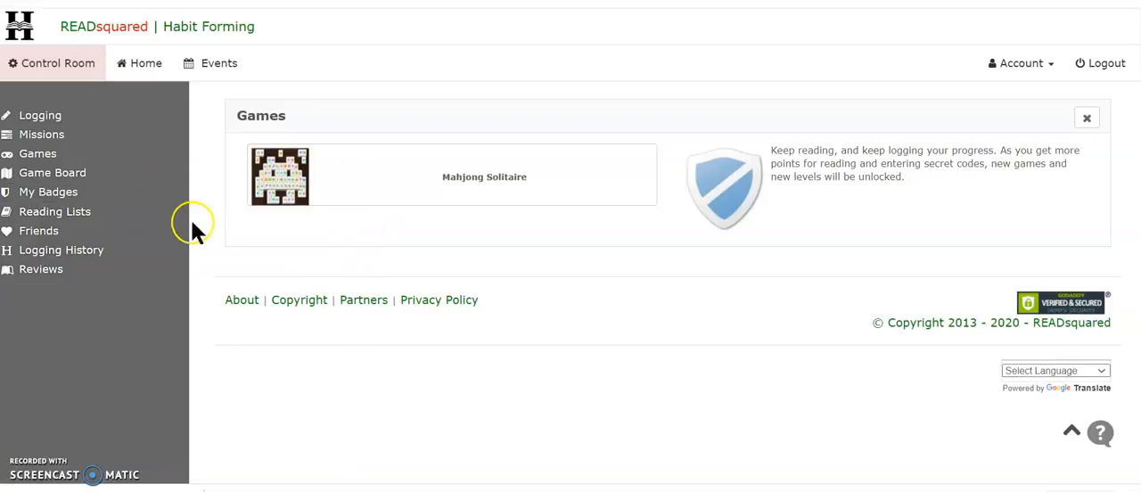
pyautogui.moveTo(56, 191)
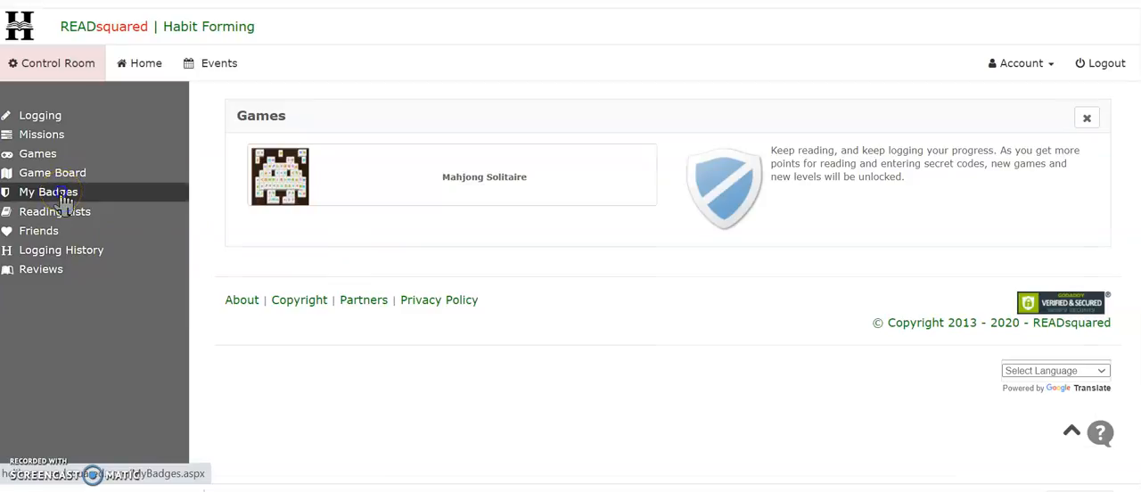
# Step: Open My Badges to see the Adult Registration badge dated 06/17/2020
pyautogui.click(48, 191)
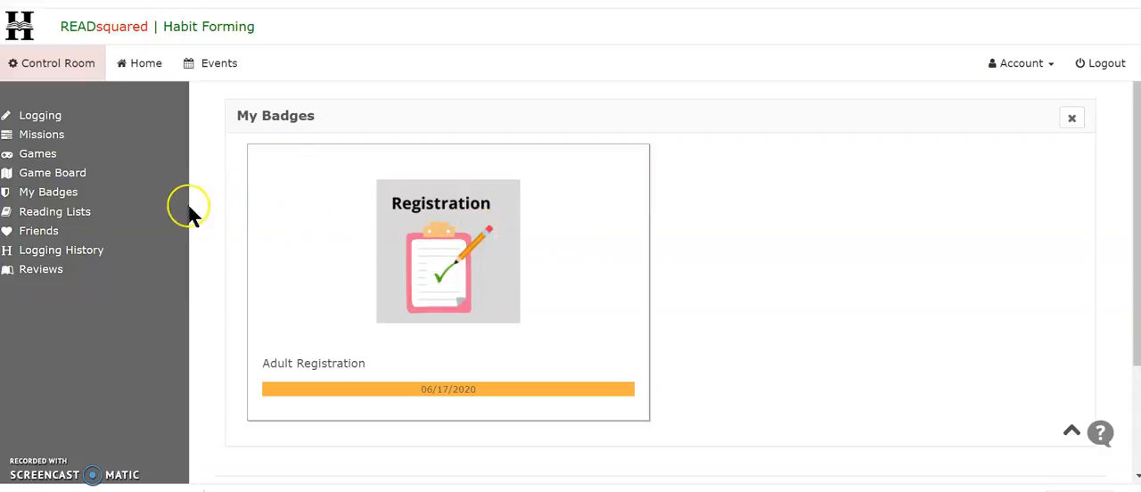
pyautogui.moveTo(69, 250)
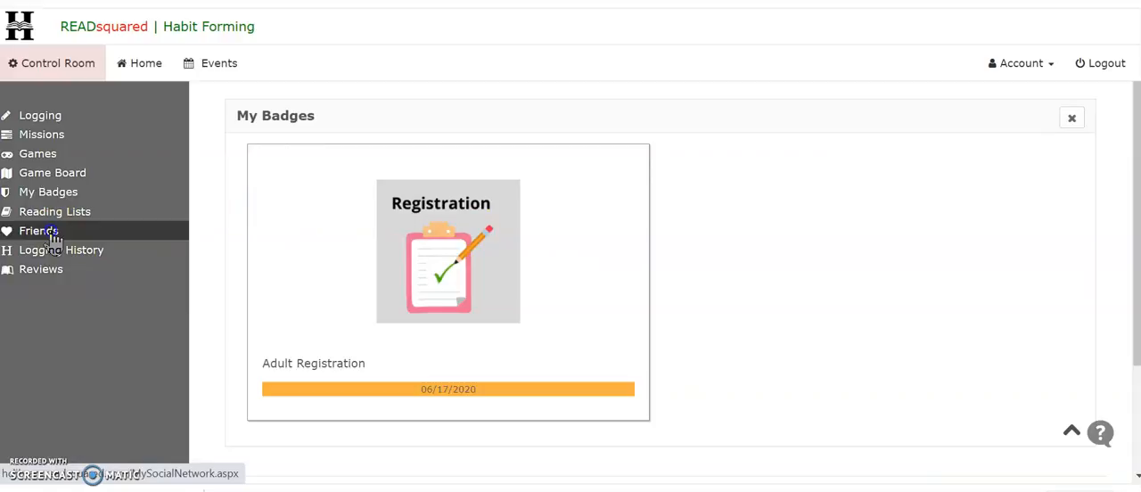
# Step: Open Friends, start an invite, and cancel the Invite Friend dialog without sending
pyautogui.click(38, 231)
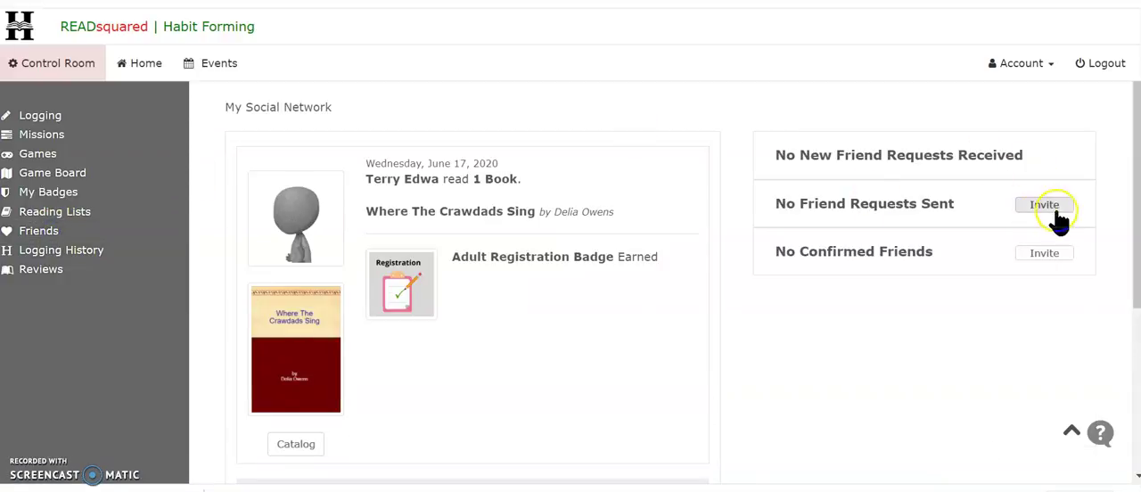
pyautogui.click(1044, 204)
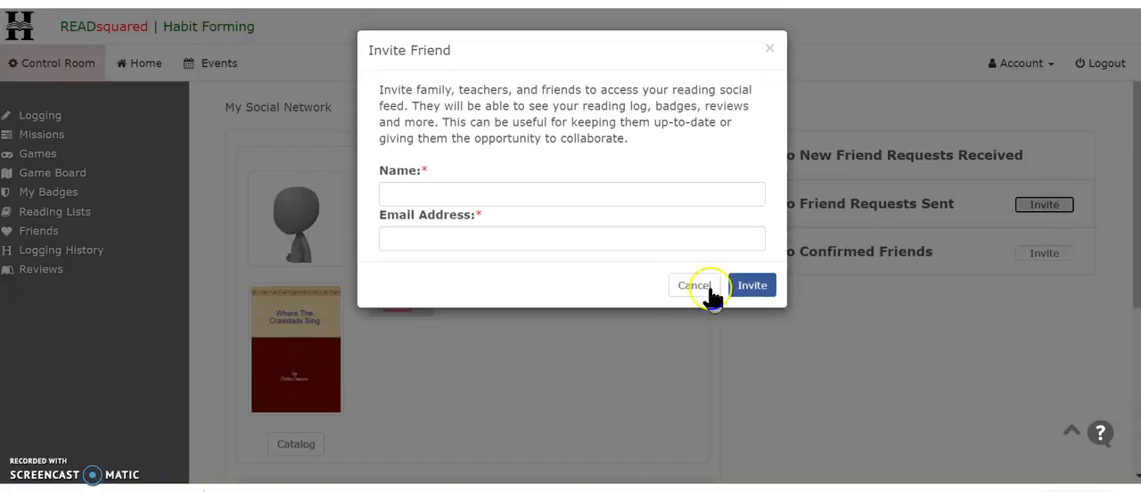
pyautogui.moveTo(673, 283)
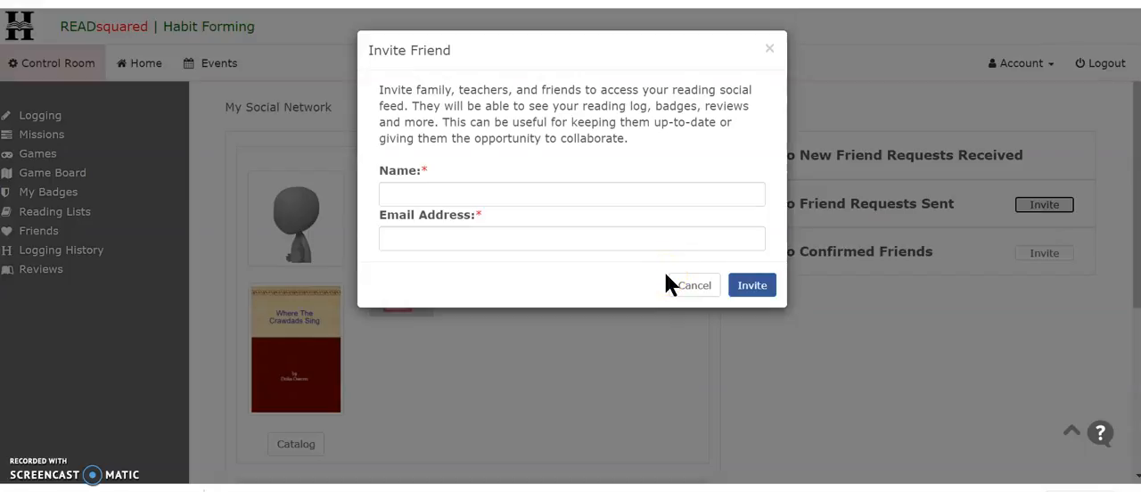
pyautogui.click(752, 284)
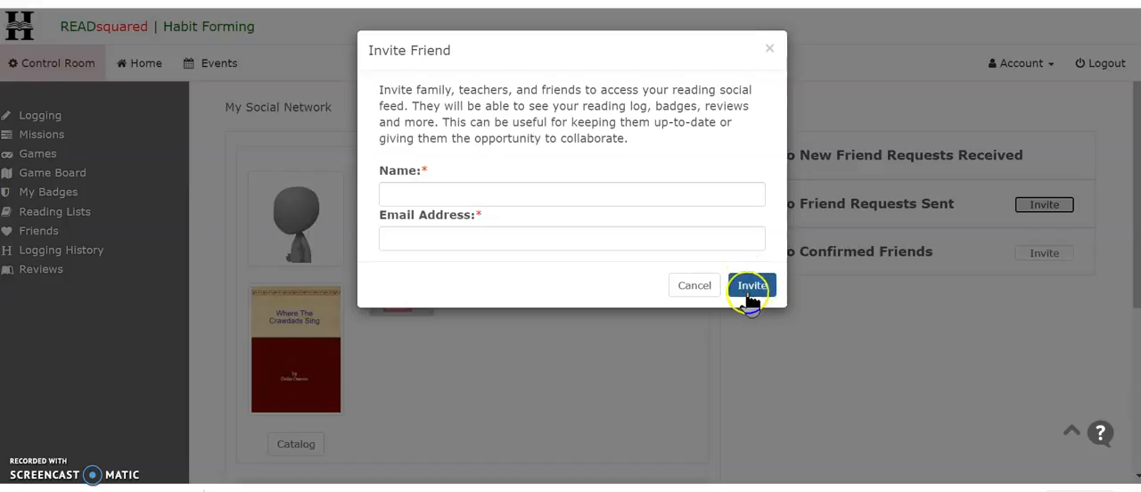
pyautogui.moveTo(704, 285)
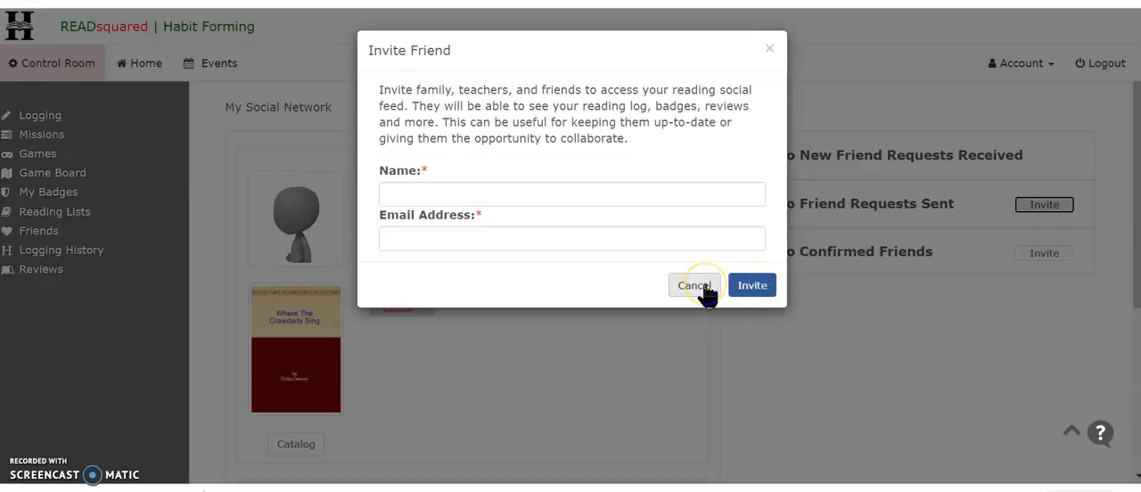
pyautogui.click(696, 285)
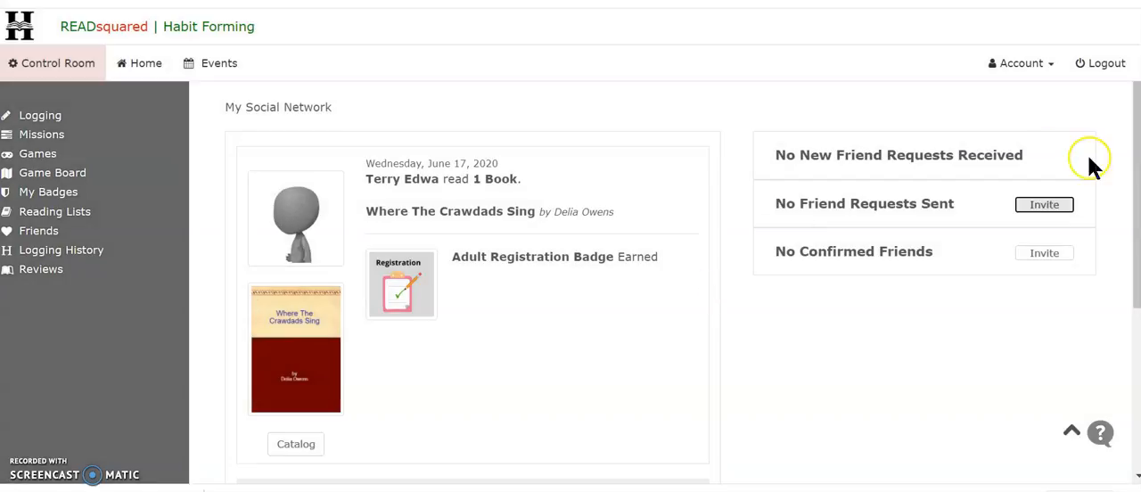
pyautogui.moveTo(266, 107)
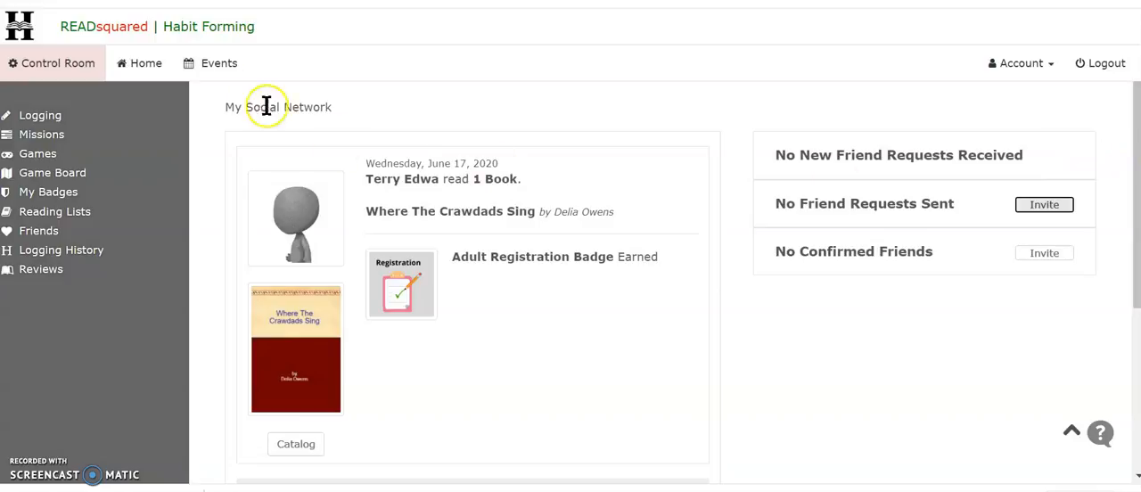
pyautogui.click(216, 62)
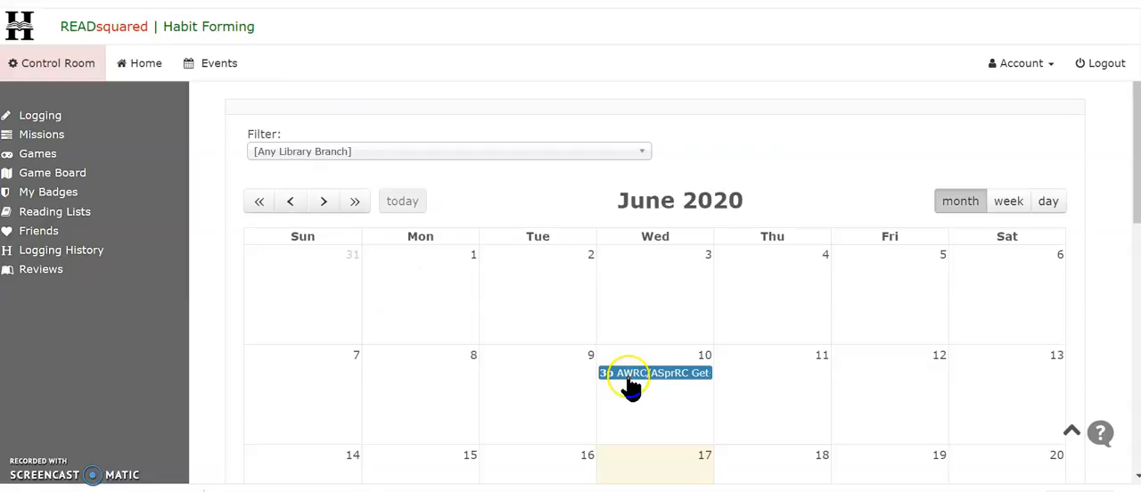
pyautogui.moveTo(634, 394)
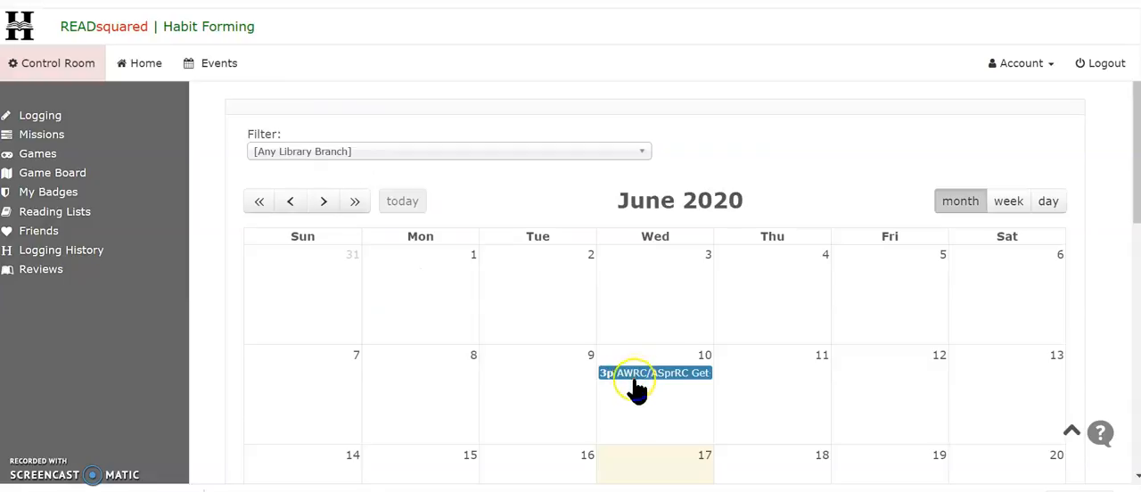
pyautogui.moveTo(669, 397)
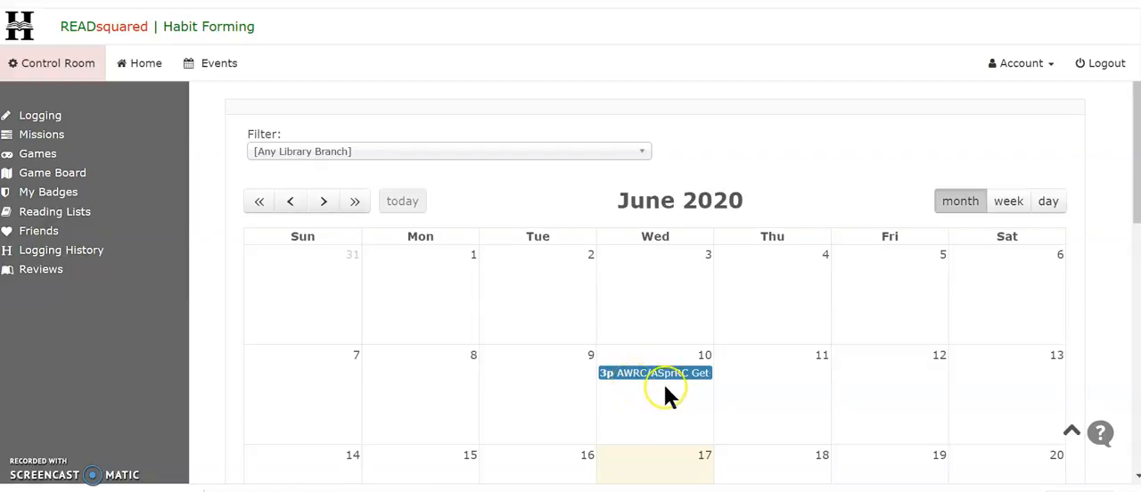
pyautogui.moveTo(1134, 156)
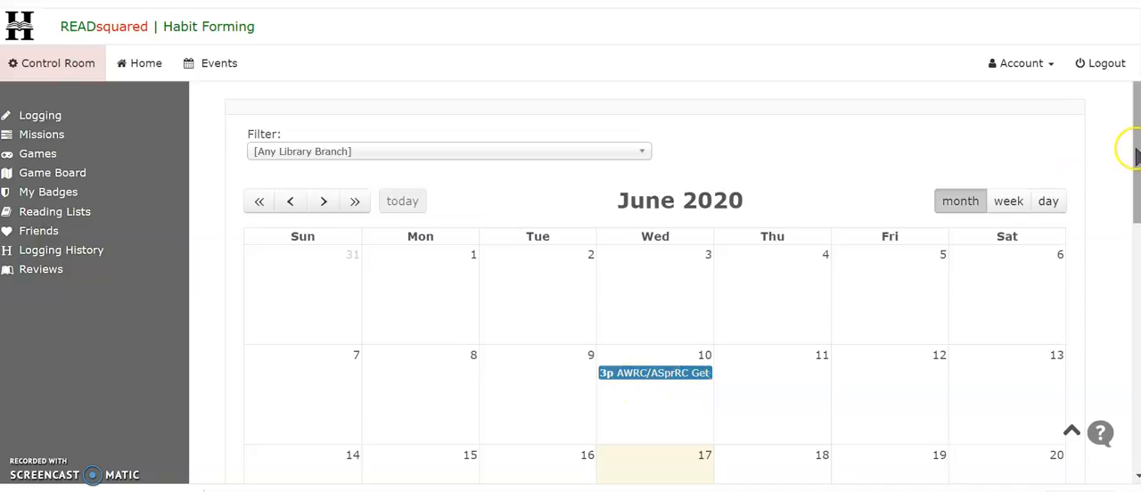
pyautogui.scroll(-3)
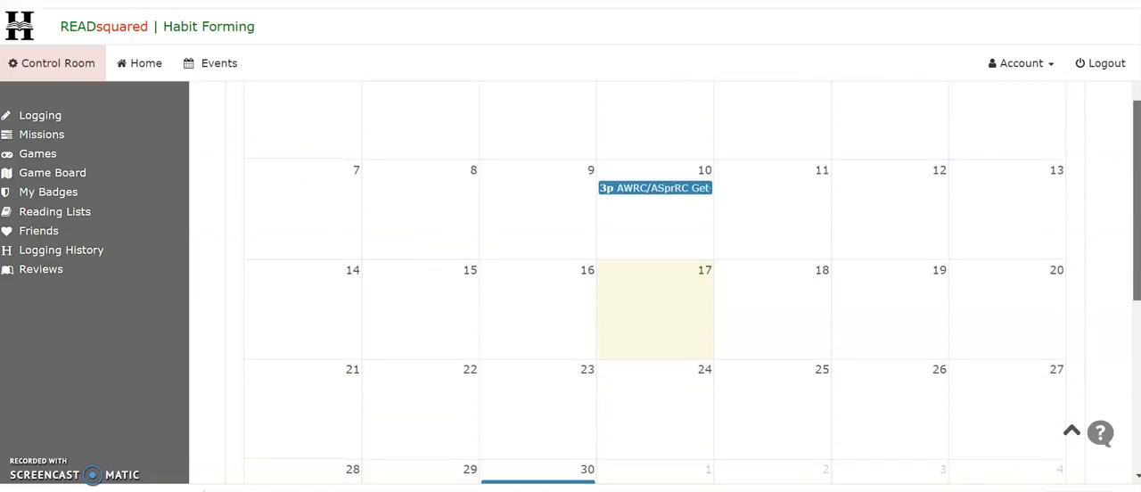
pyautogui.scroll(-3)
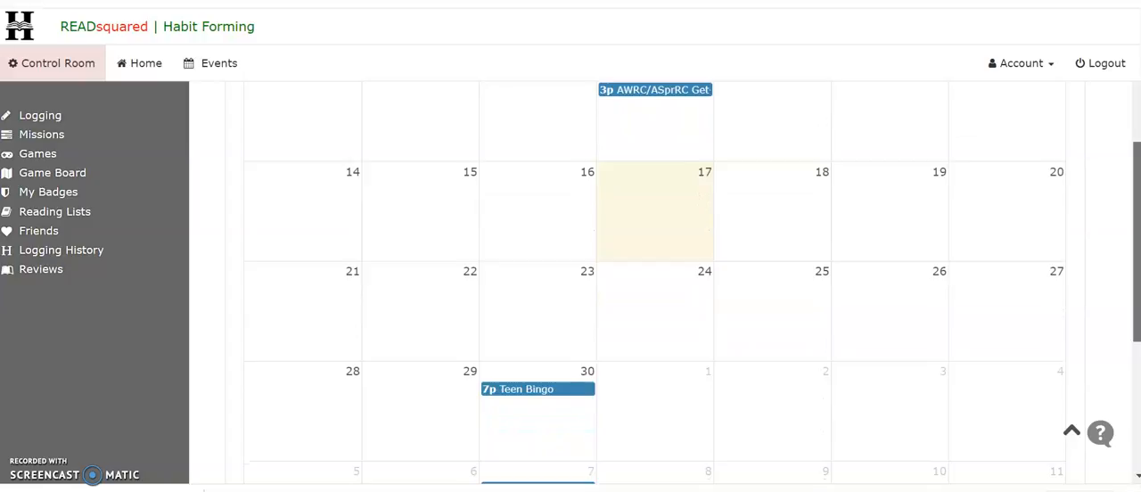
pyautogui.scroll(-3)
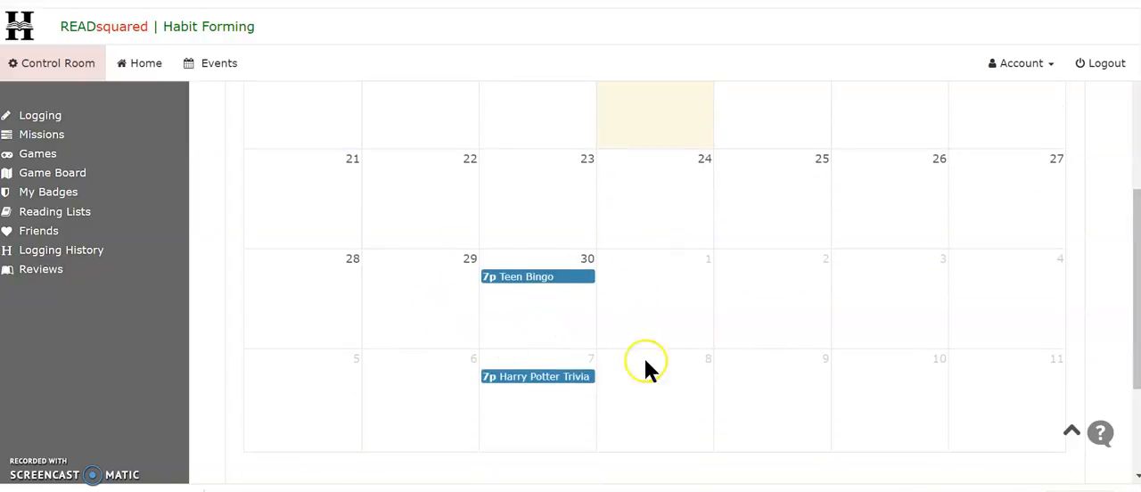
pyautogui.moveTo(624, 328)
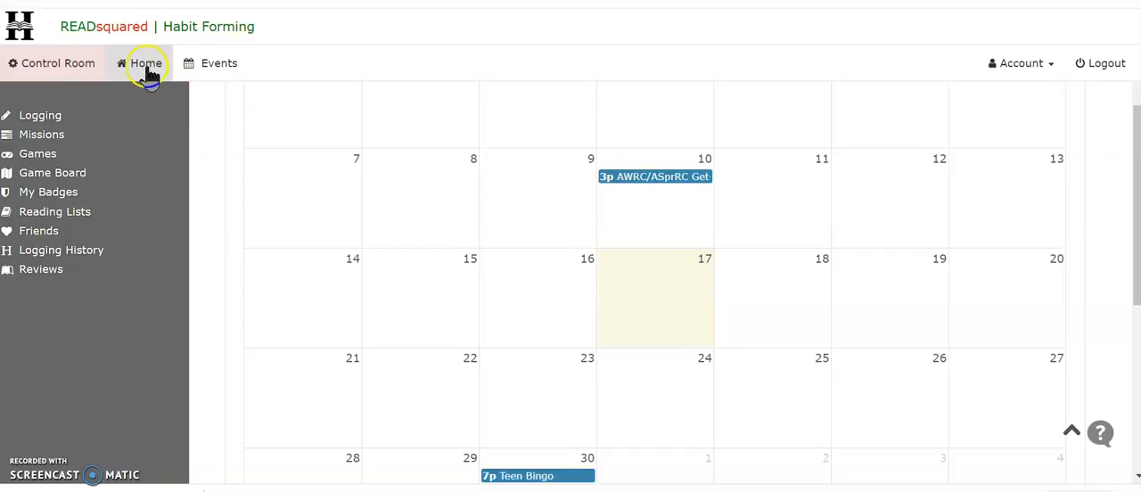
# Step: Go back to the dashboard and open the My Avatar customization page
pyautogui.click(147, 64)
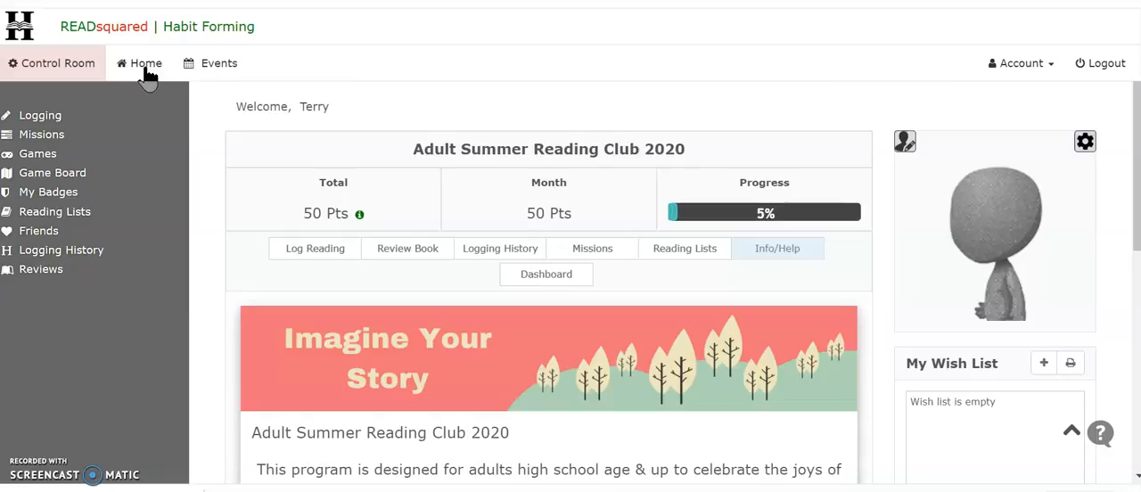
pyautogui.moveTo(690, 230)
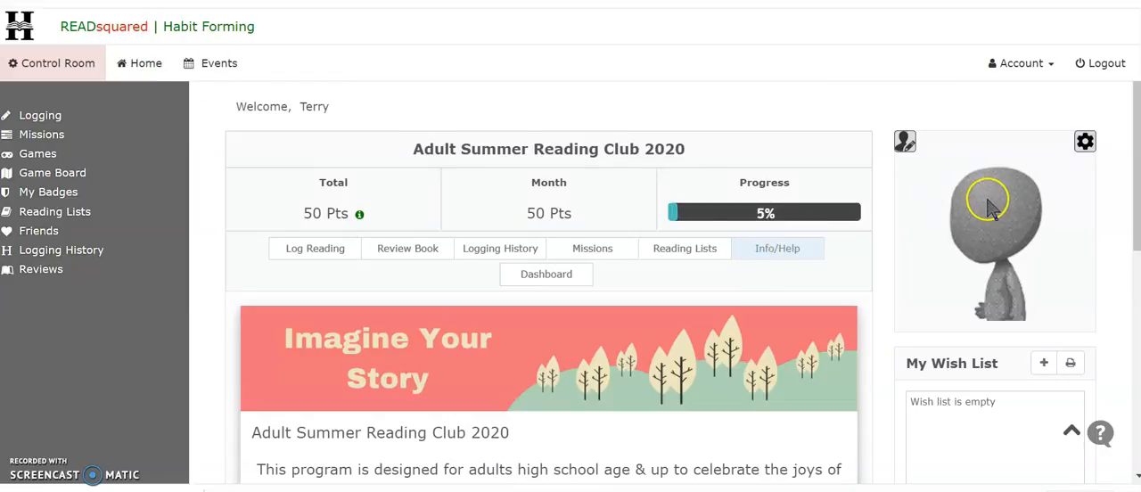
pyautogui.moveTo(906, 142)
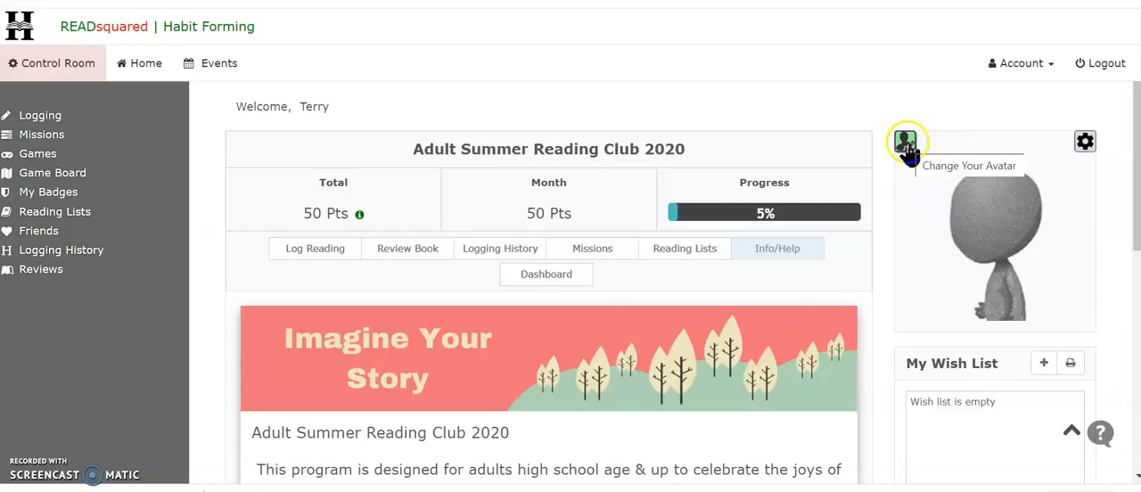
pyautogui.click(905, 142)
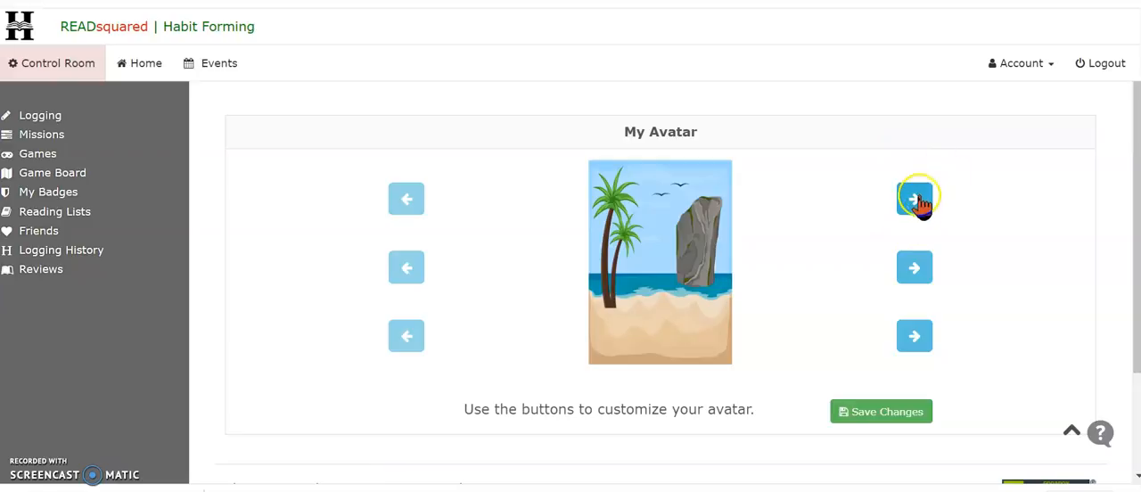
# Step: Build an avatar of a suited man, the Eiffel Tower, and a city road background, then save
pyautogui.click(914, 198)
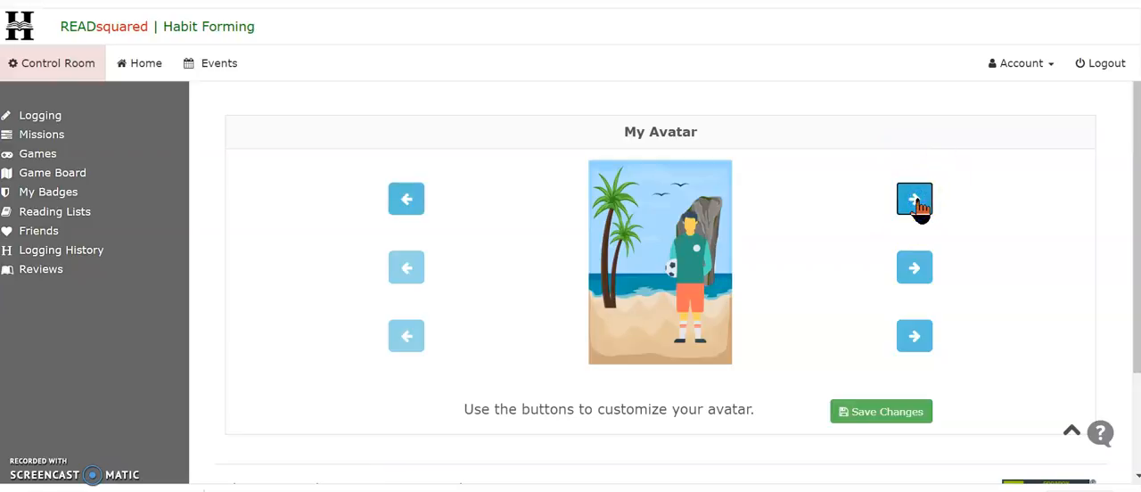
pyautogui.click(913, 199)
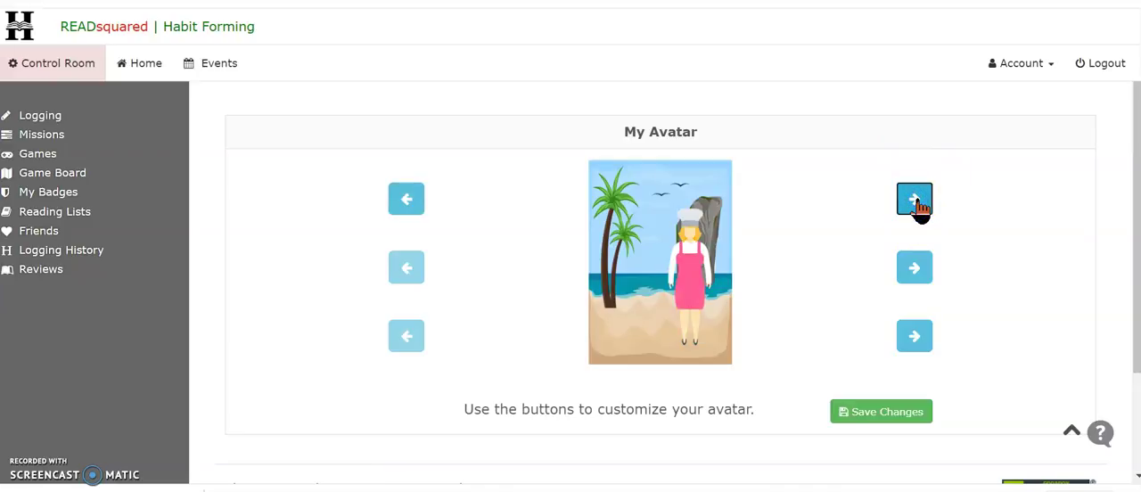
pyautogui.click(914, 199)
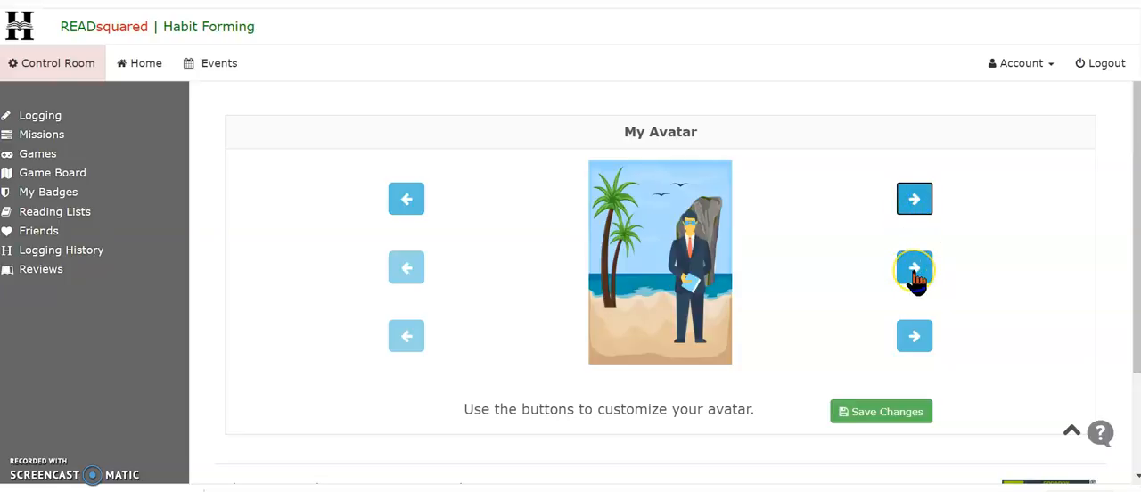
pyautogui.click(914, 268)
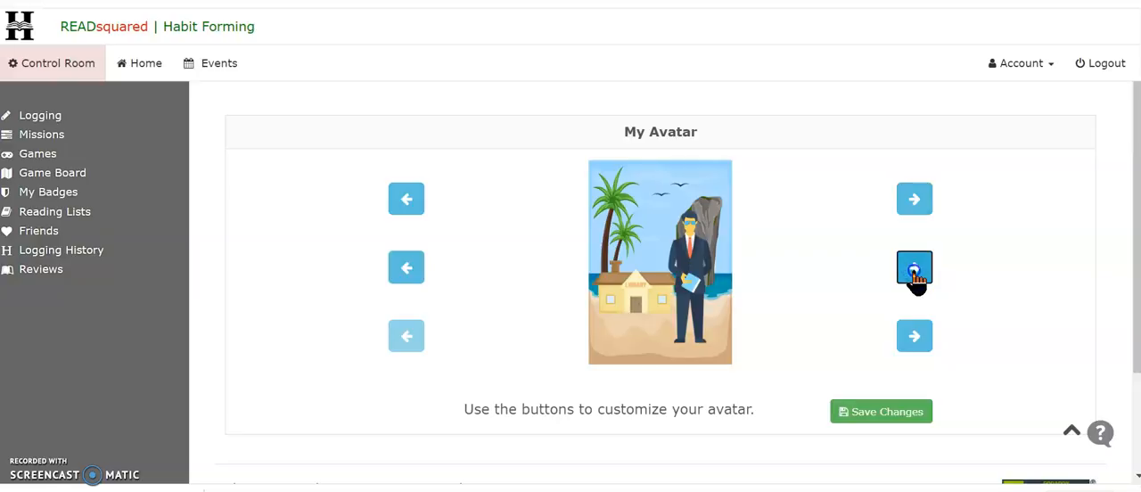
pyautogui.click(914, 267)
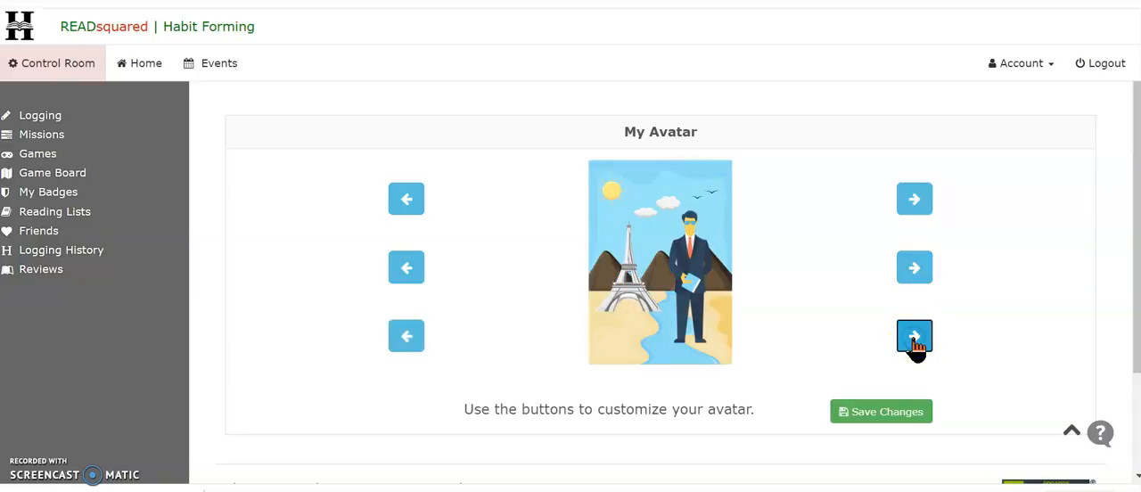
pyautogui.click(914, 339)
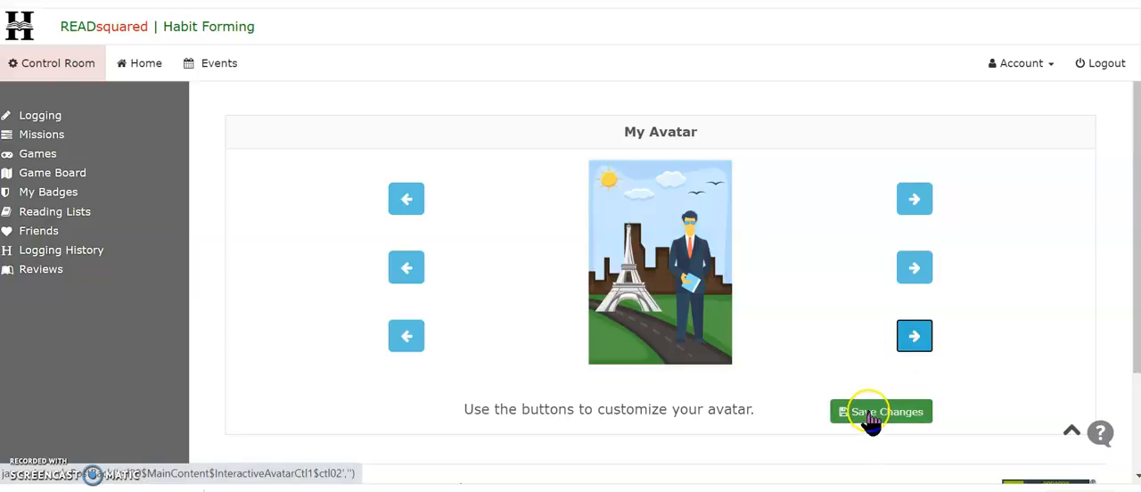
pyautogui.click(887, 410)
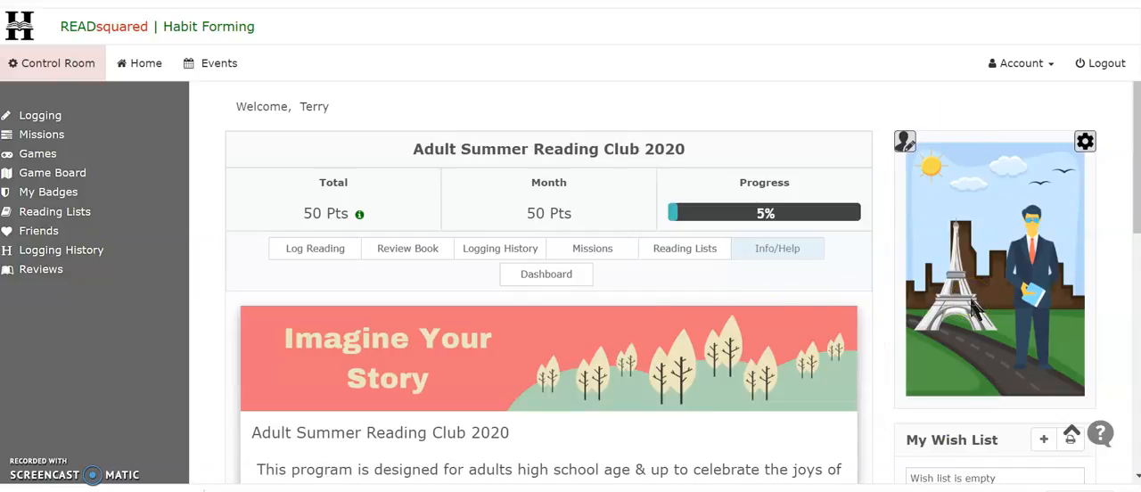
pyautogui.moveTo(888, 78)
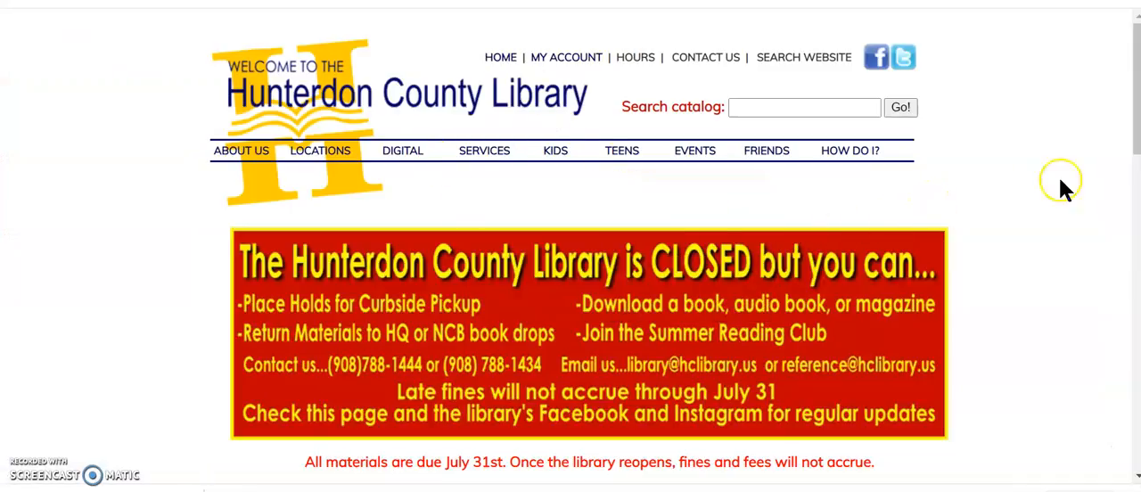
pyautogui.moveTo(1095, 86)
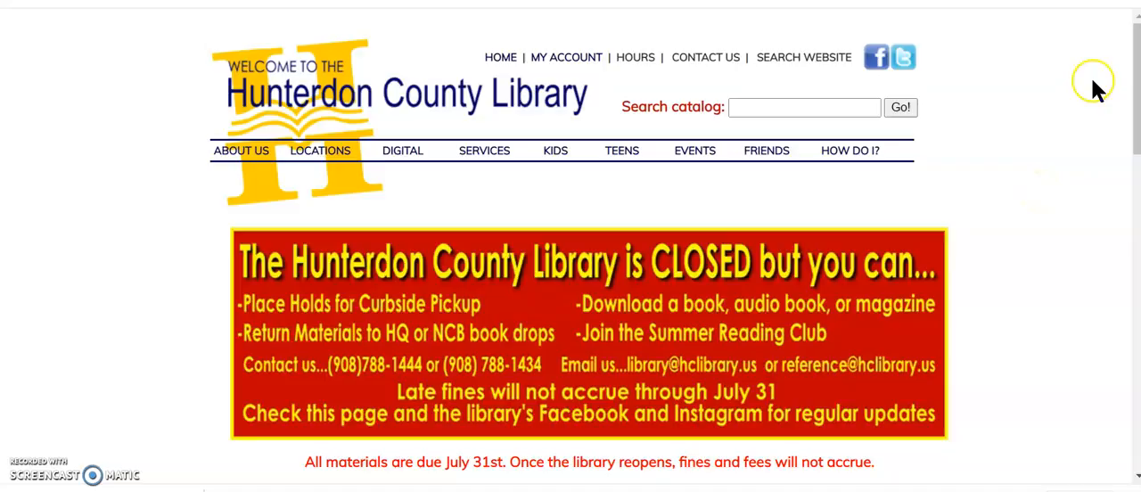
pyautogui.moveTo(1134, 36)
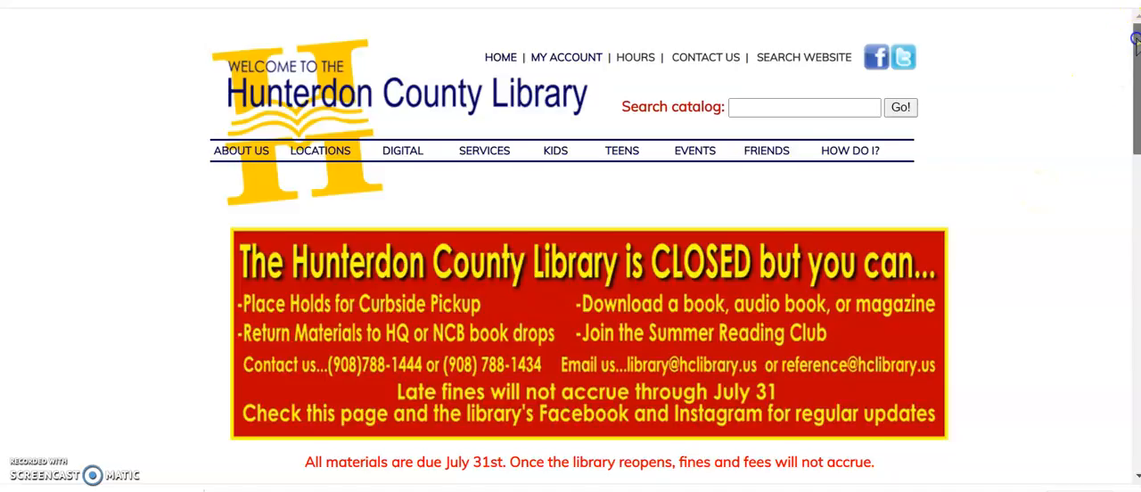
pyautogui.scroll(-3)
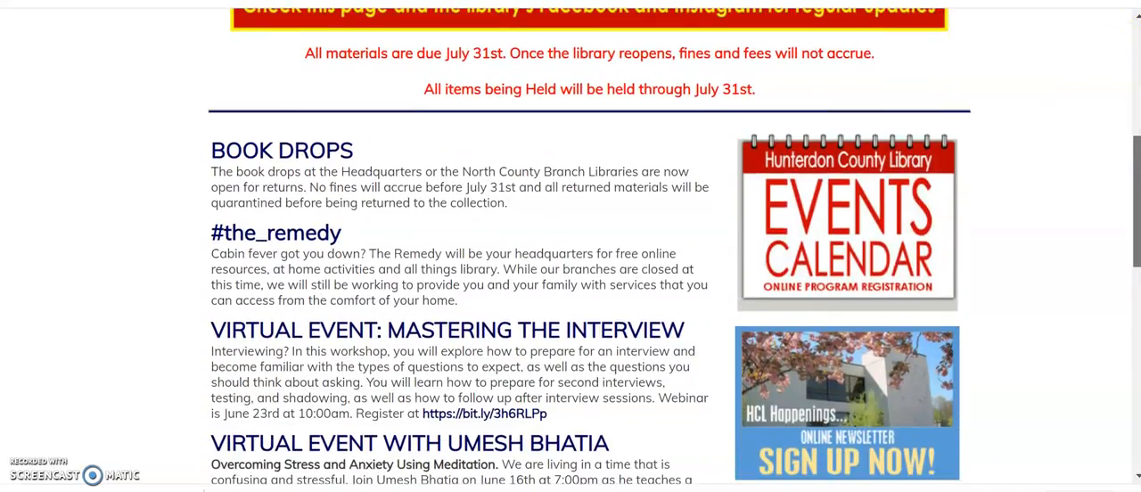
pyautogui.scroll(-3)
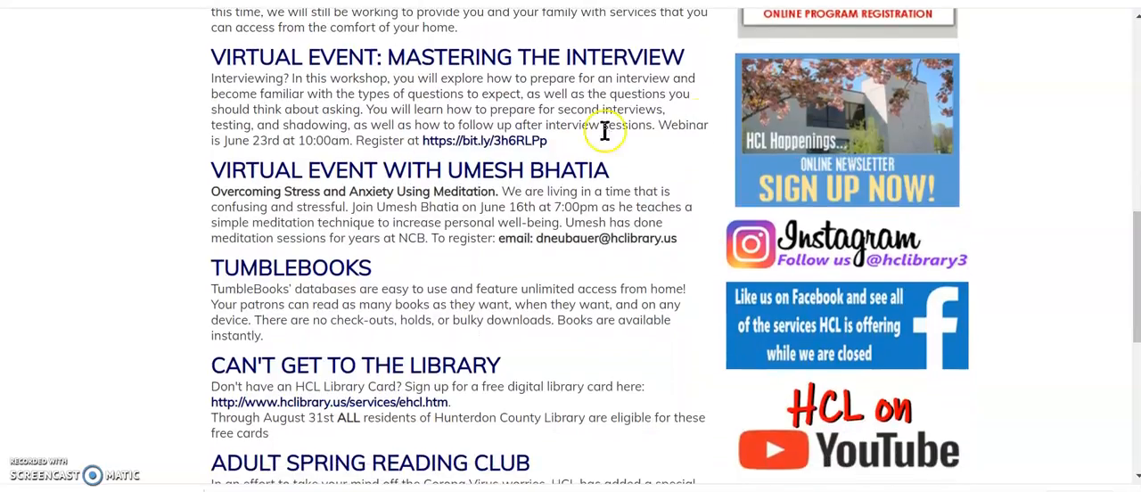
pyautogui.moveTo(301, 214)
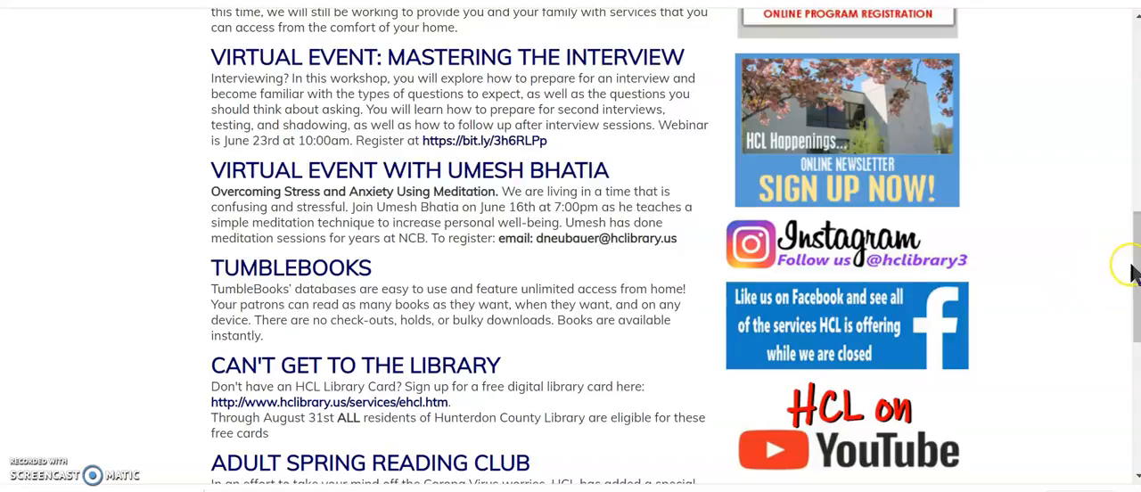
pyautogui.moveTo(1132, 285)
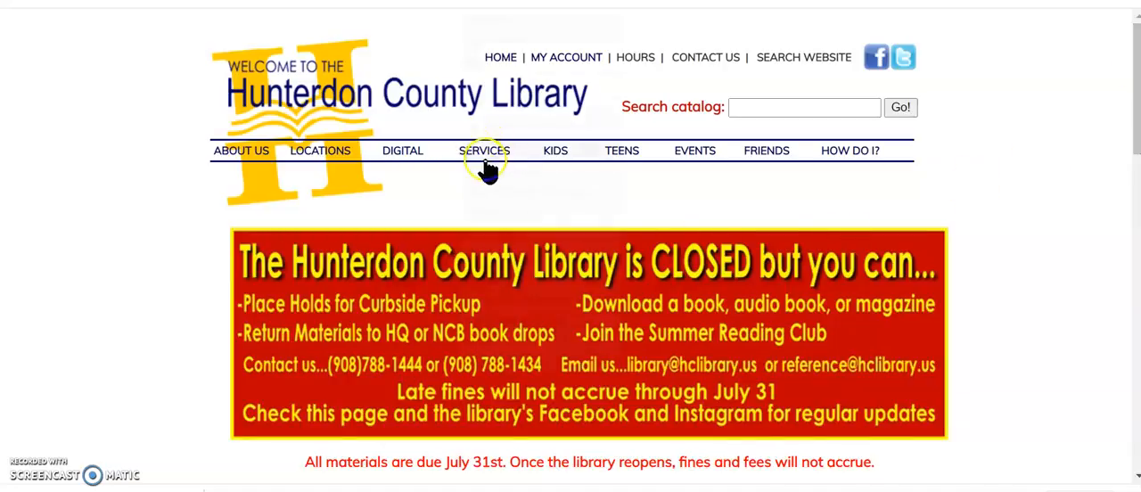
# Step: Go through library services to Readers' Services and open the Adult Summer Reading Club page
pyautogui.click(484, 149)
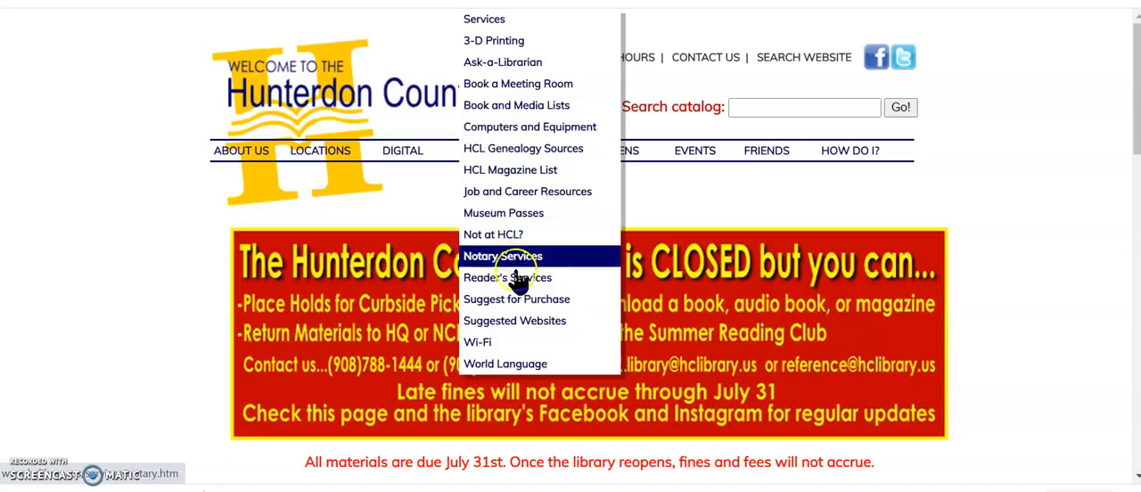
pyautogui.moveTo(519, 283)
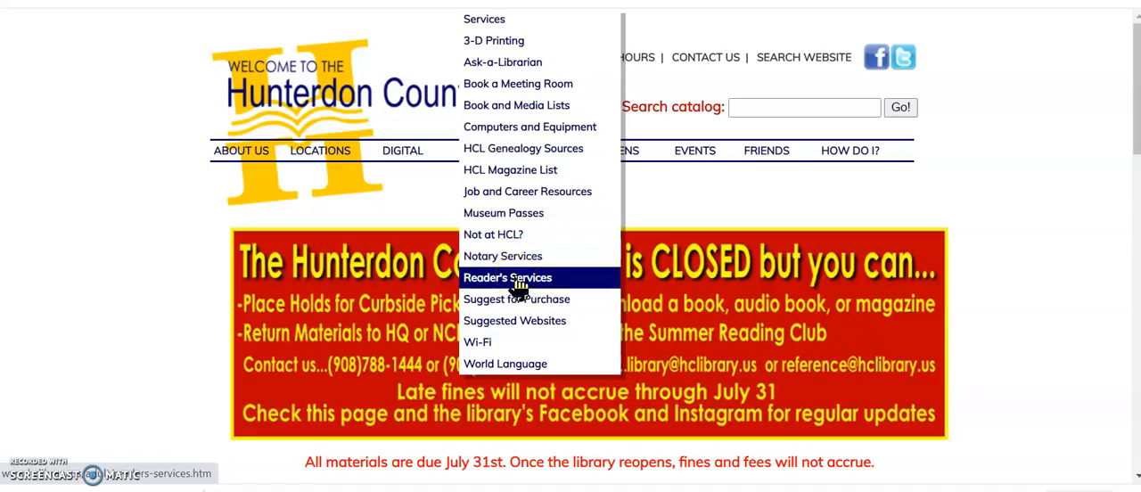
pyautogui.click(507, 277)
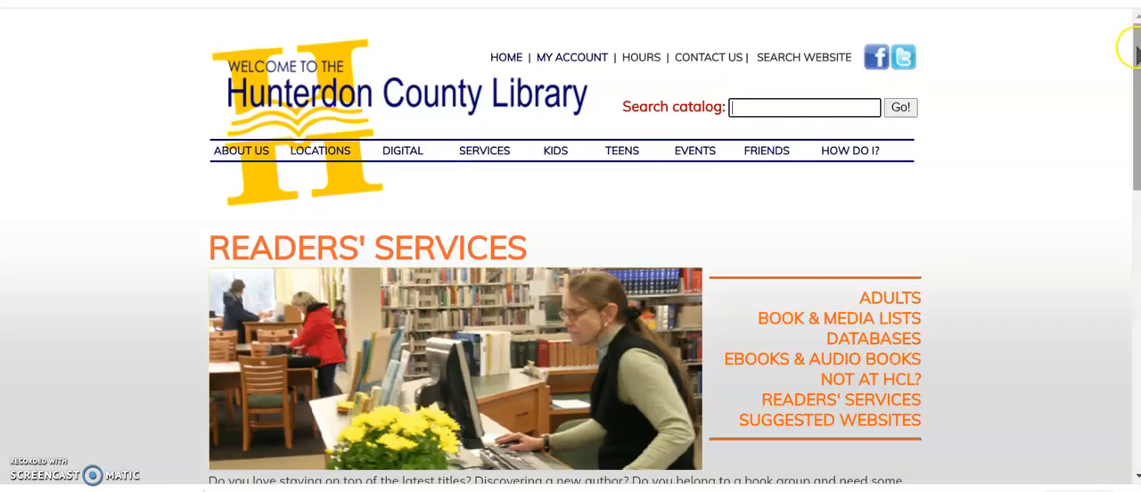
pyautogui.scroll(-3)
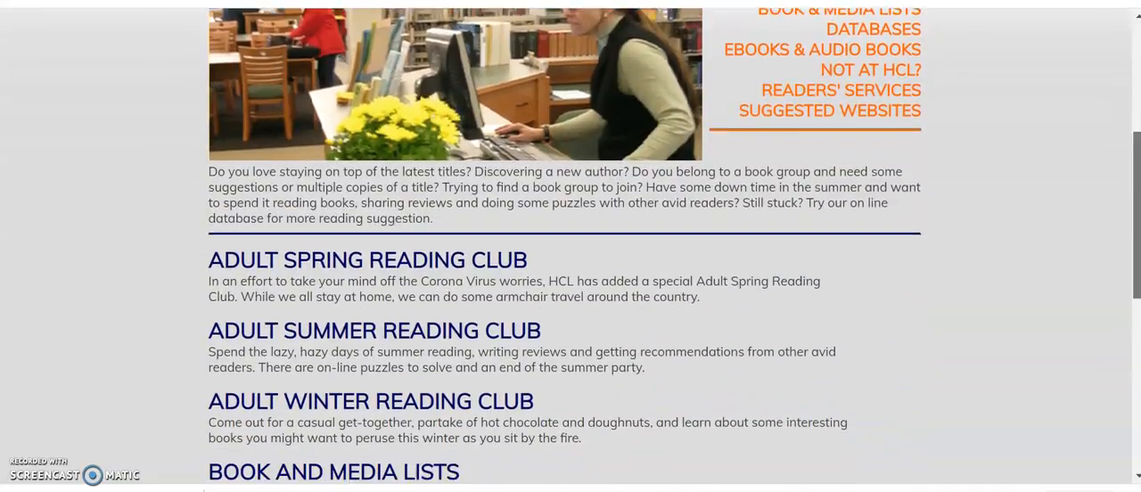
pyautogui.scroll(-3)
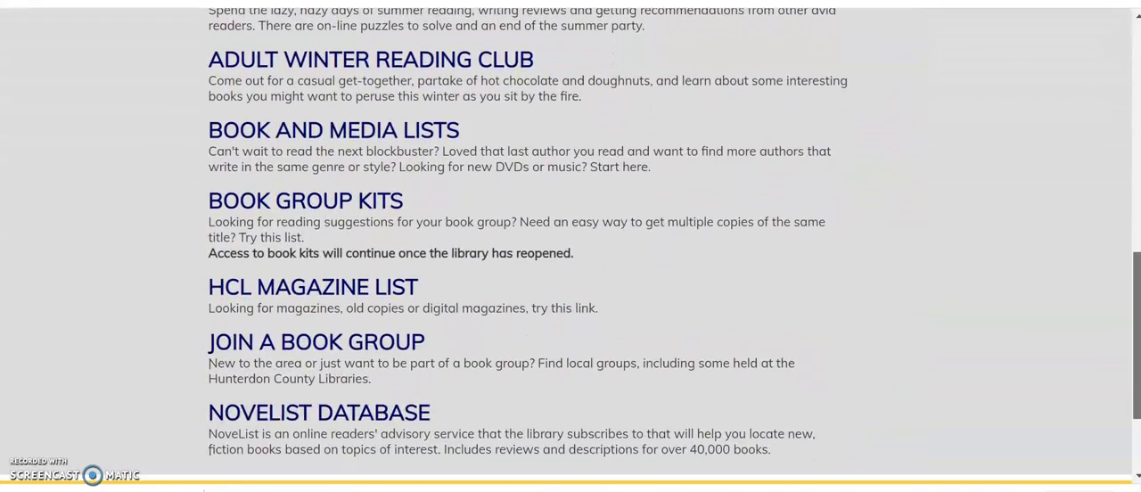
pyautogui.scroll(3)
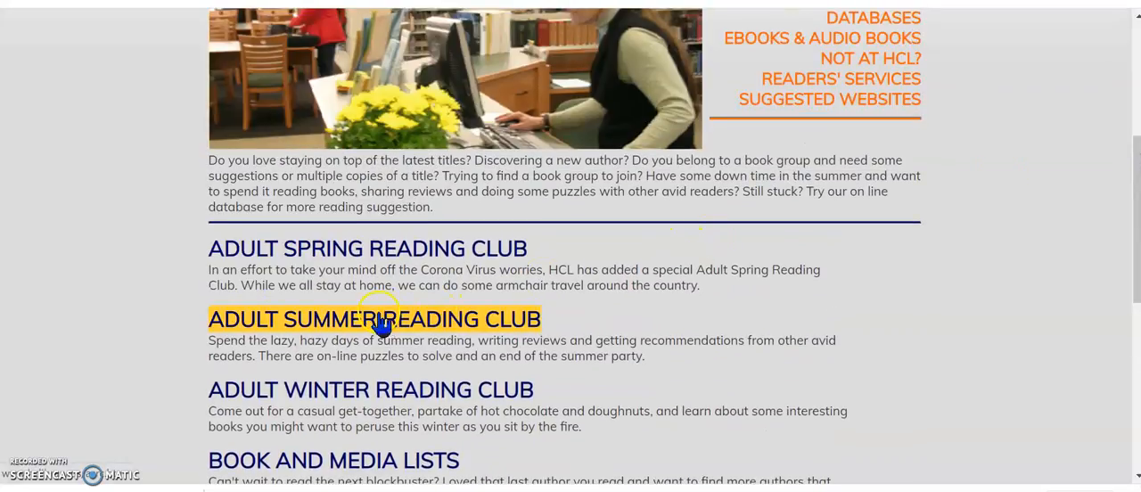
pyautogui.click(375, 319)
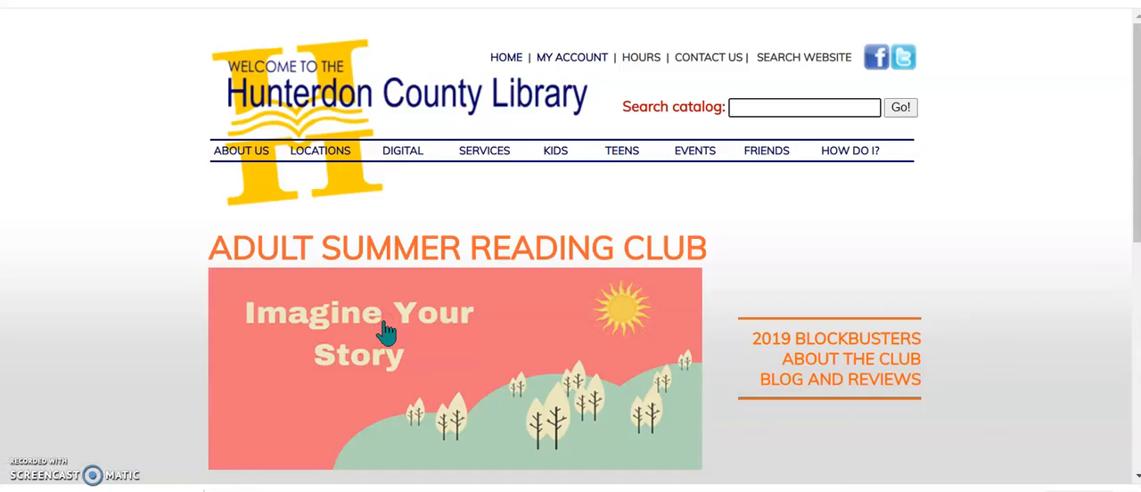
pyautogui.moveTo(1137, 69)
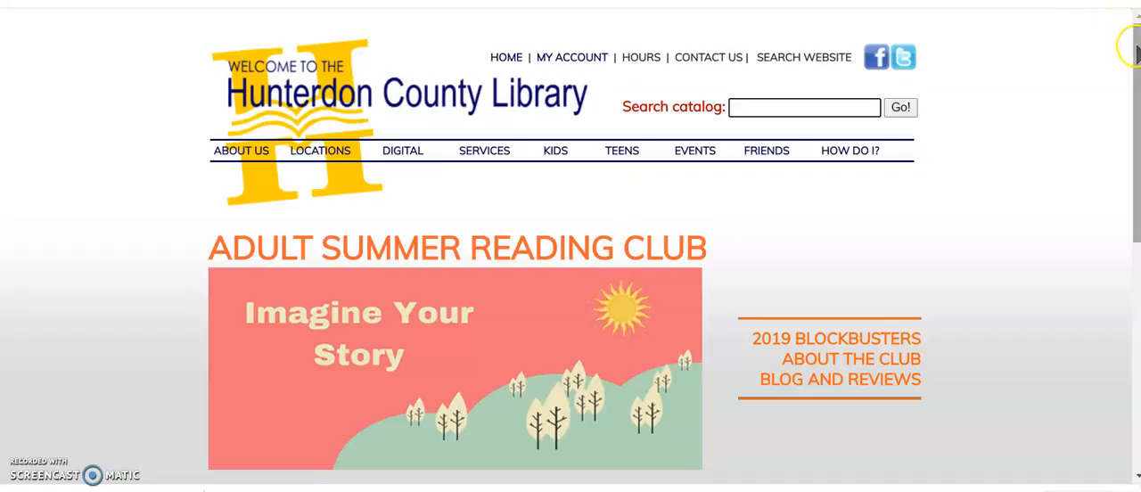
pyautogui.scroll(-3)
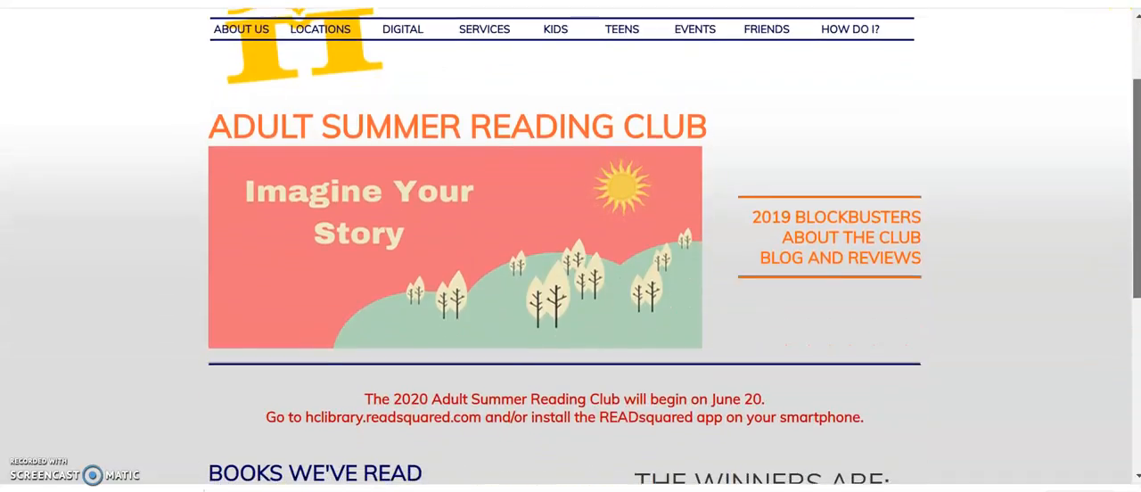
pyautogui.scroll(-3)
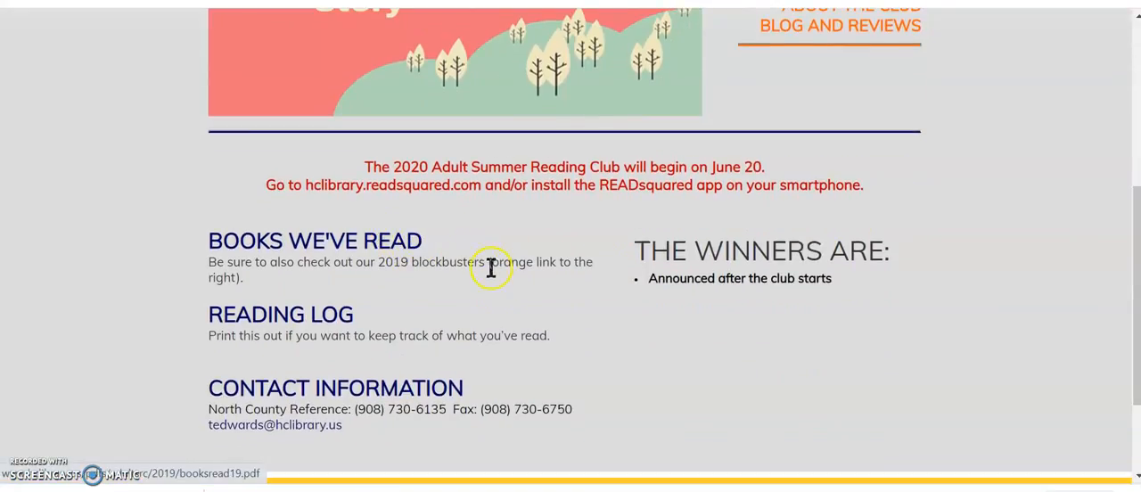
pyautogui.moveTo(414, 275)
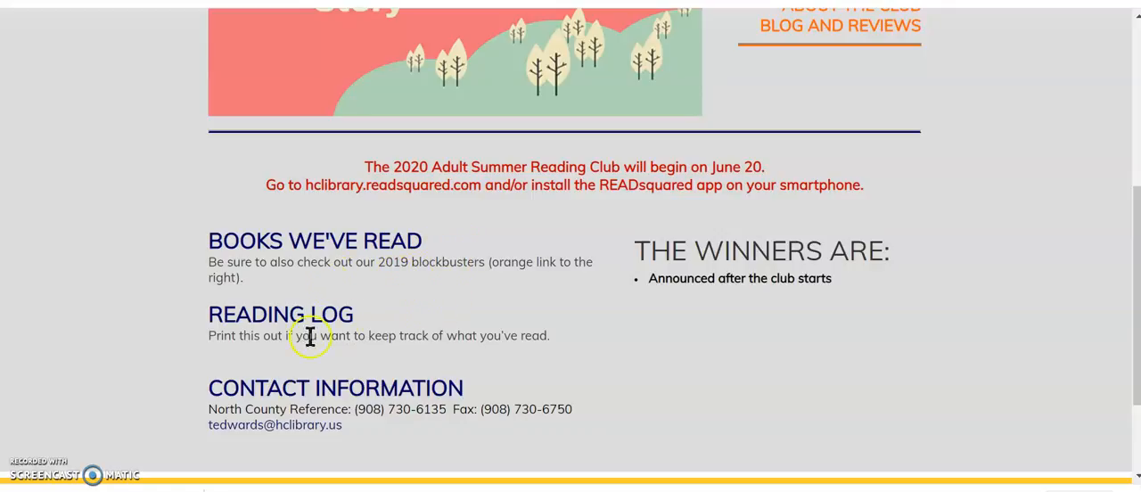
pyautogui.moveTo(330, 322)
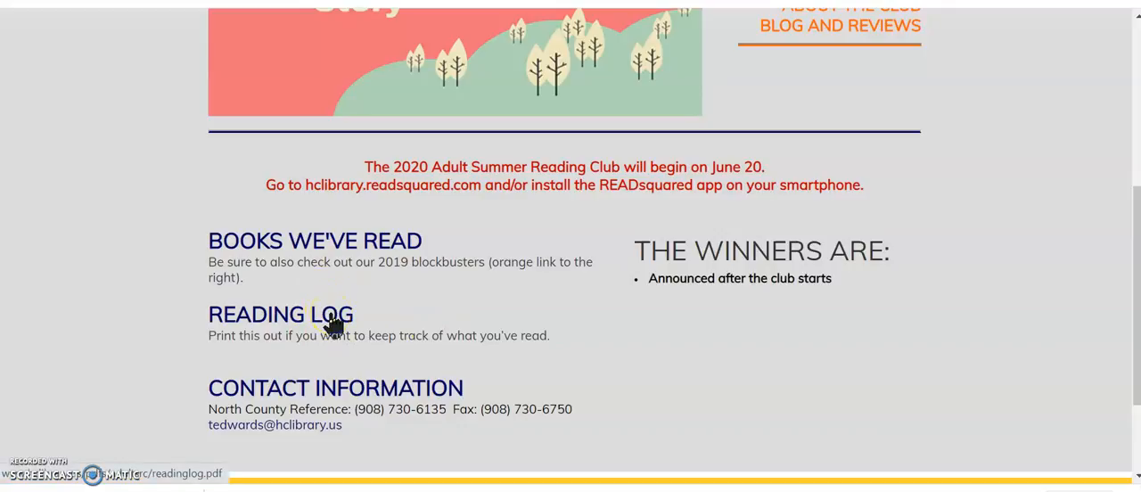
pyautogui.click(280, 314)
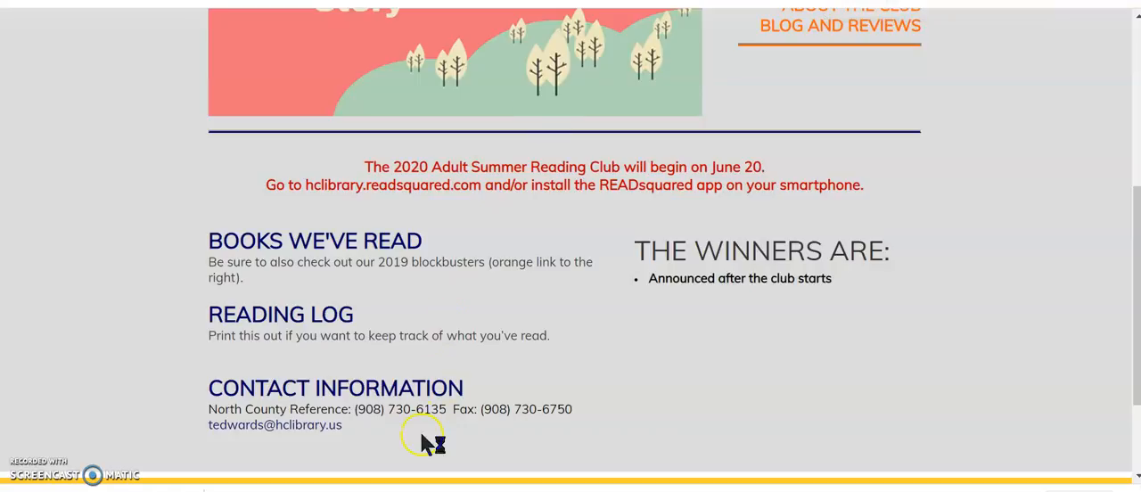
pyautogui.moveTo(399, 428)
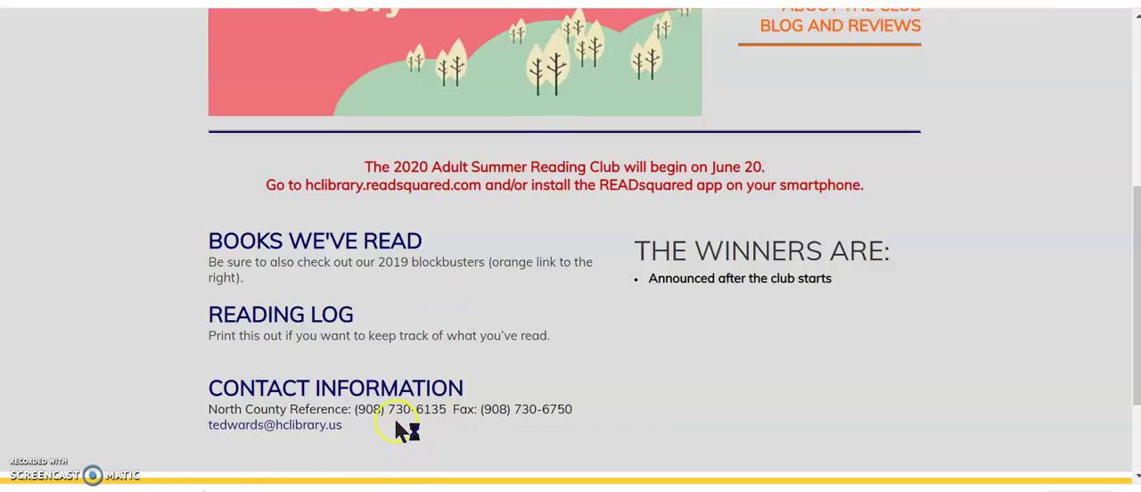
pyautogui.moveTo(523, 407)
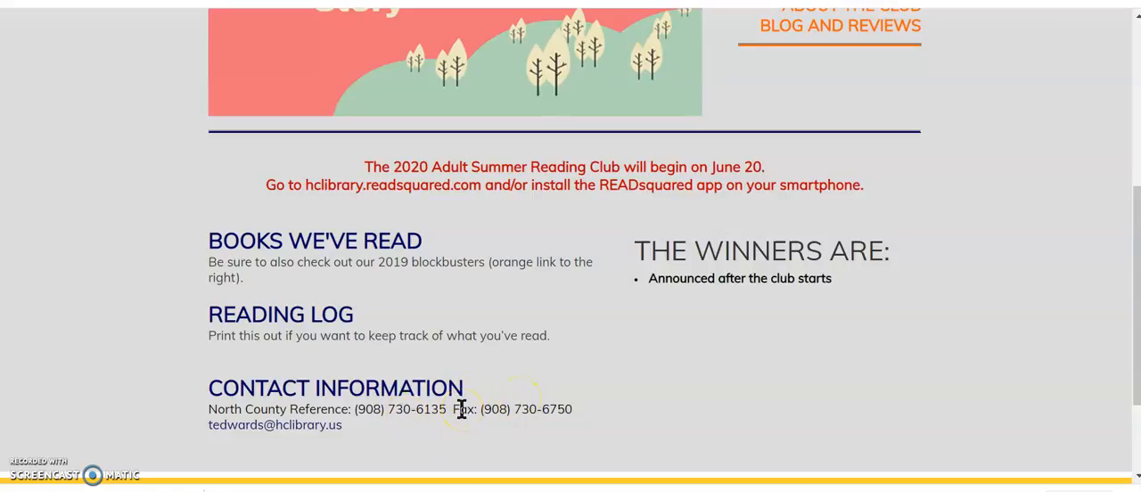
pyautogui.moveTo(412, 440)
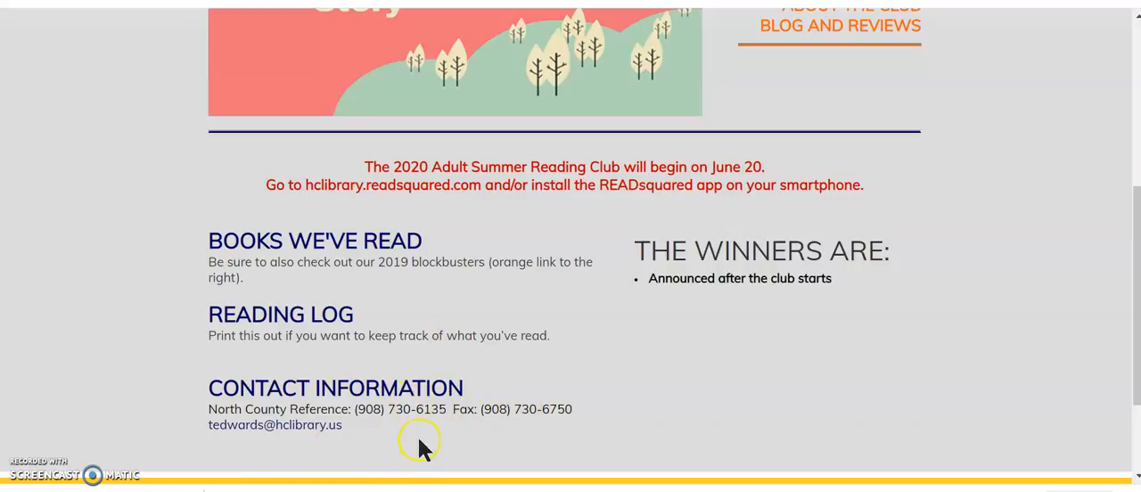
pyautogui.moveTo(780, 261)
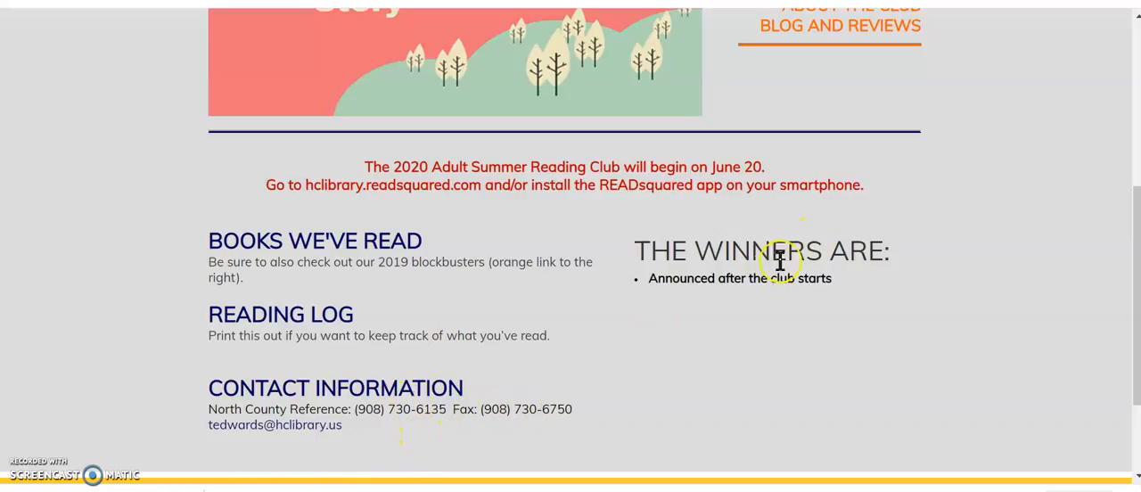
pyautogui.moveTo(772, 308)
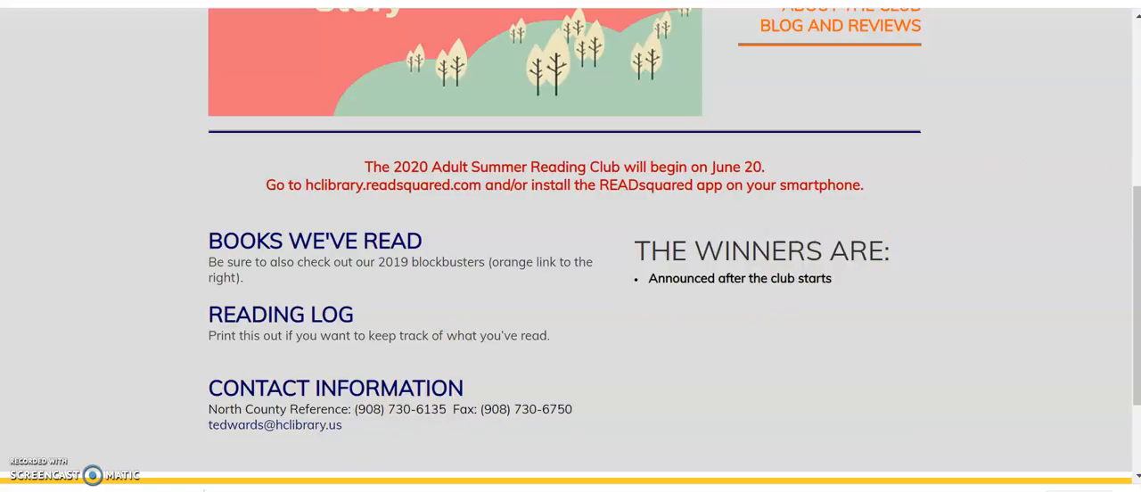
pyautogui.scroll(-3)
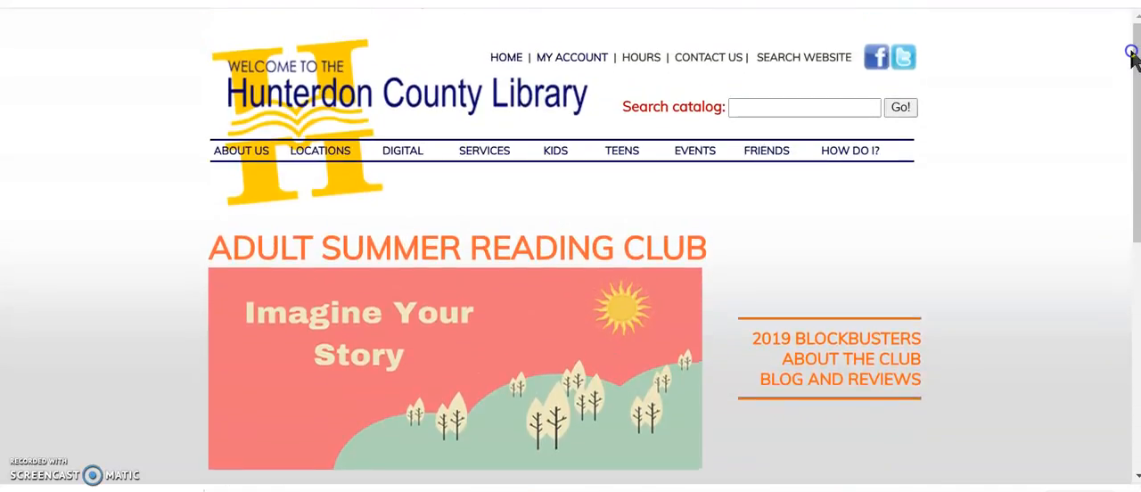
pyautogui.moveTo(985, 35)
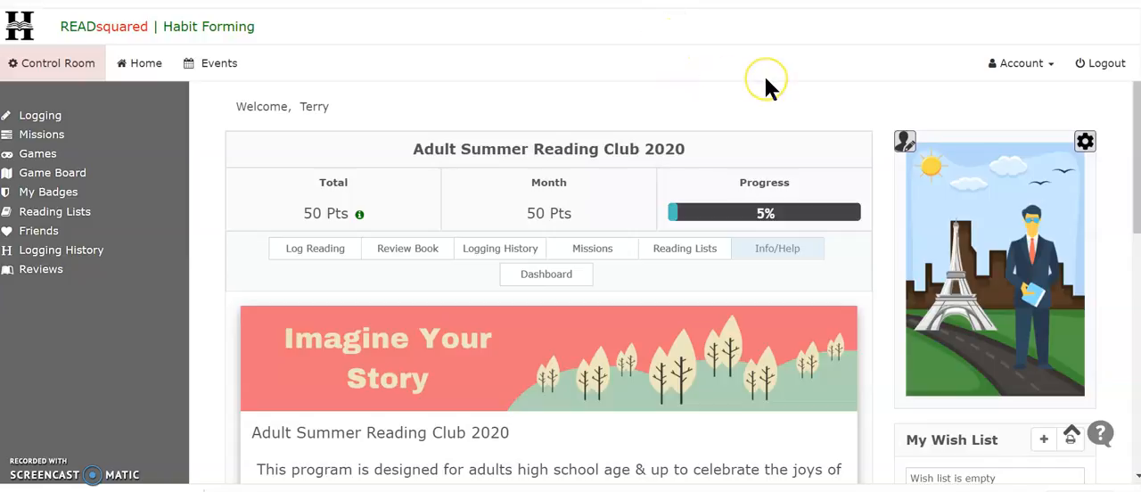
pyautogui.moveTo(770, 89)
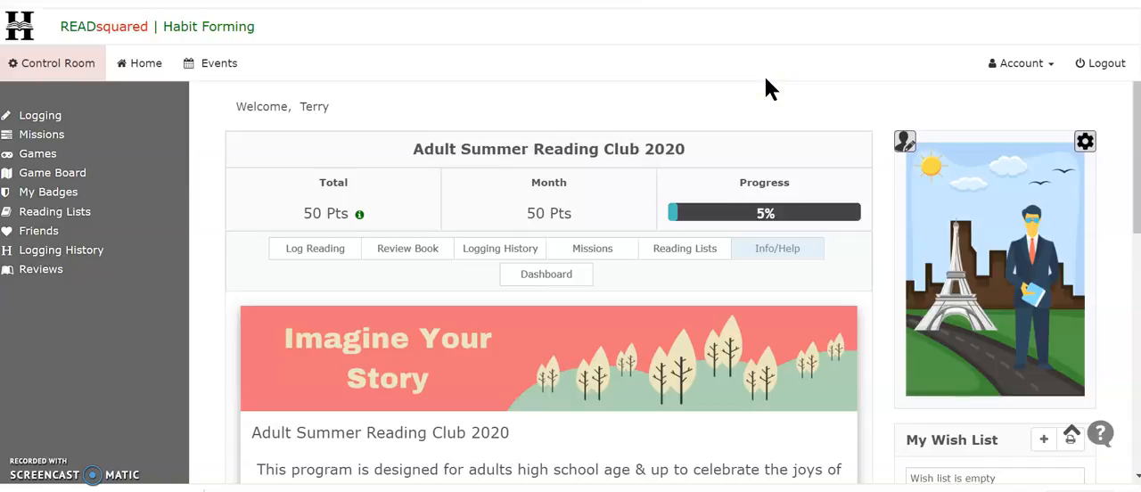
pyautogui.moveTo(1132, 116)
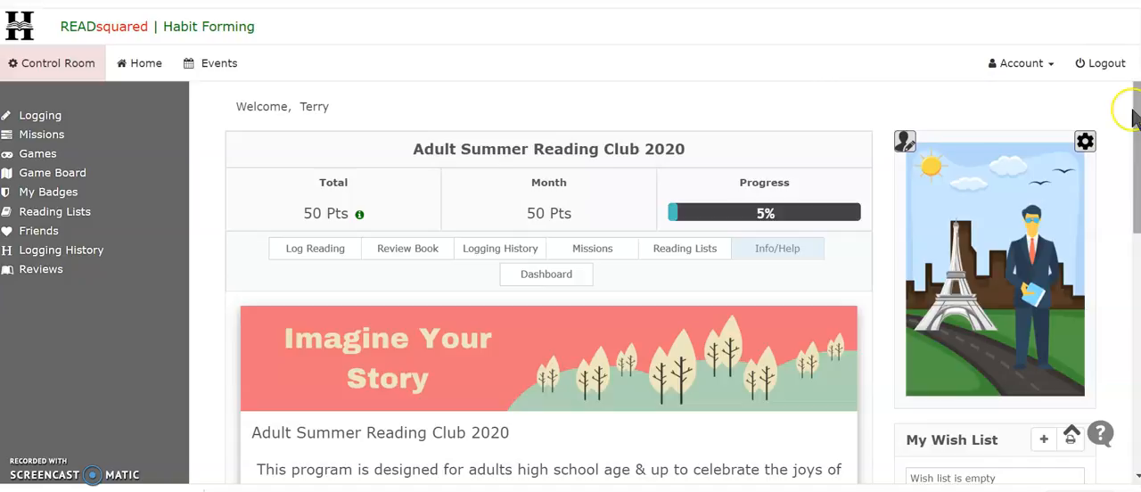
pyautogui.moveTo(734, 283)
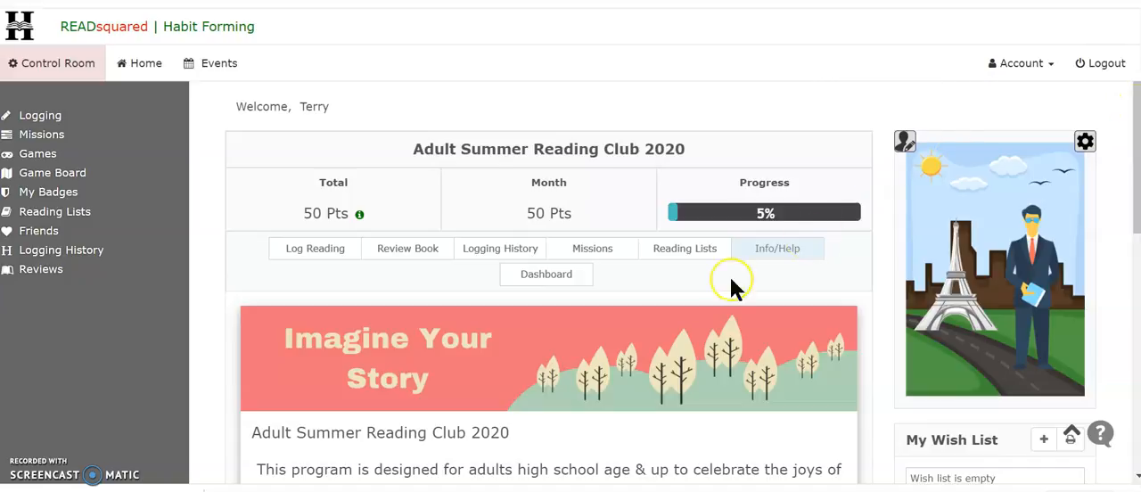
pyautogui.moveTo(777, 249)
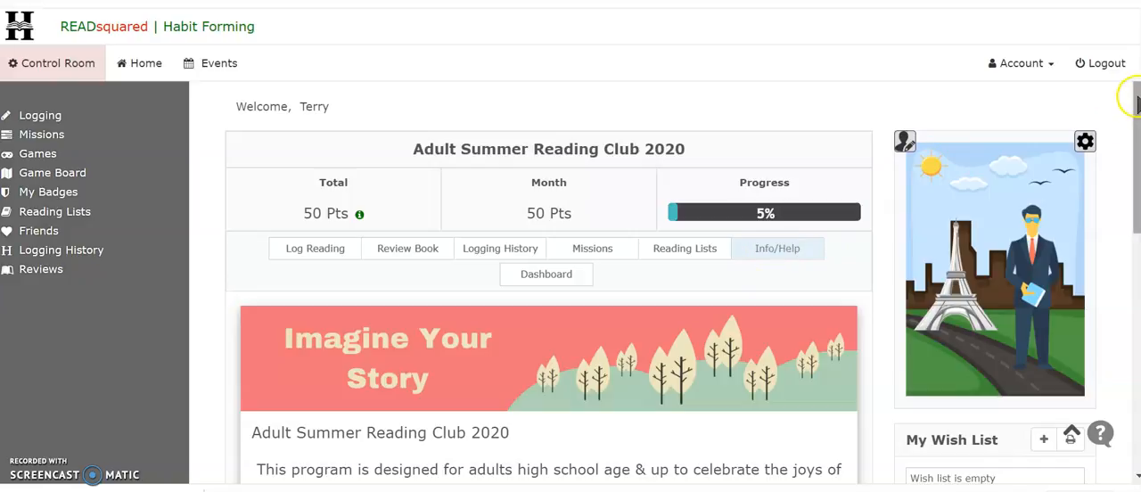
pyautogui.scroll(-3)
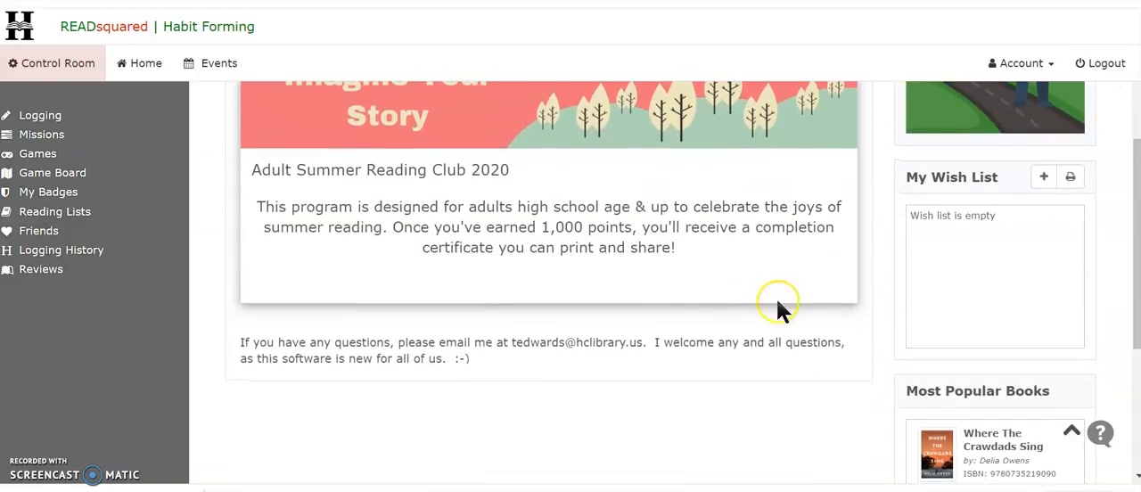
pyautogui.moveTo(566, 392)
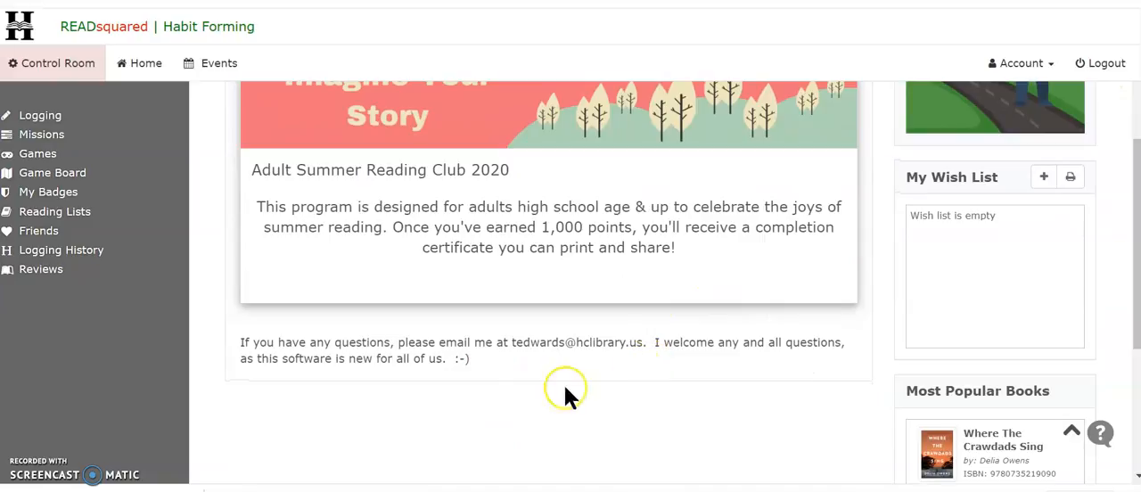
pyautogui.moveTo(627, 373)
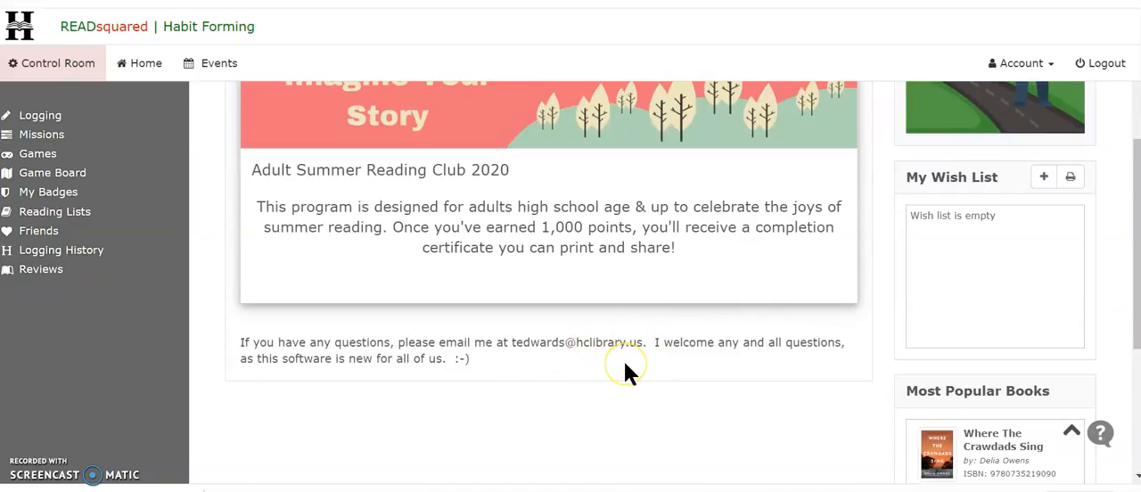